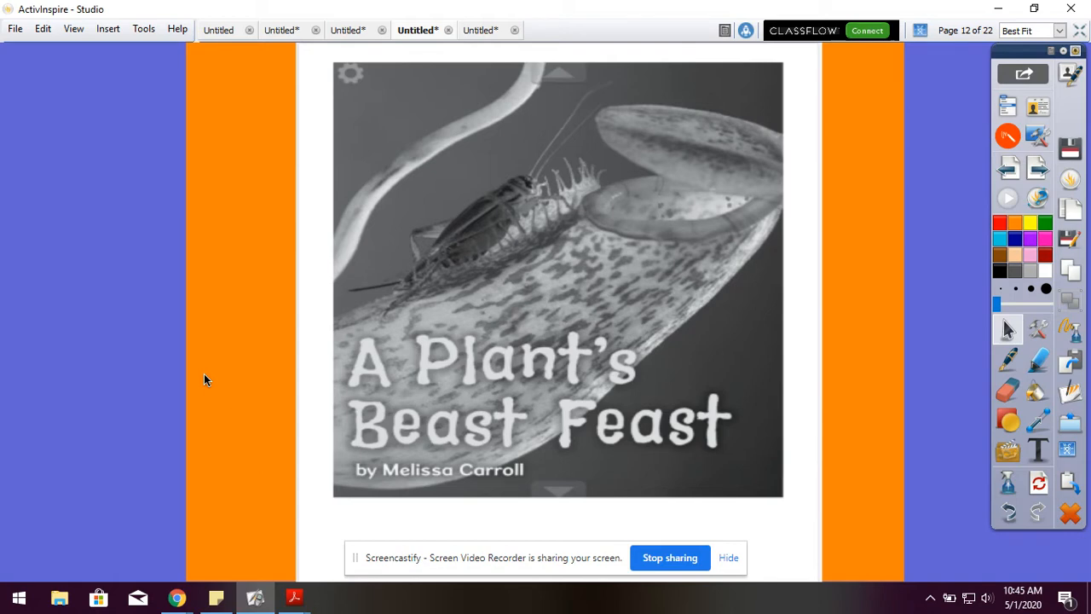
mouse_move(605, 460)
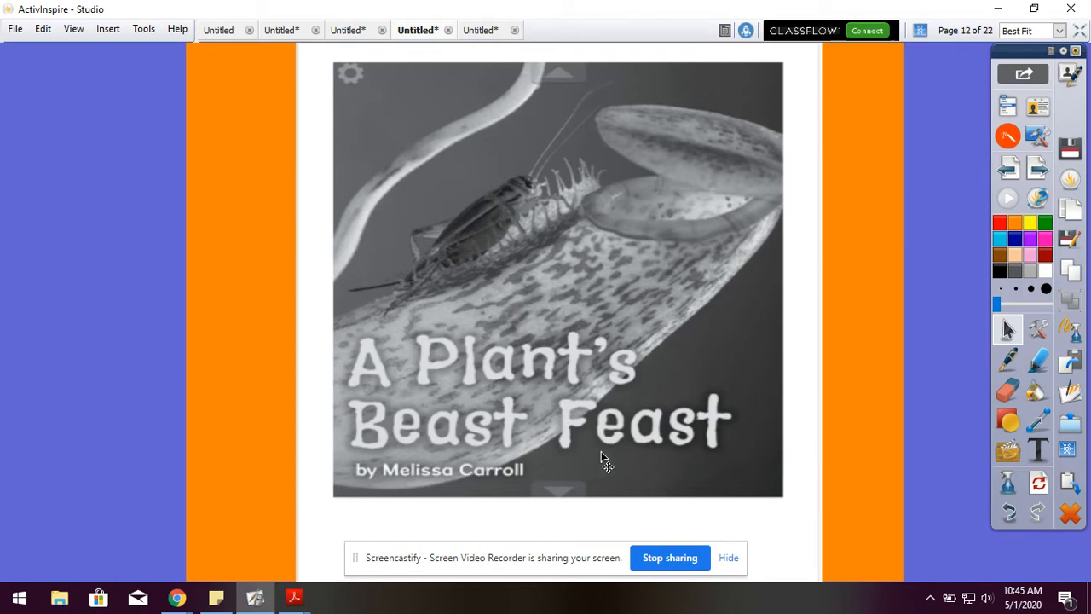
mouse_move(509, 502)
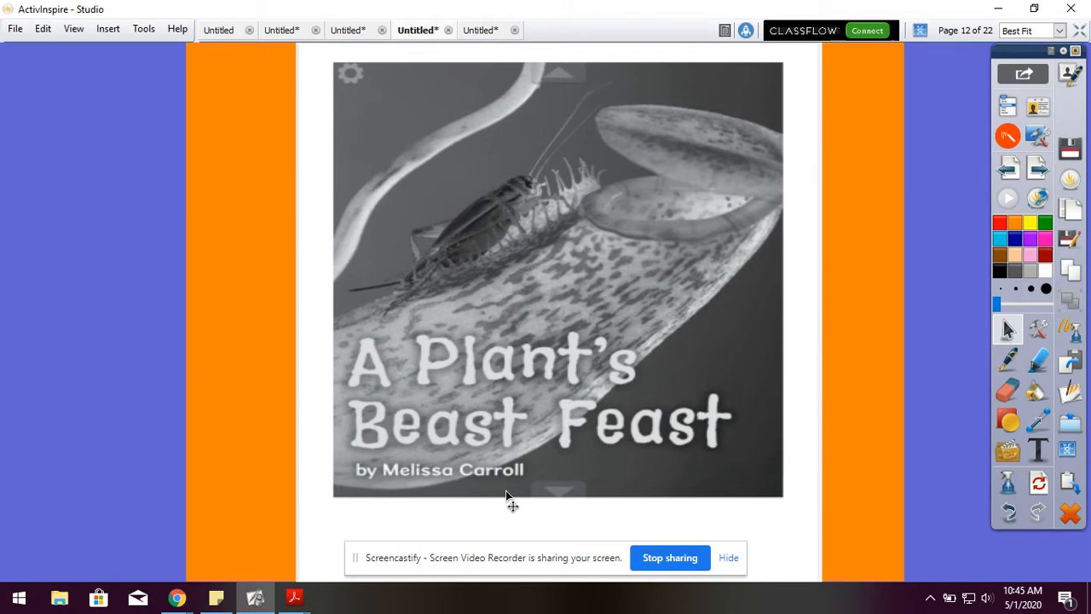
mouse_move(525, 525)
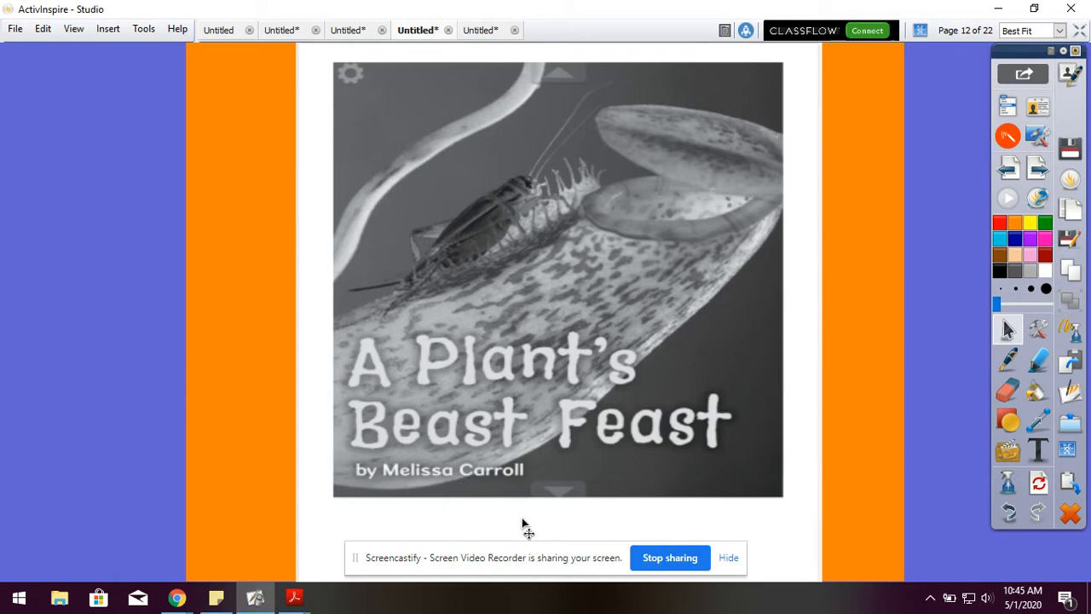
mouse_move(467, 456)
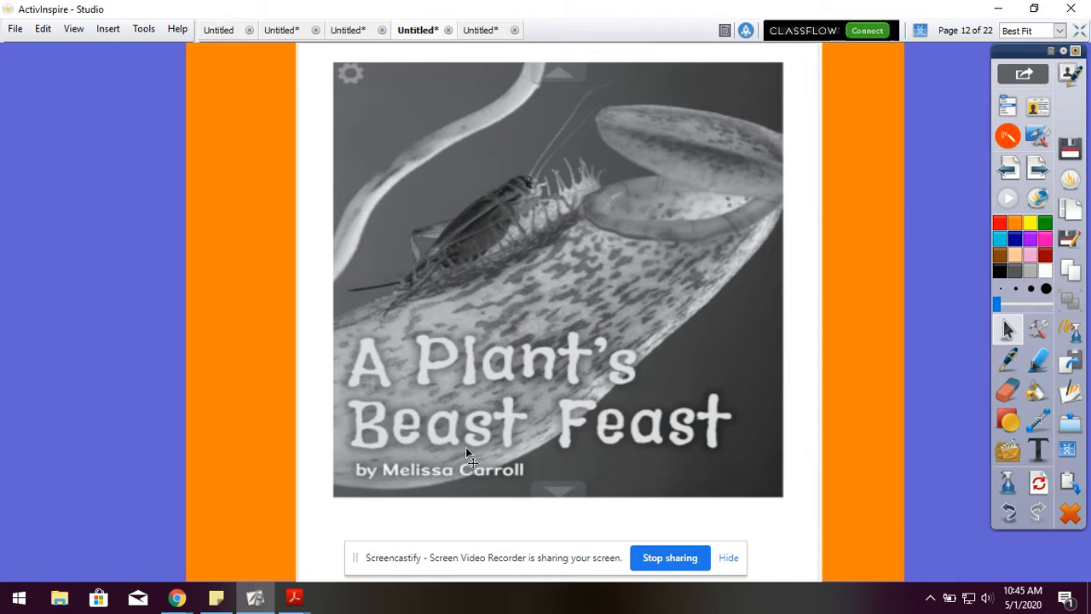
mouse_move(634, 456)
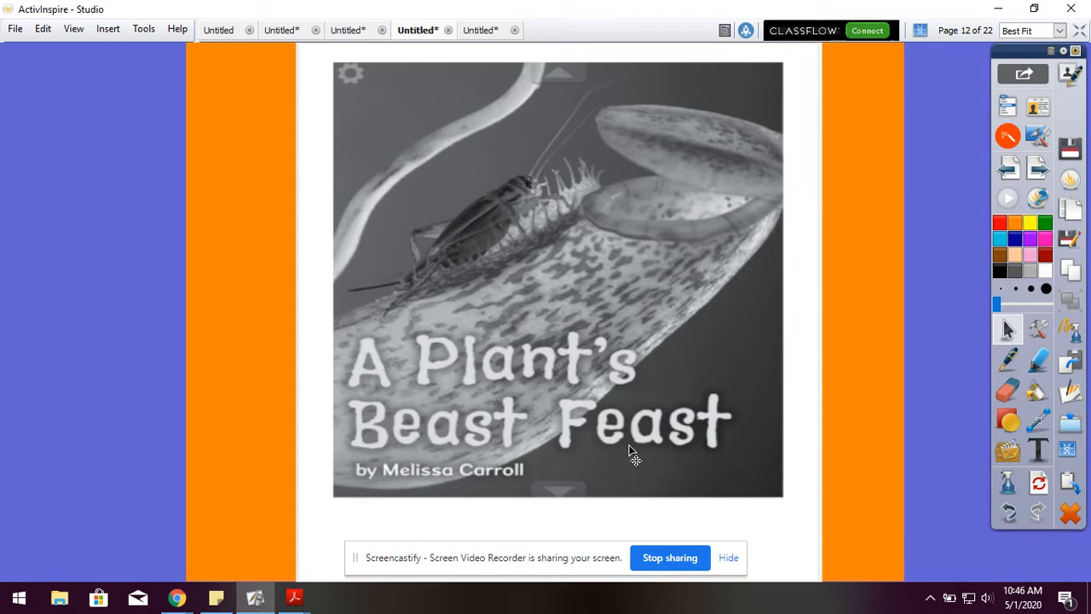
mouse_move(508, 487)
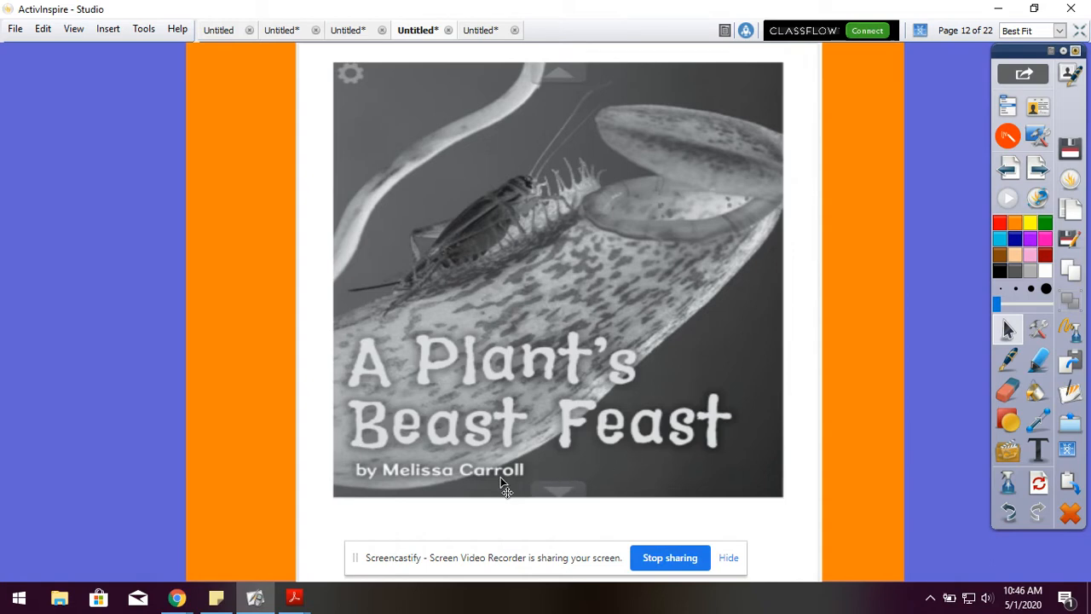
mouse_move(753, 174)
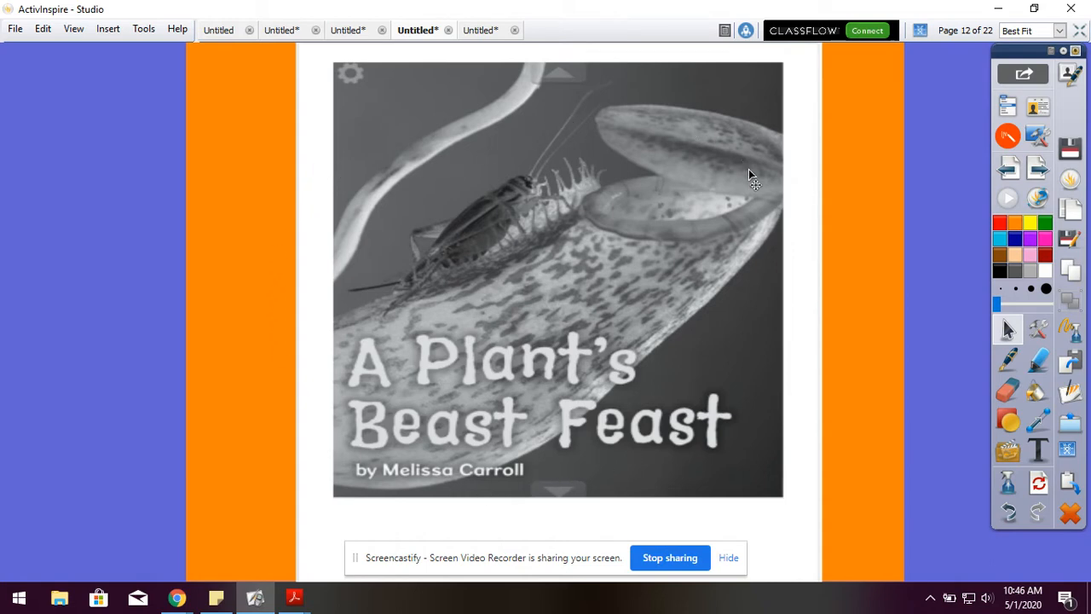
mouse_move(746, 324)
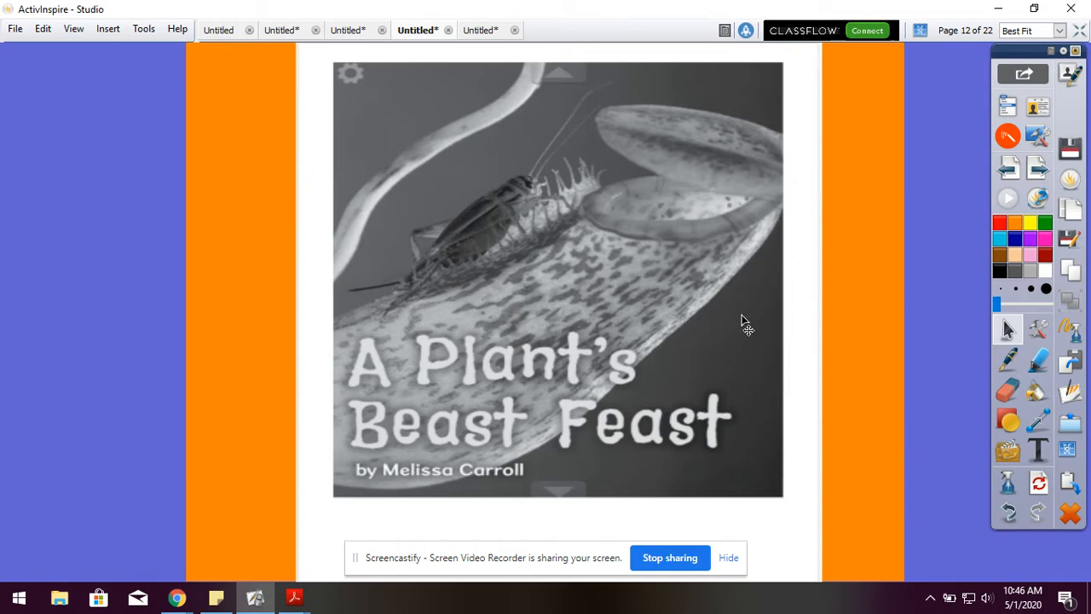
mouse_move(620, 174)
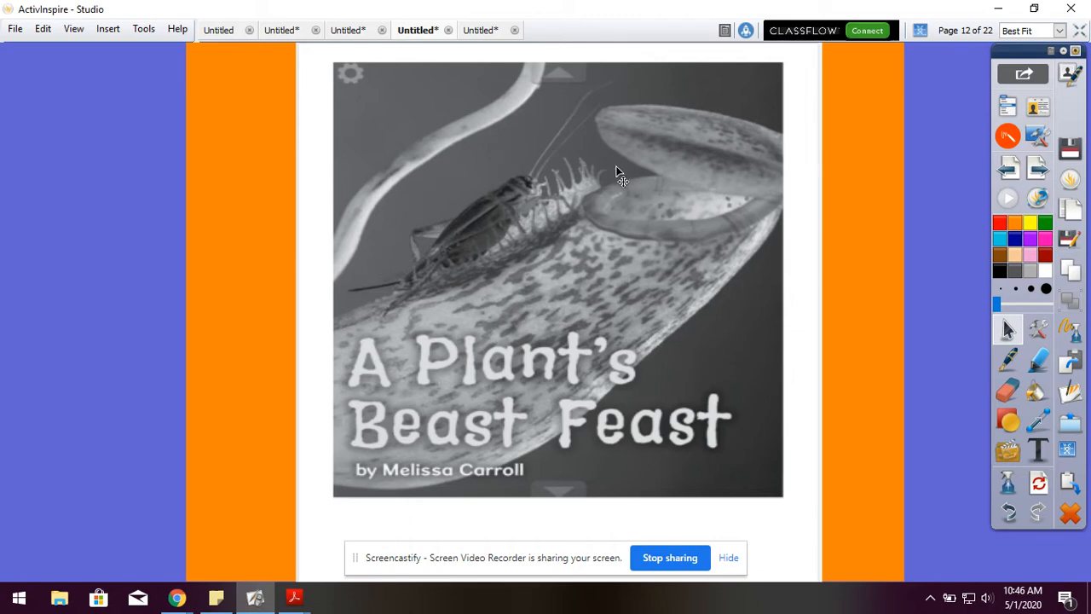
mouse_move(452, 179)
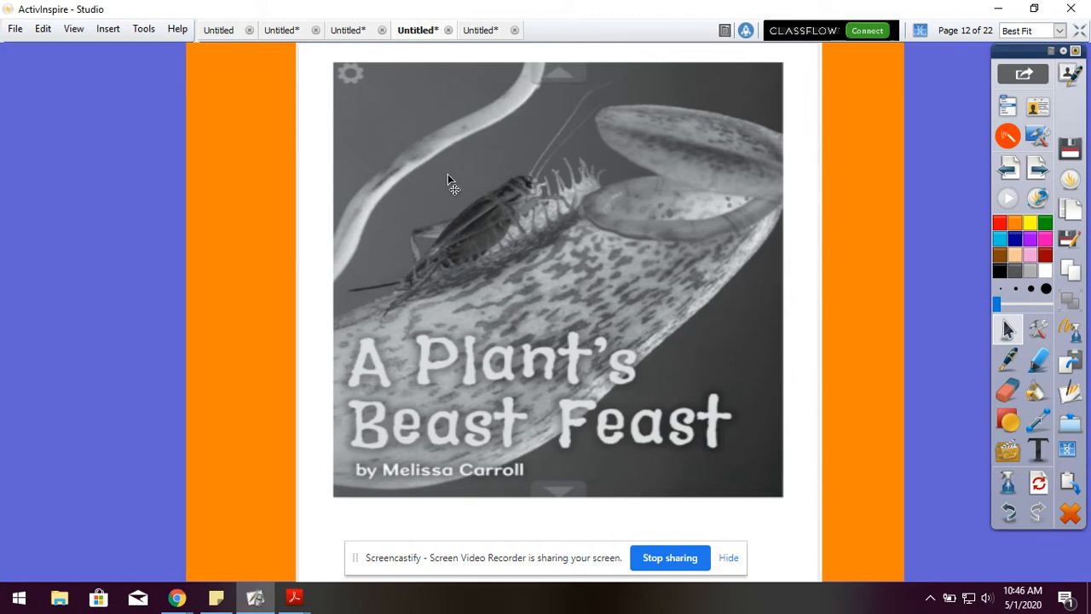
mouse_move(440, 390)
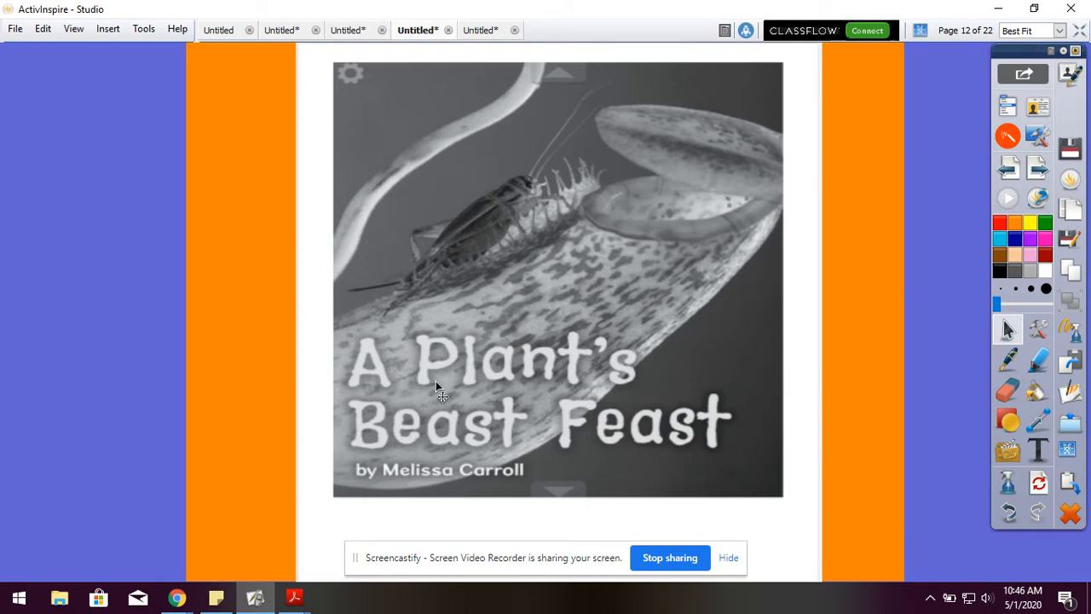
mouse_move(508, 464)
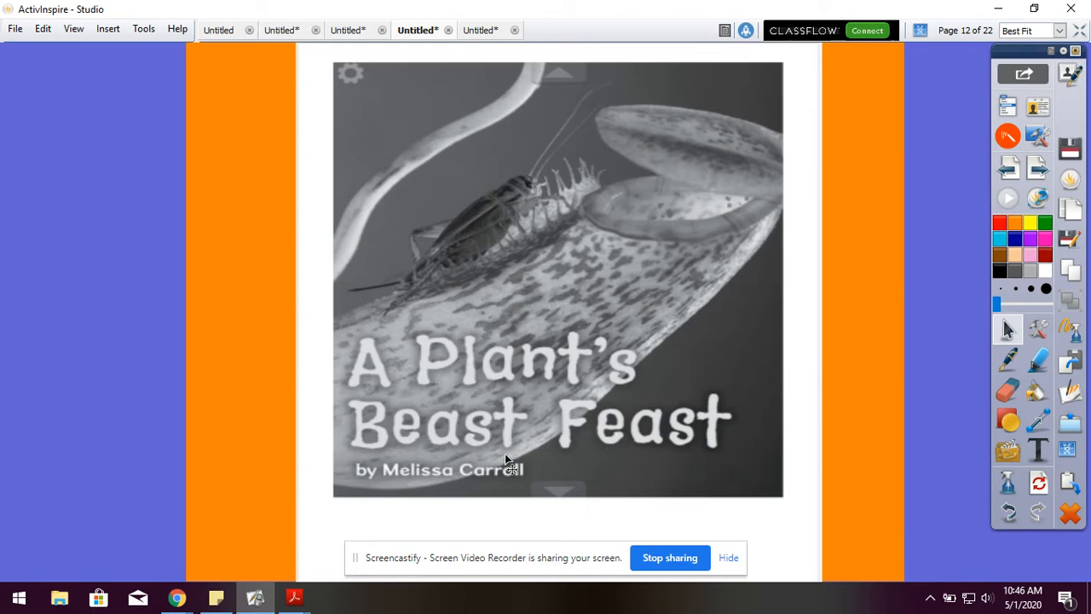
mouse_move(343, 426)
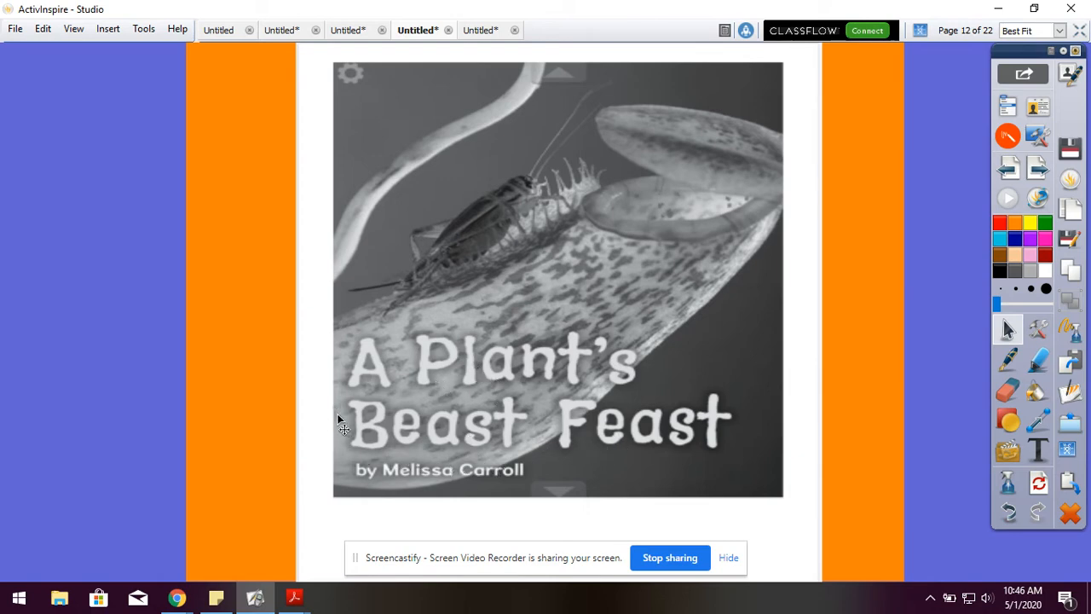
mouse_move(554, 401)
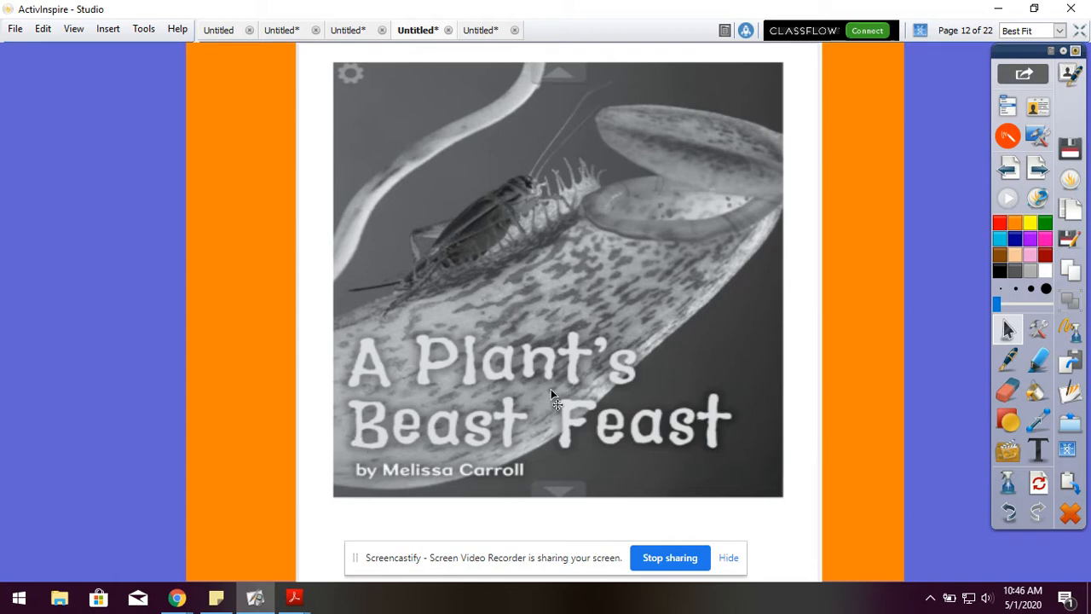
mouse_move(709, 435)
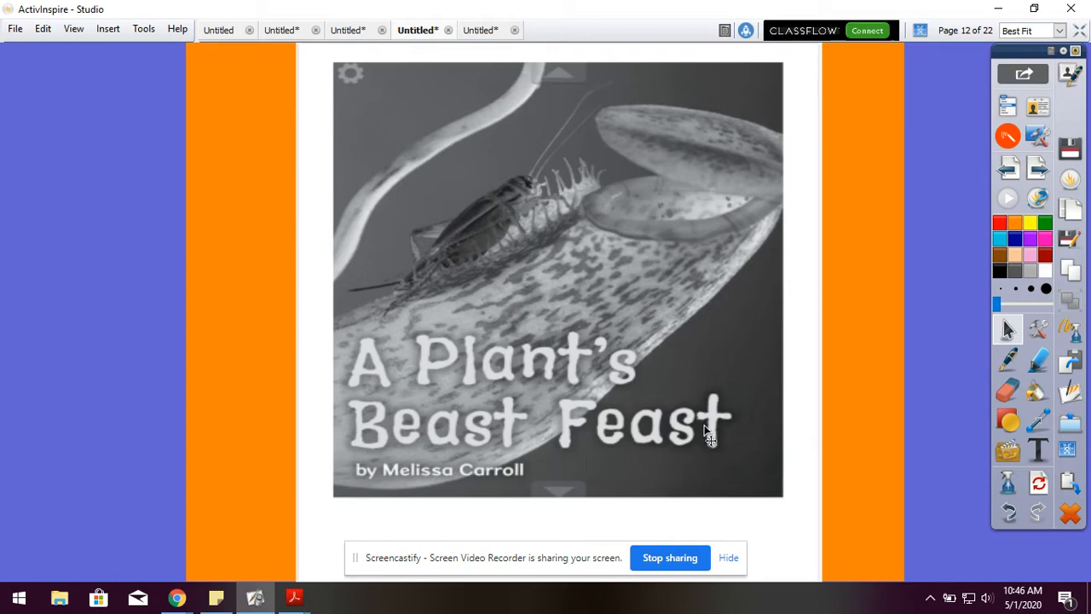
mouse_move(709, 273)
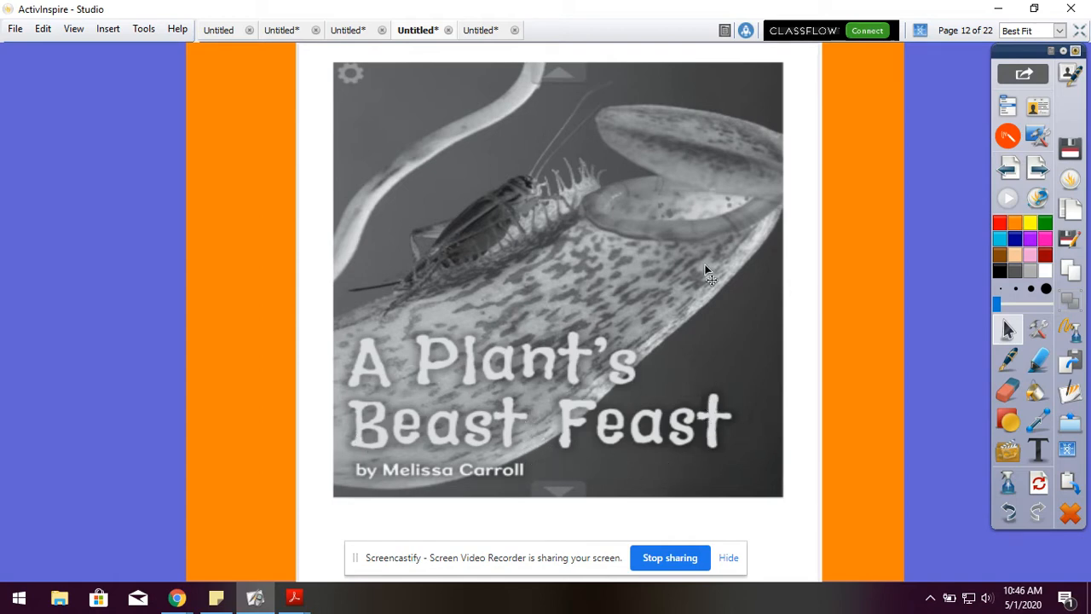
mouse_move(426, 265)
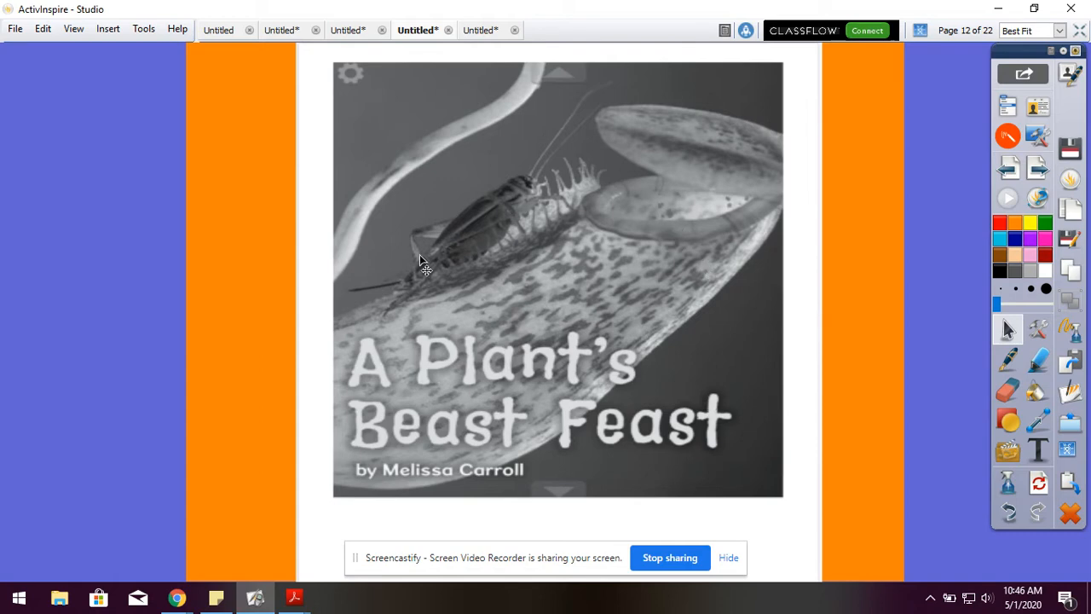
mouse_move(525, 322)
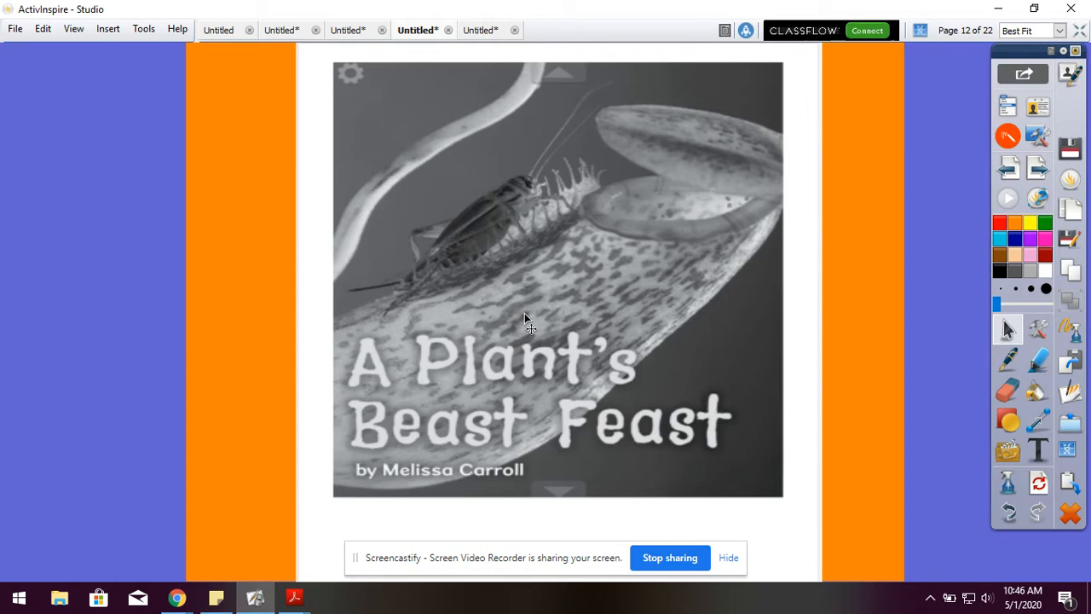
mouse_move(577, 361)
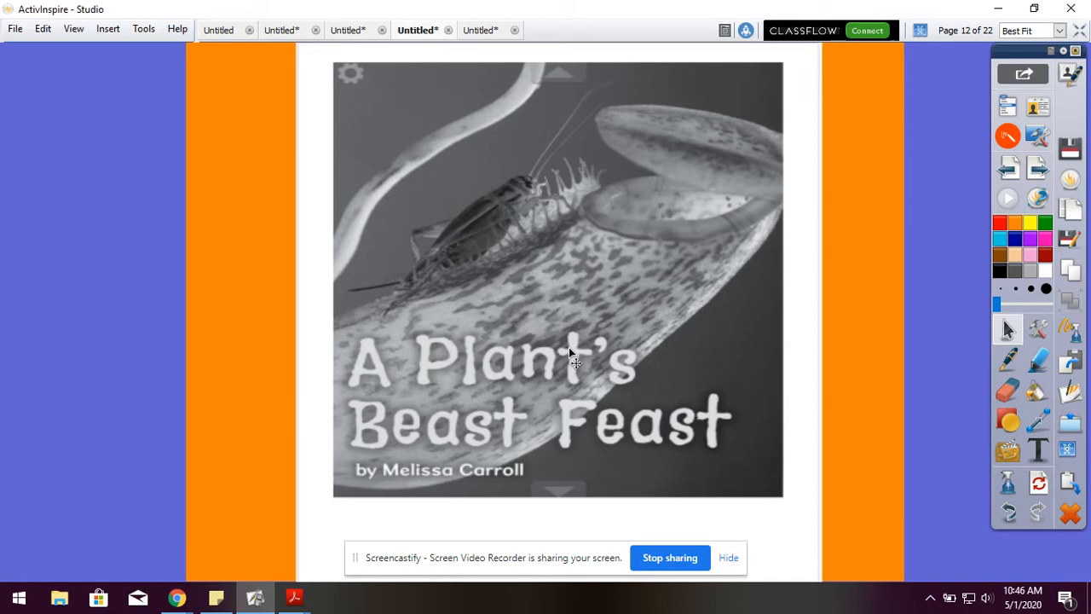
mouse_move(865, 289)
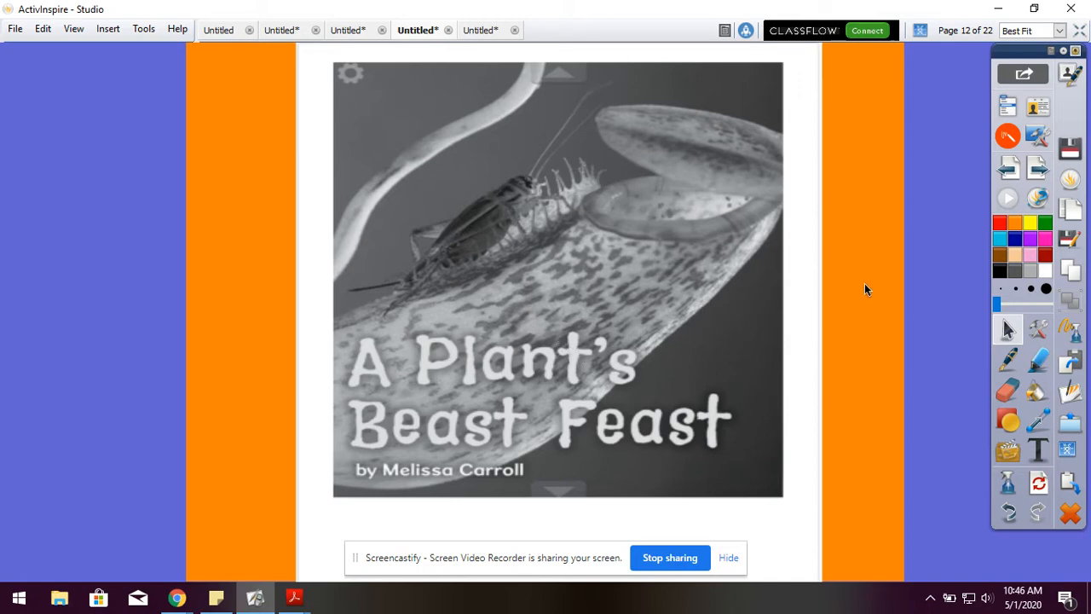
mouse_move(872, 293)
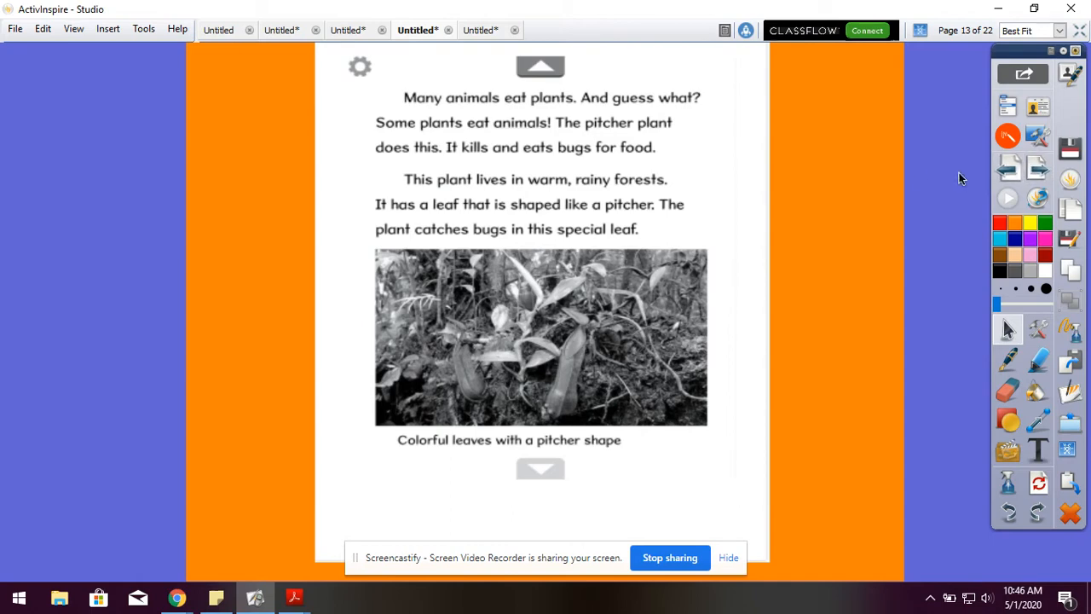
mouse_move(514, 111)
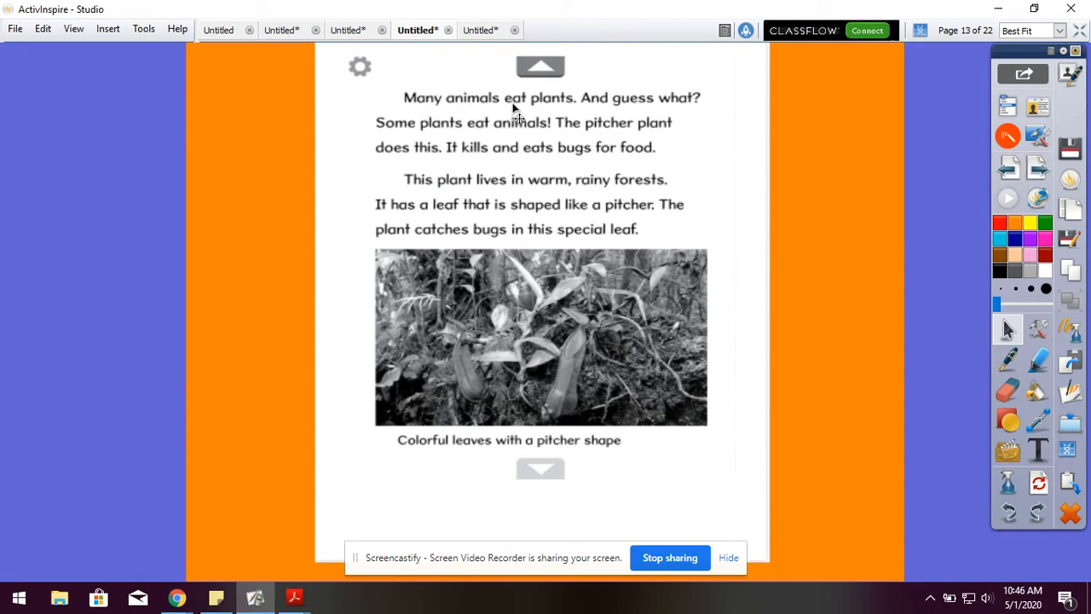
mouse_move(702, 123)
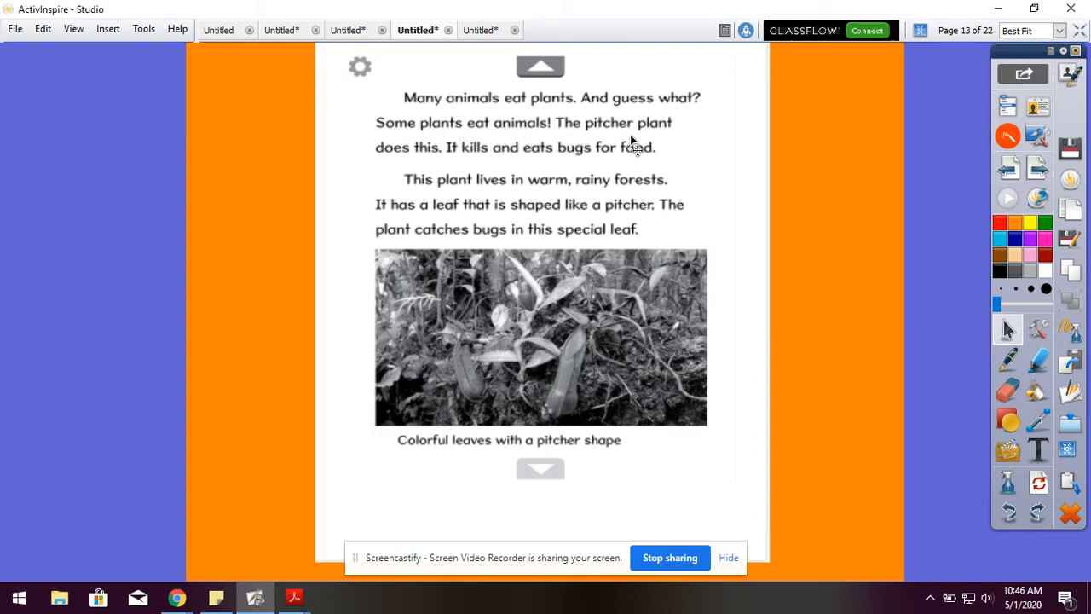
mouse_move(588, 314)
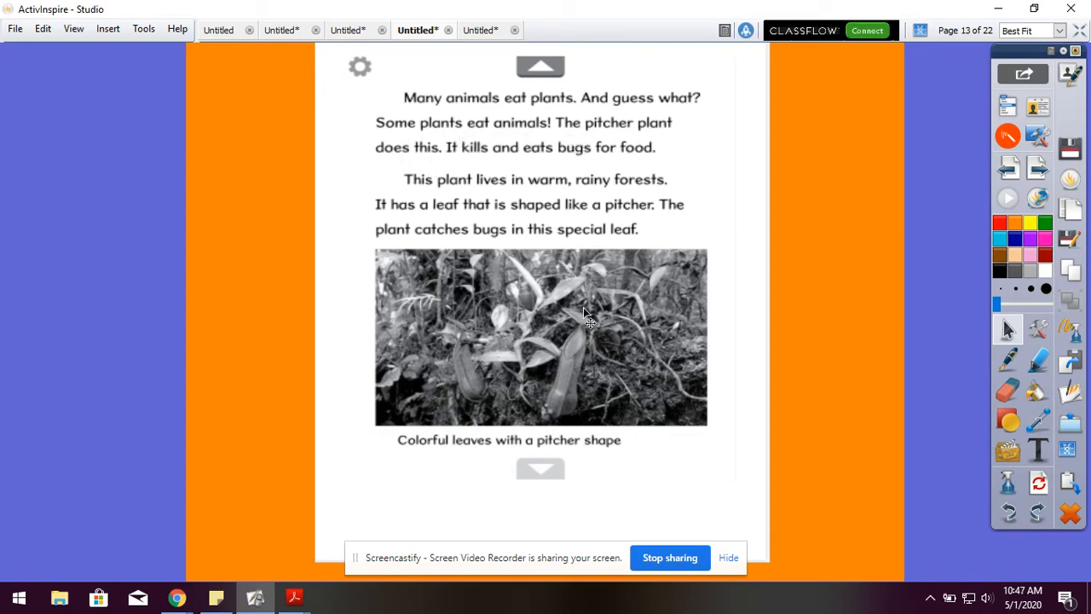
mouse_move(590, 430)
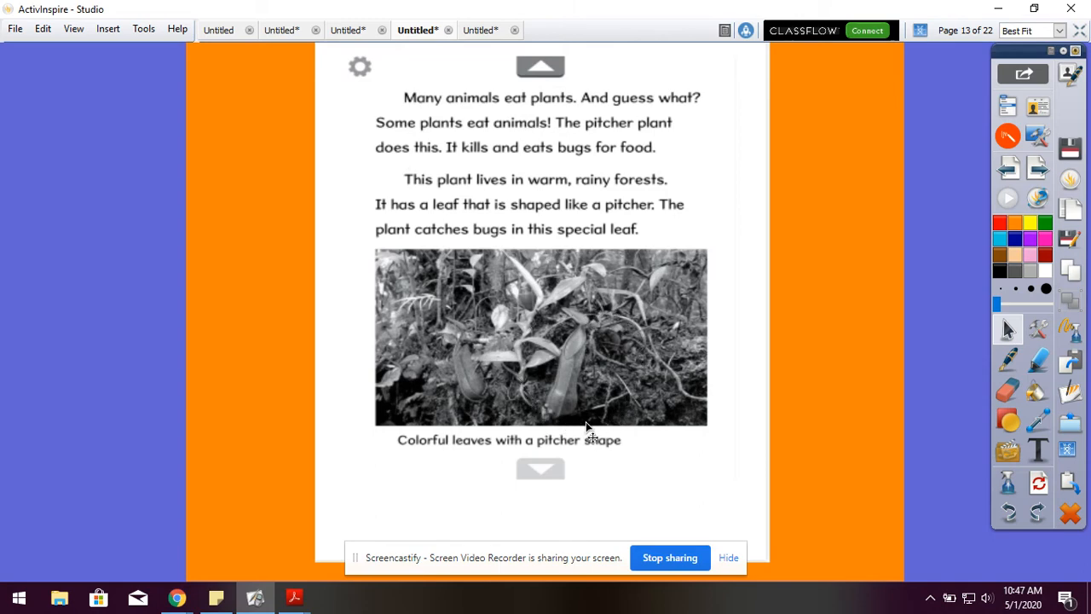
mouse_move(467, 152)
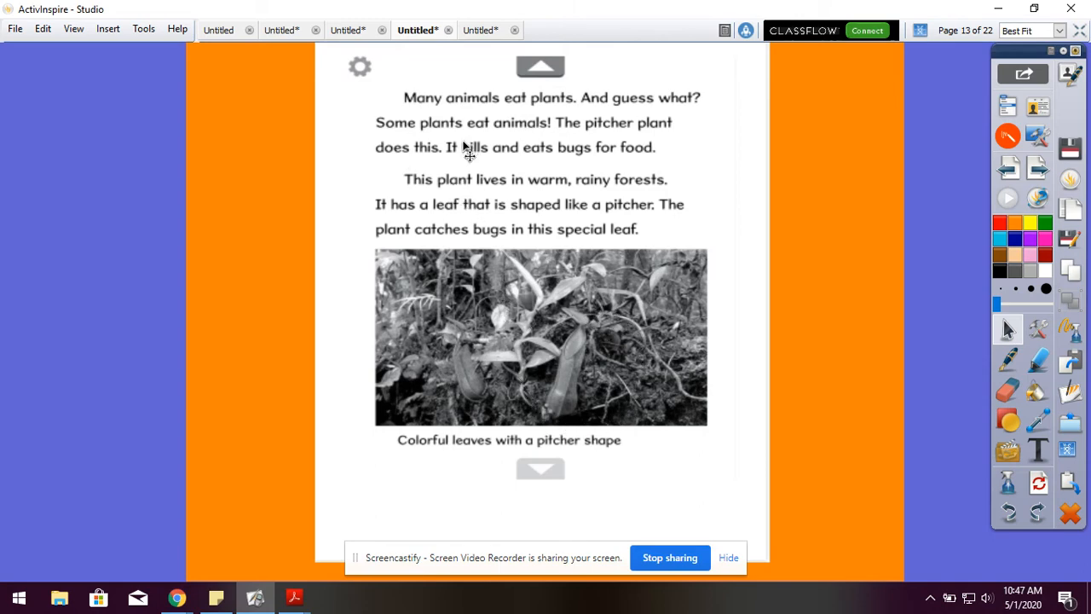
mouse_move(655, 177)
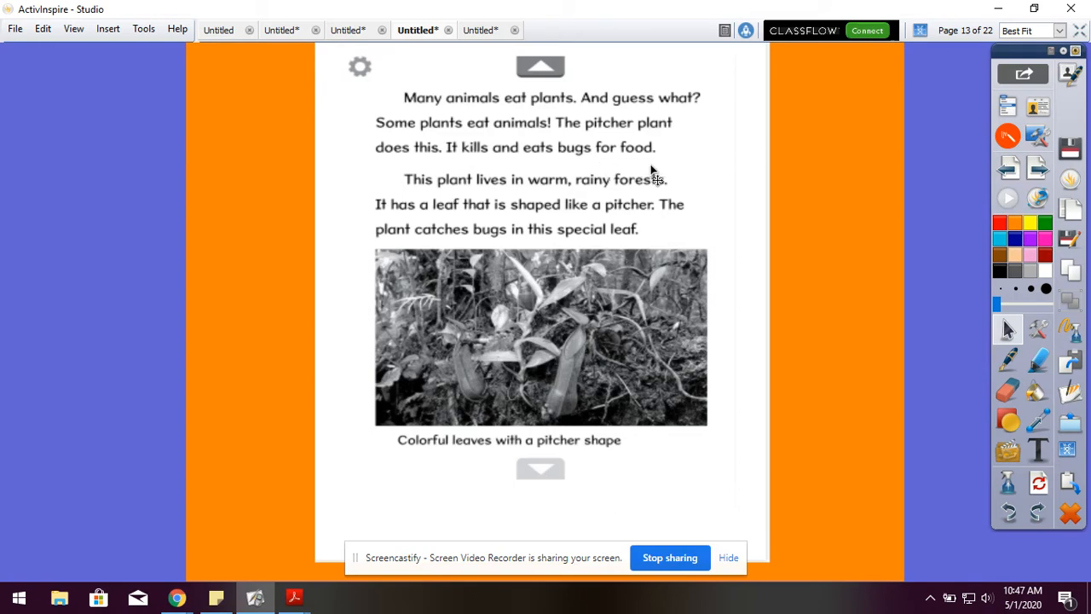
mouse_move(401, 201)
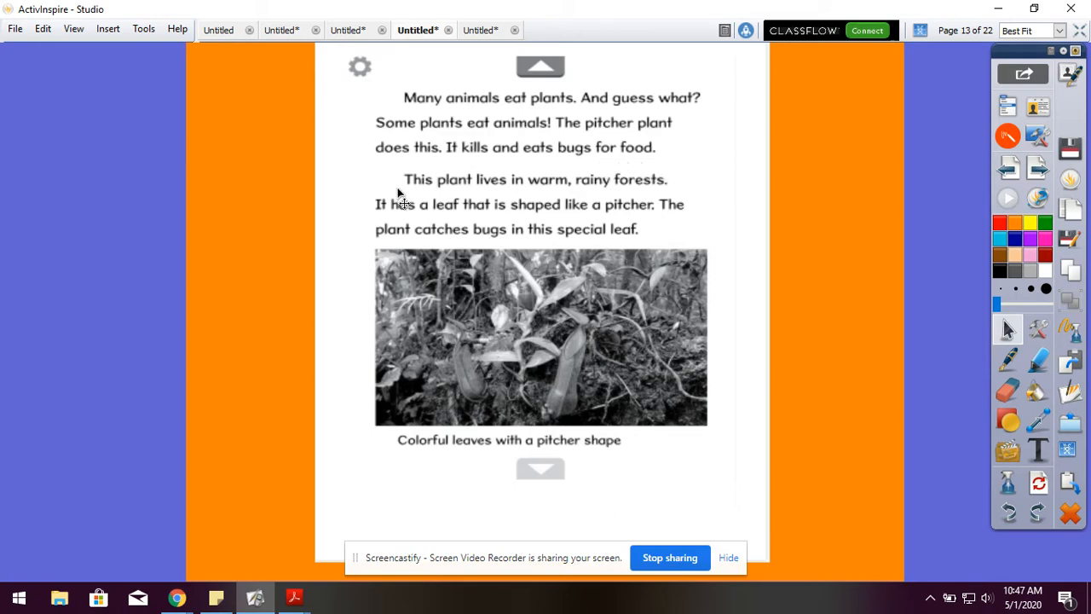
mouse_move(549, 196)
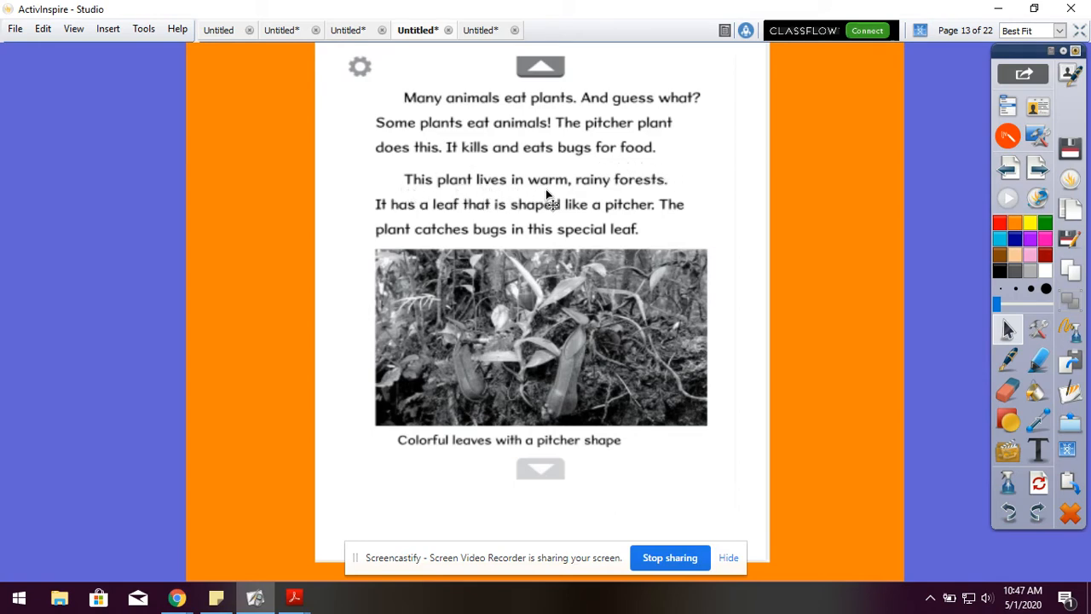
mouse_move(644, 196)
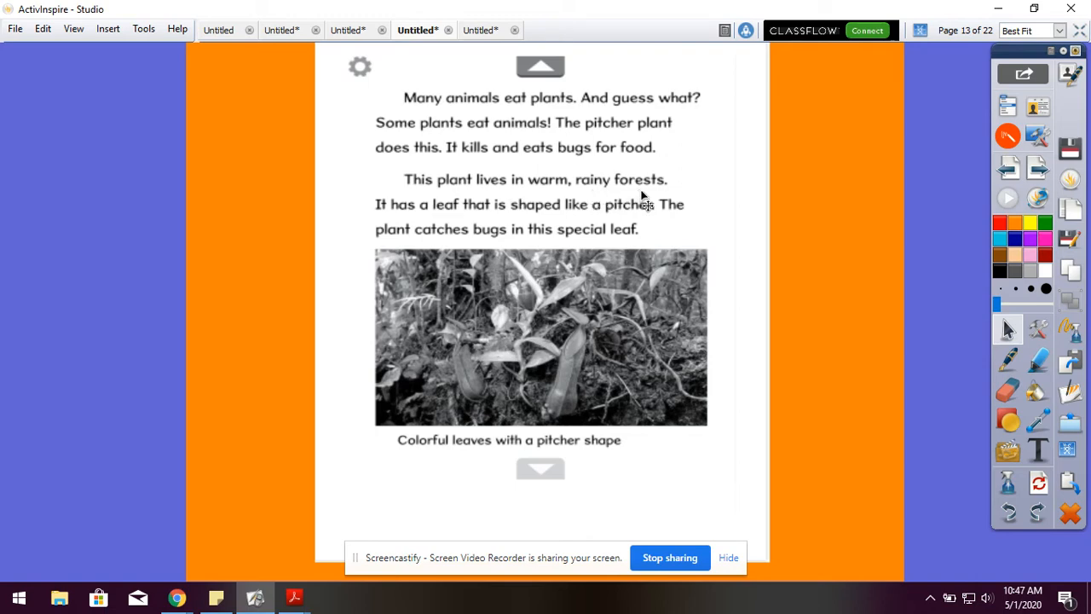
mouse_move(520, 222)
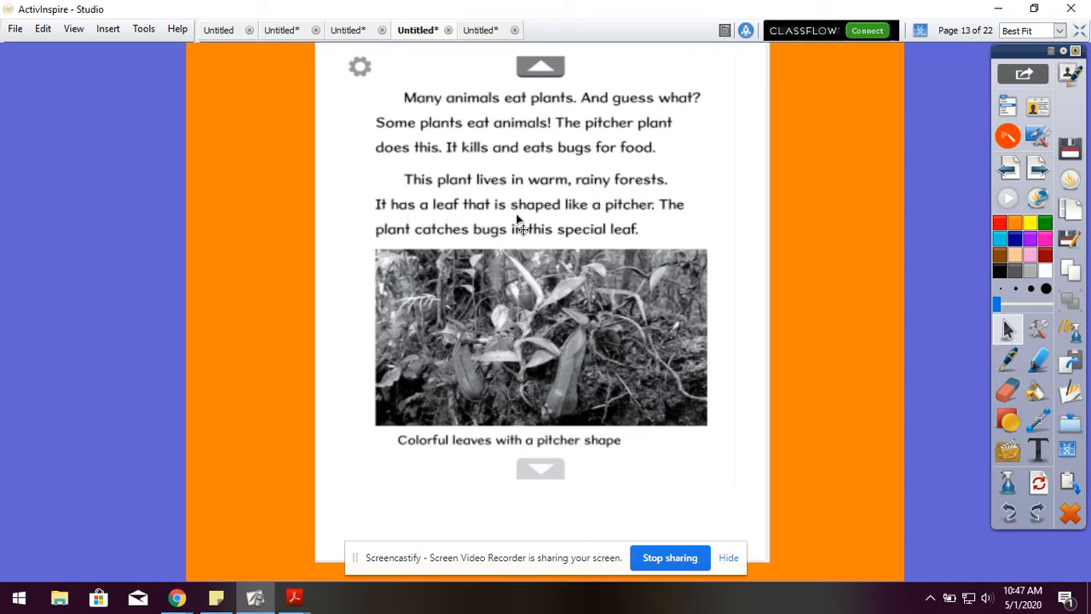
mouse_move(630, 223)
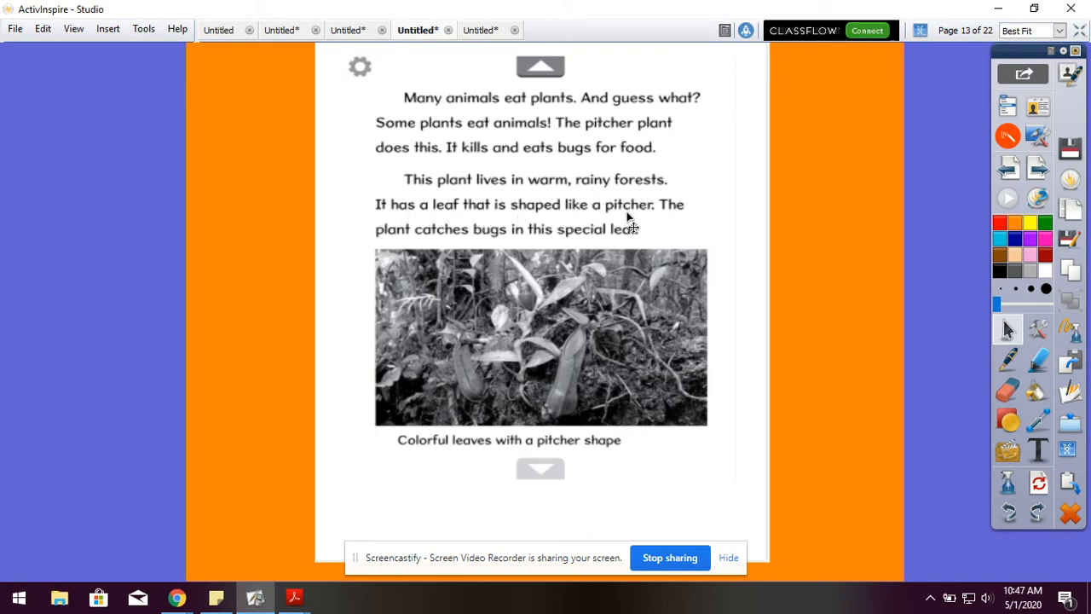
mouse_move(498, 253)
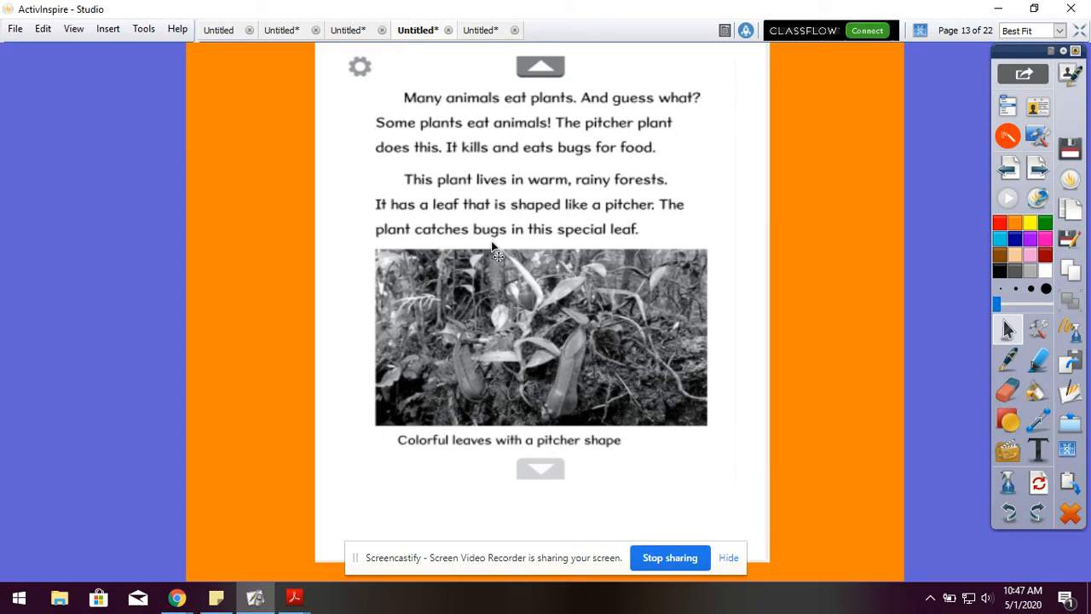
mouse_move(658, 246)
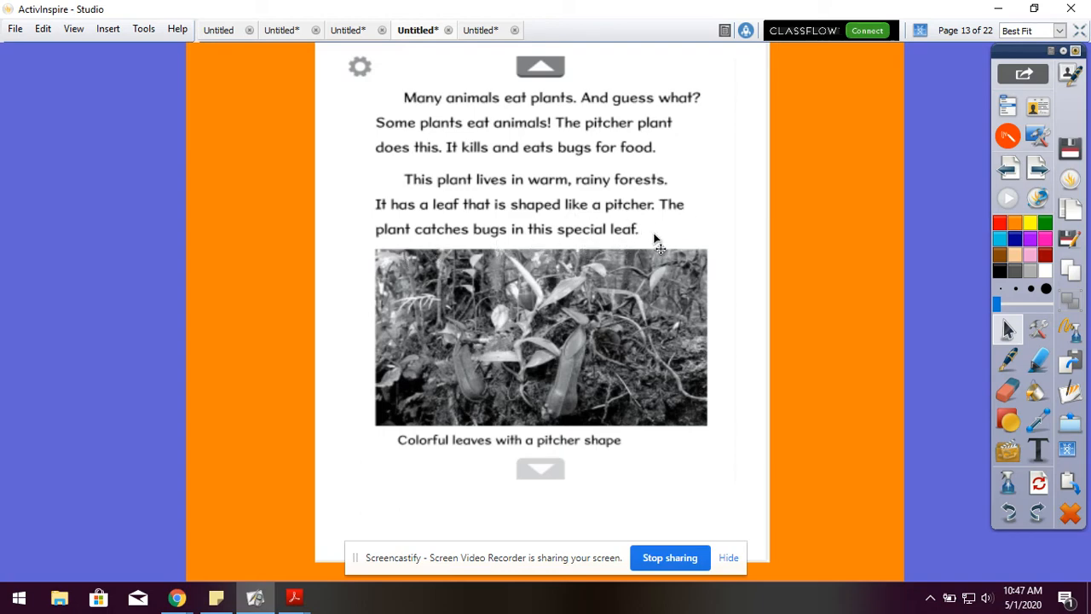
mouse_move(460, 511)
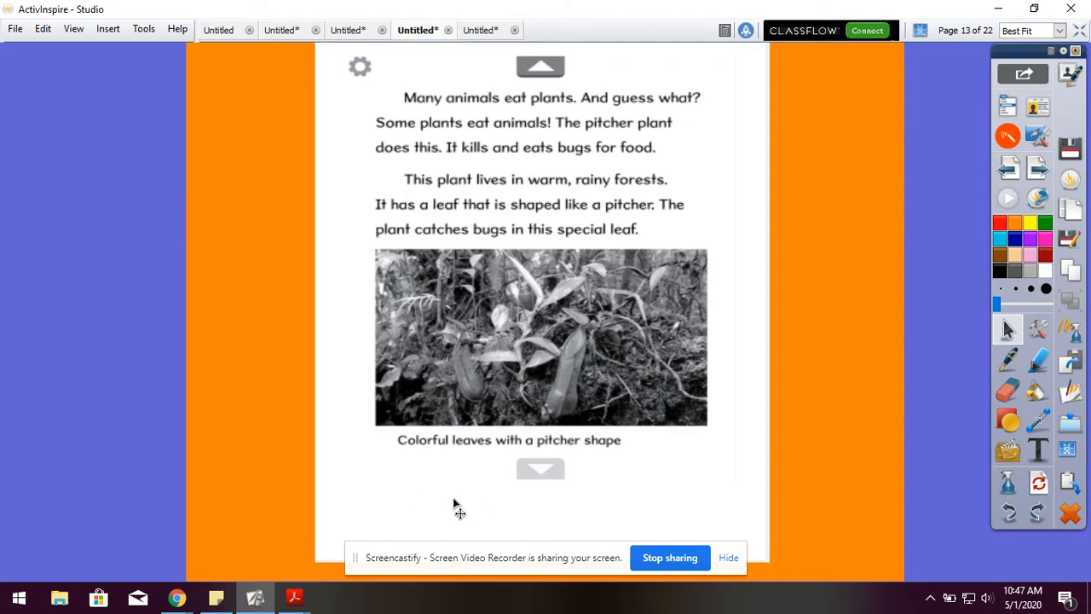
mouse_move(634, 460)
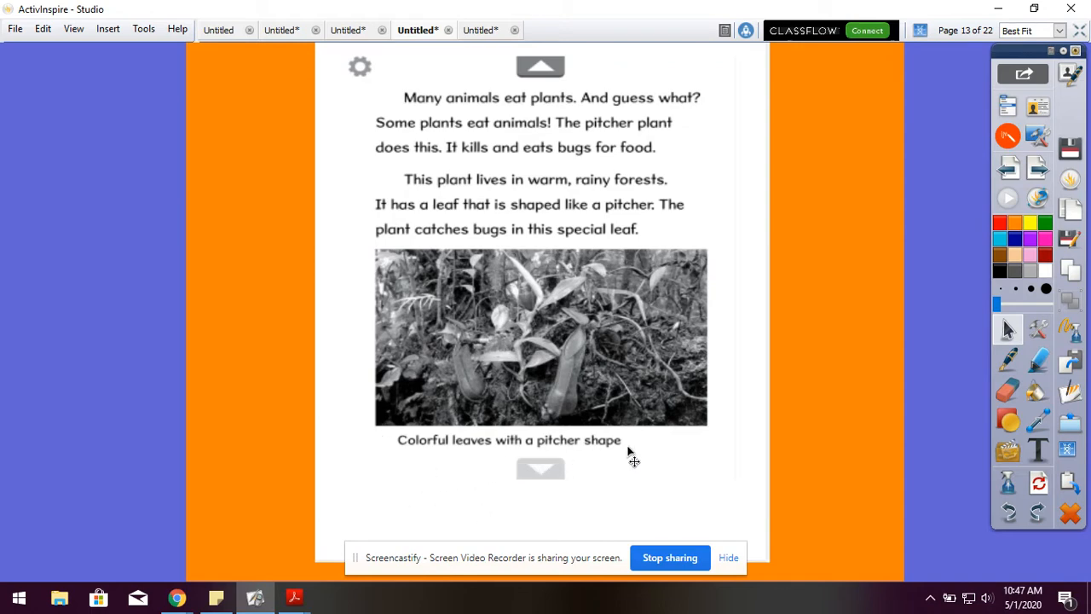
mouse_move(729, 298)
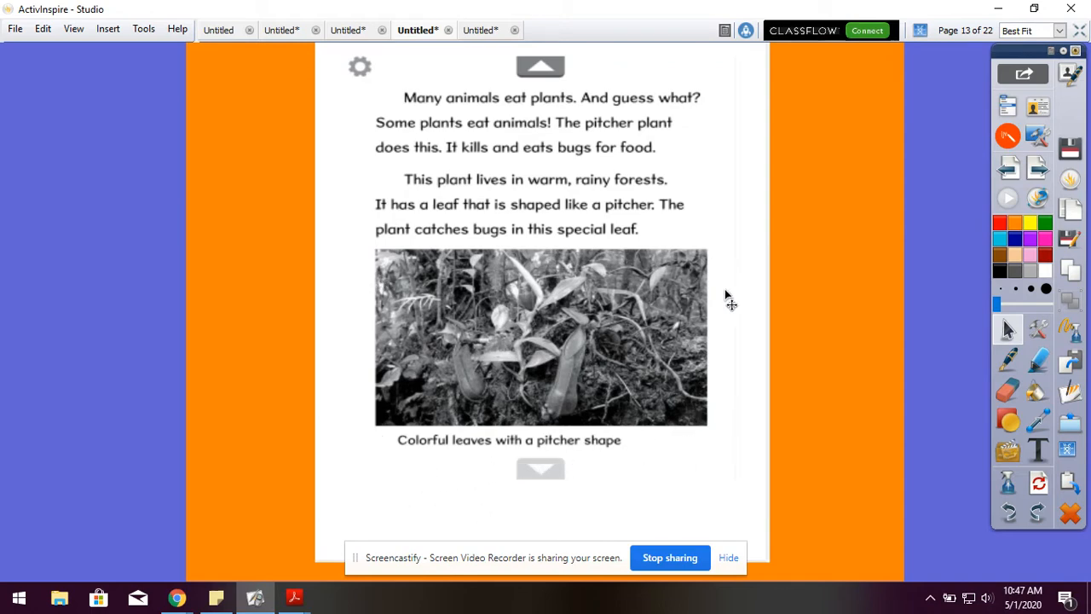
mouse_move(378, 461)
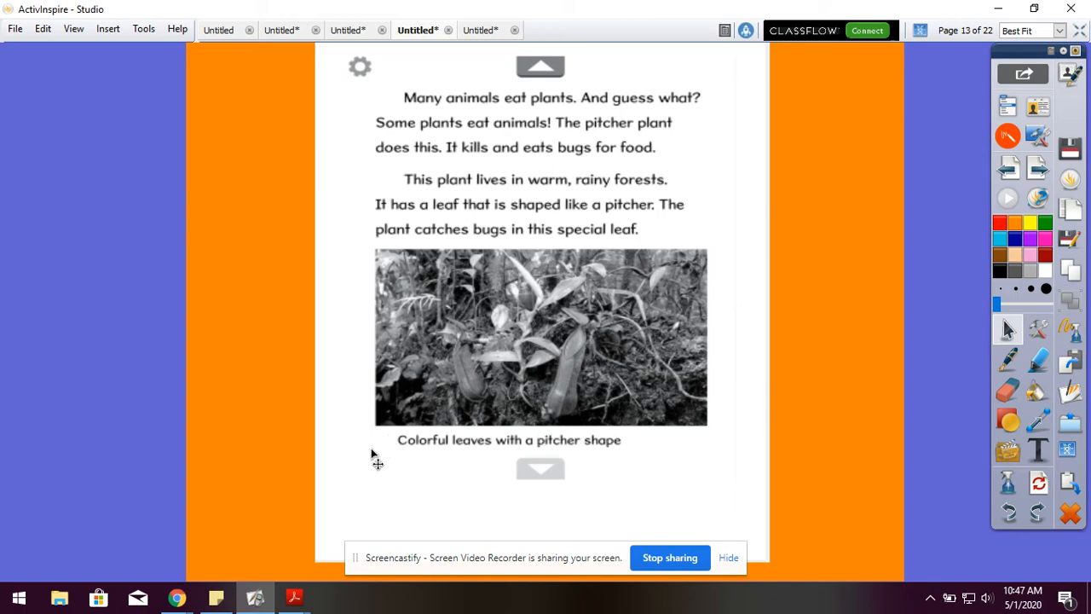
mouse_move(603, 473)
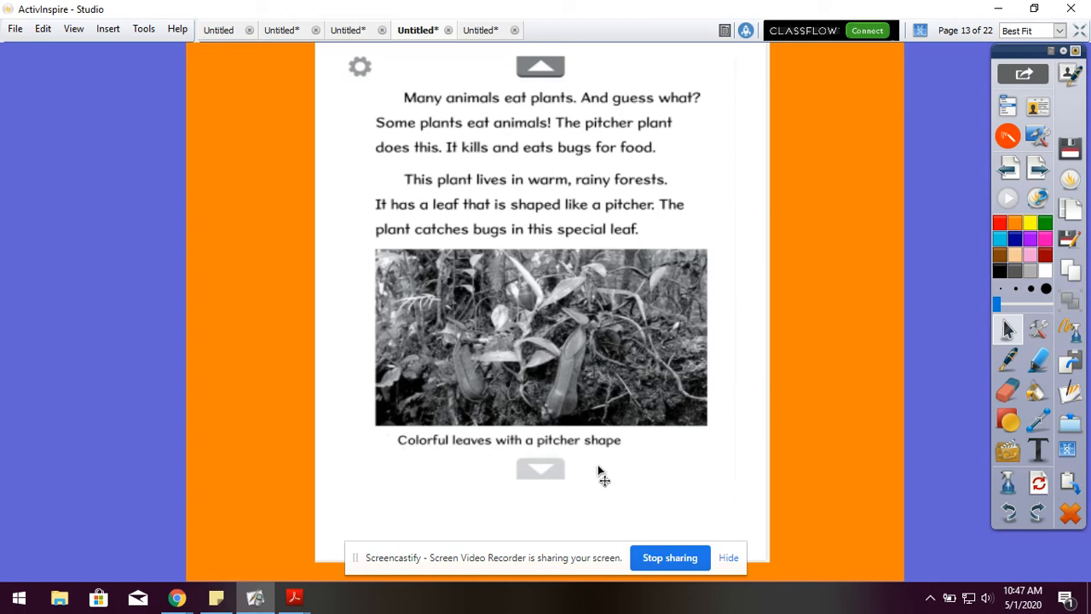
mouse_move(1071, 179)
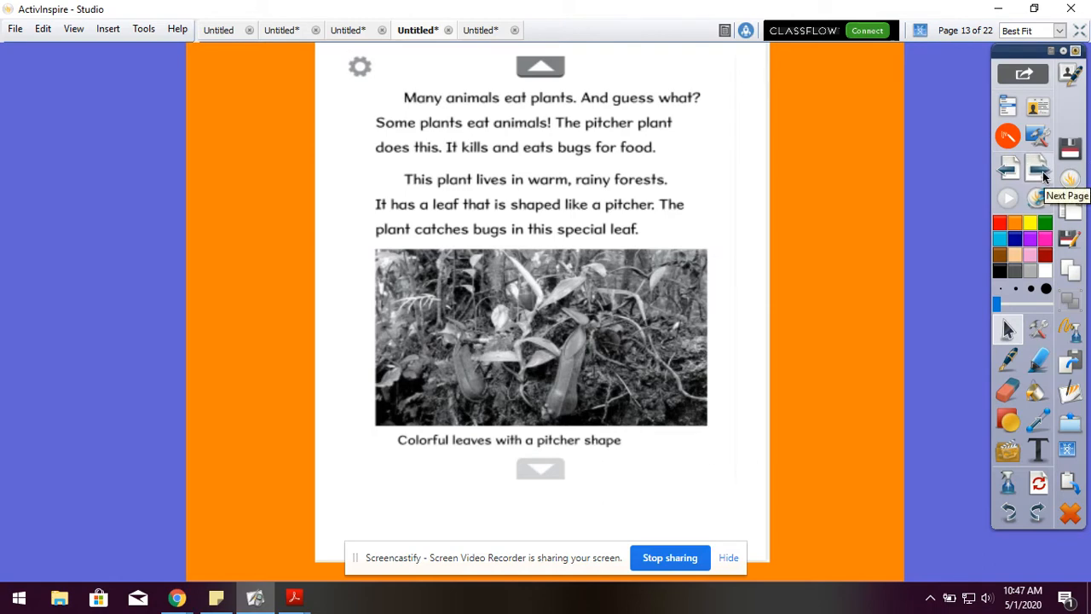
Advance the flipchart to page 14, 'Bringing in Bugs', with the ant photo
click(1036, 179)
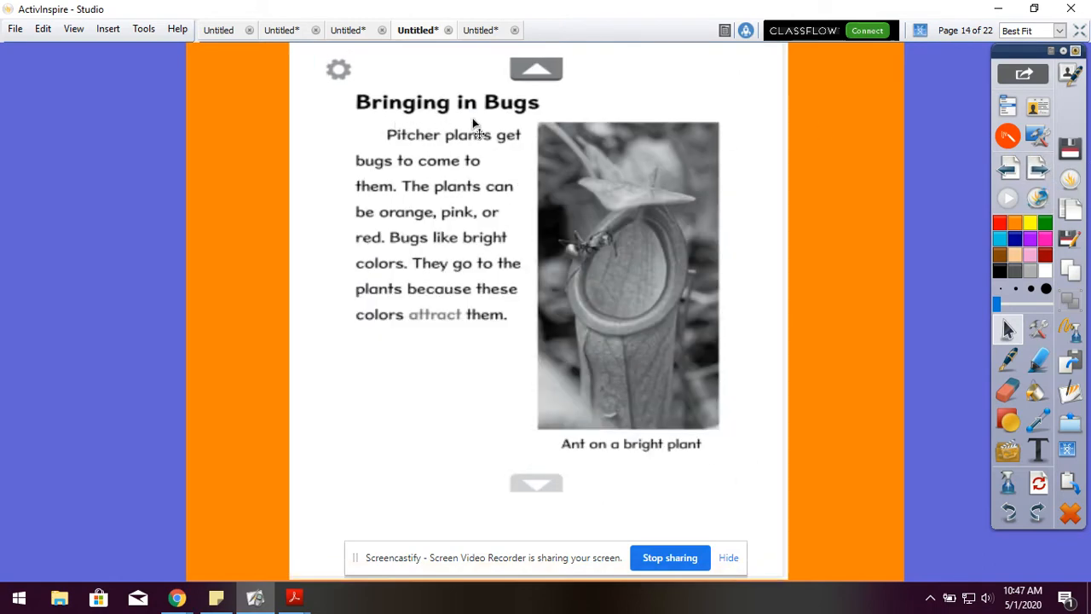
mouse_move(350, 117)
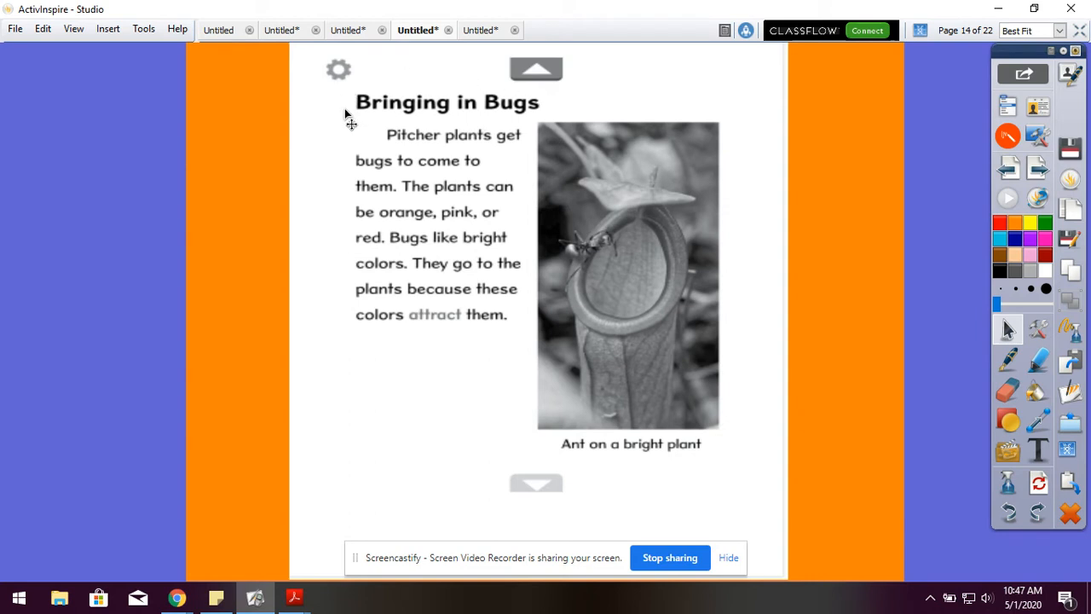
mouse_move(511, 127)
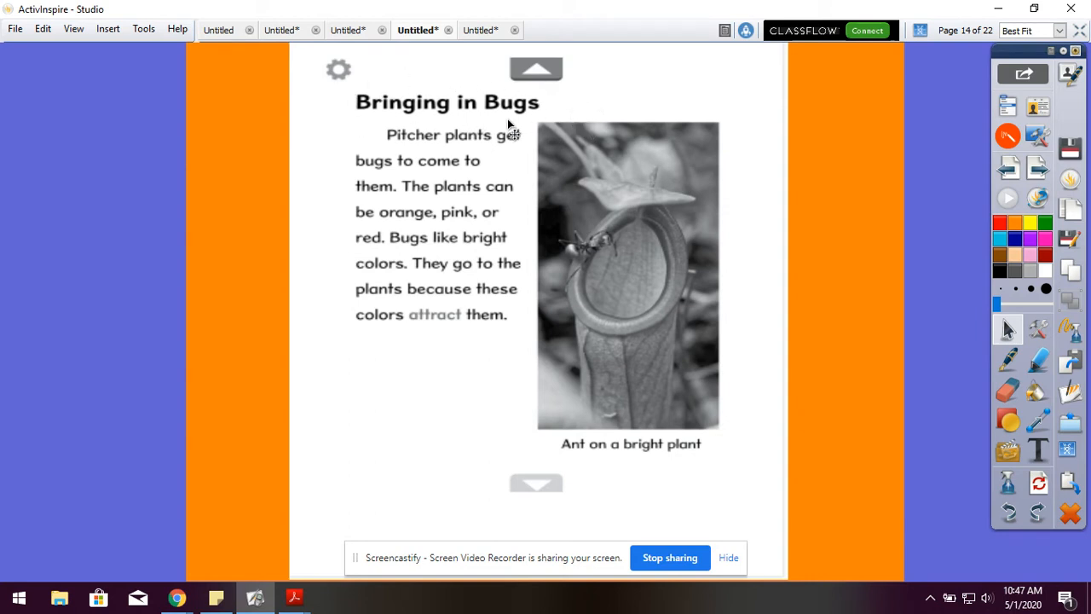
mouse_move(405, 176)
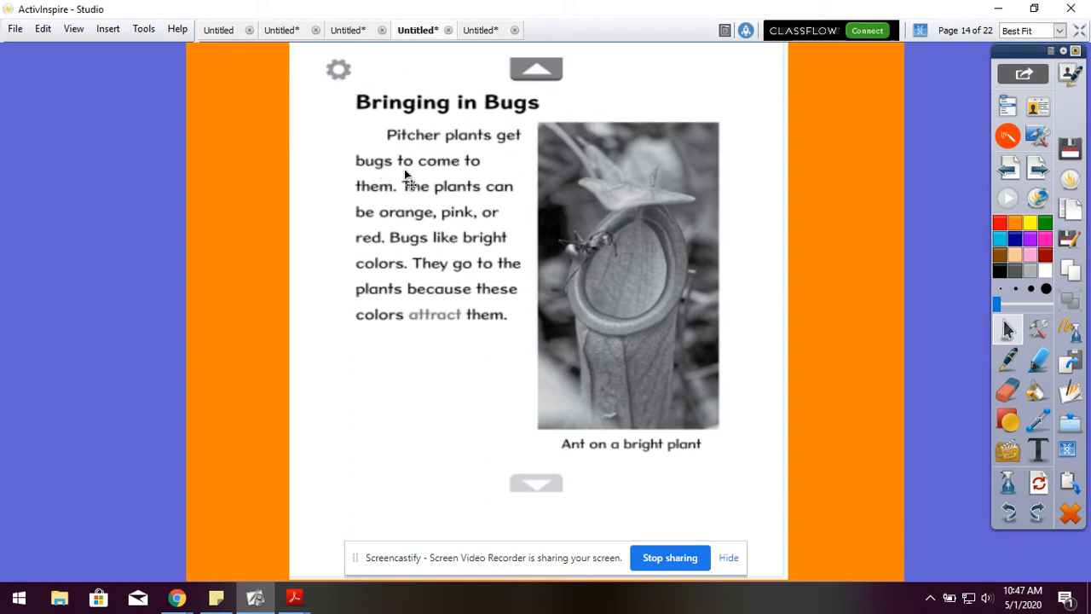
mouse_move(502, 208)
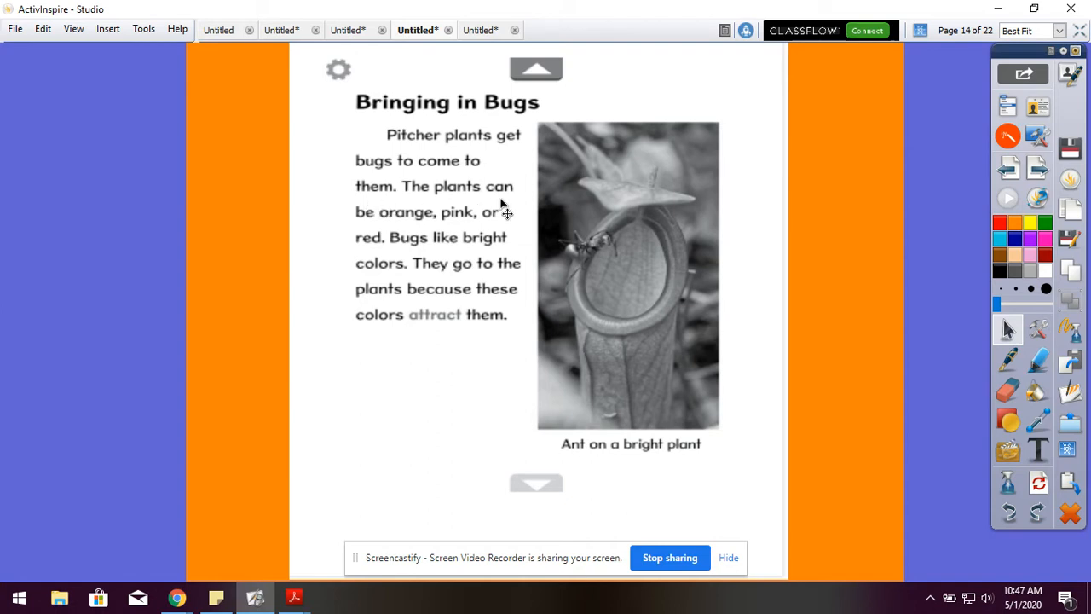
mouse_move(502, 224)
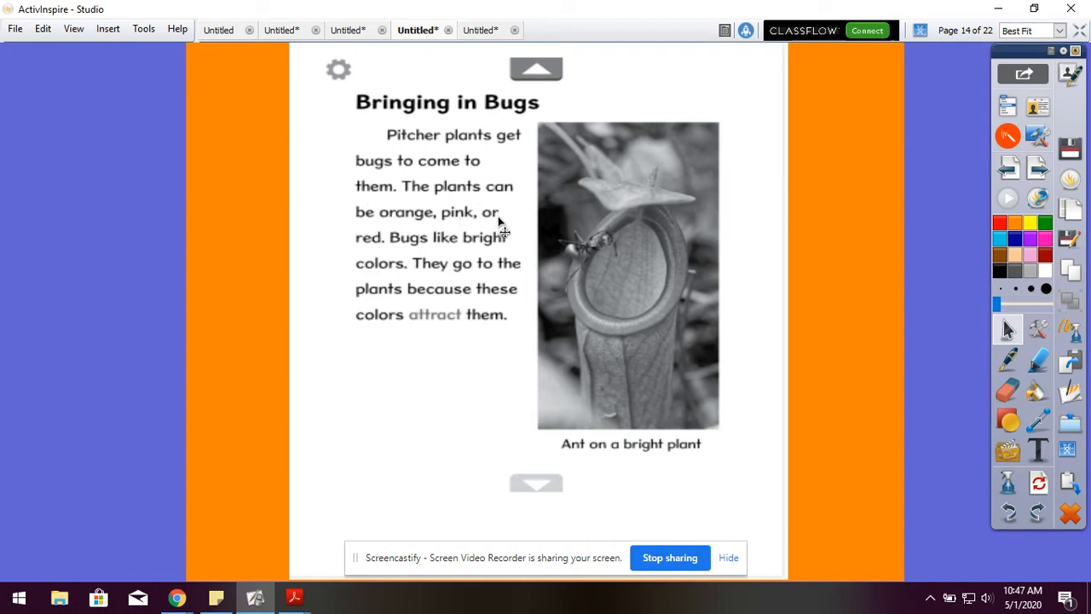
mouse_move(440, 259)
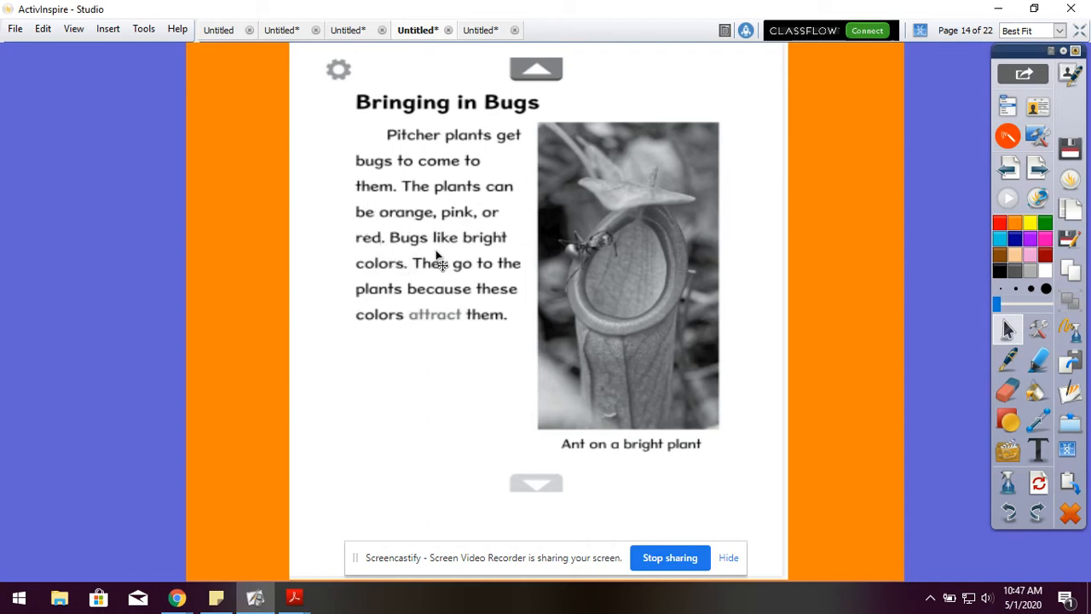
mouse_move(412, 288)
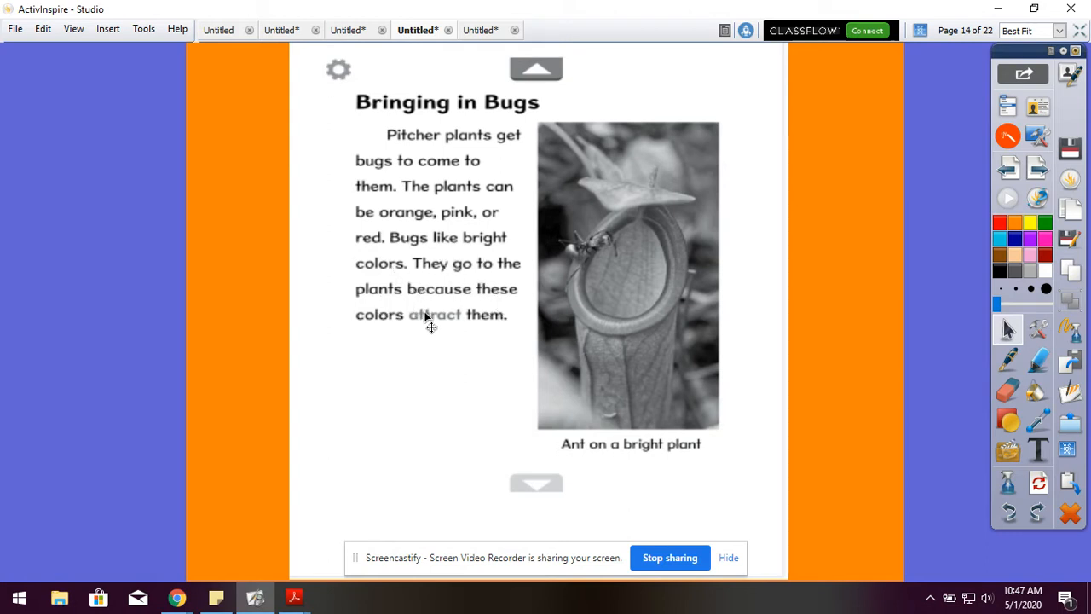
mouse_move(508, 340)
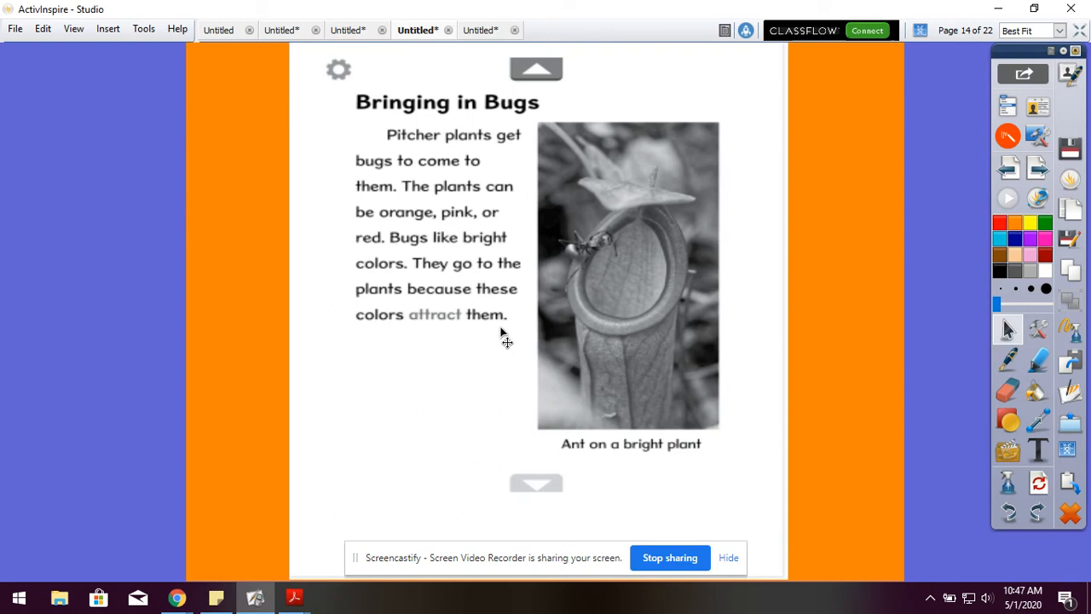
mouse_move(572, 139)
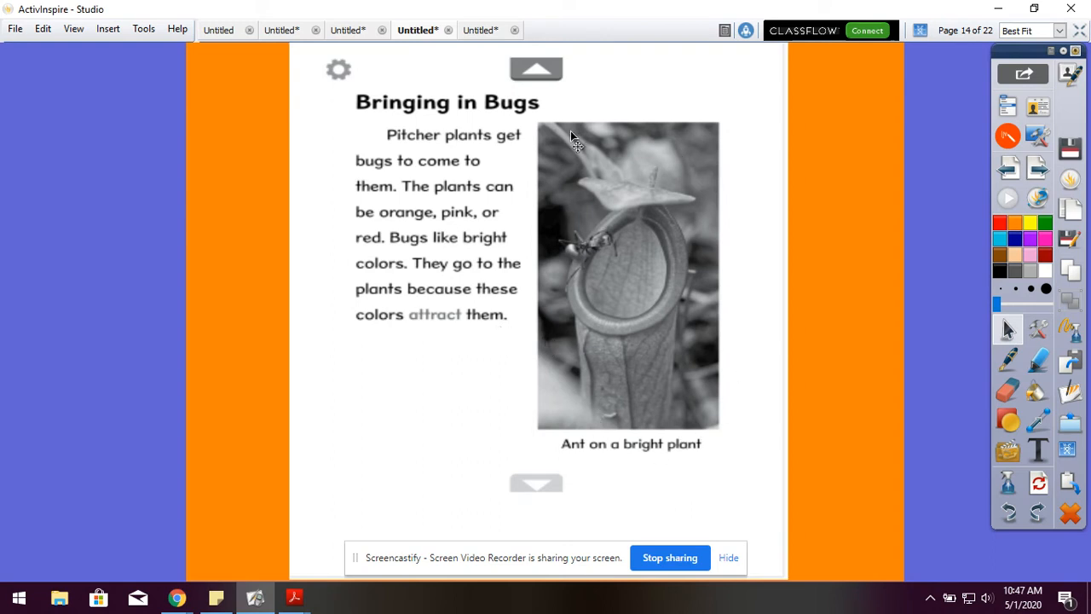
mouse_move(559, 273)
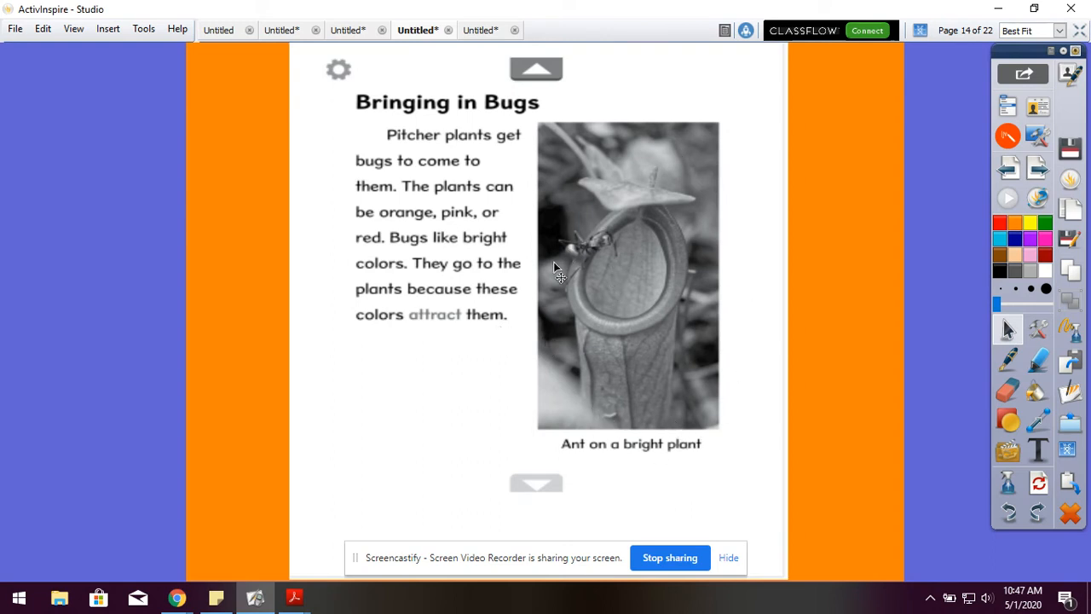
mouse_move(622, 259)
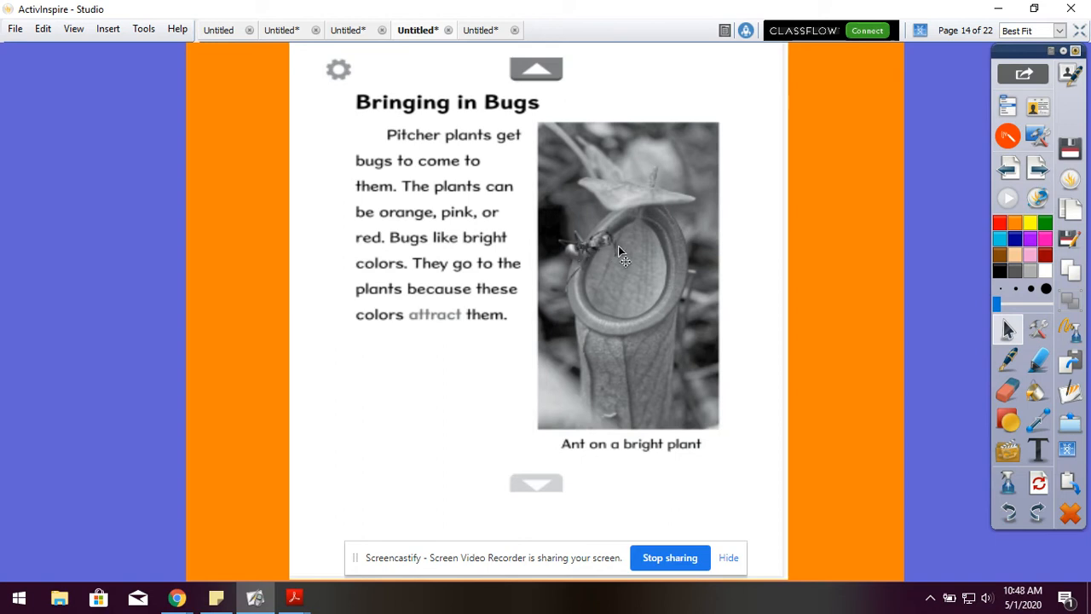
mouse_move(622, 271)
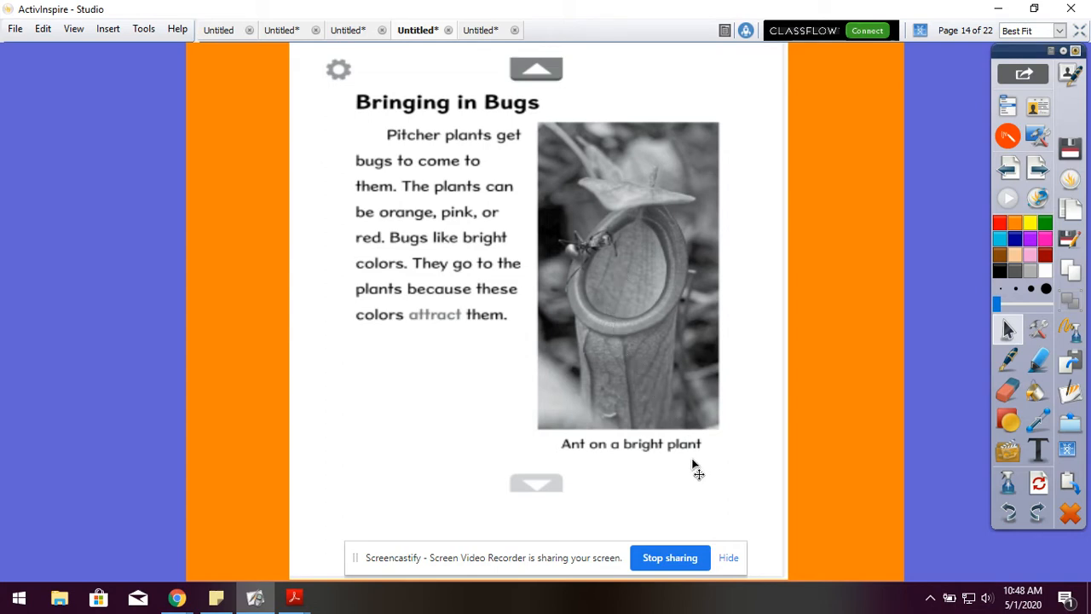
mouse_move(569, 472)
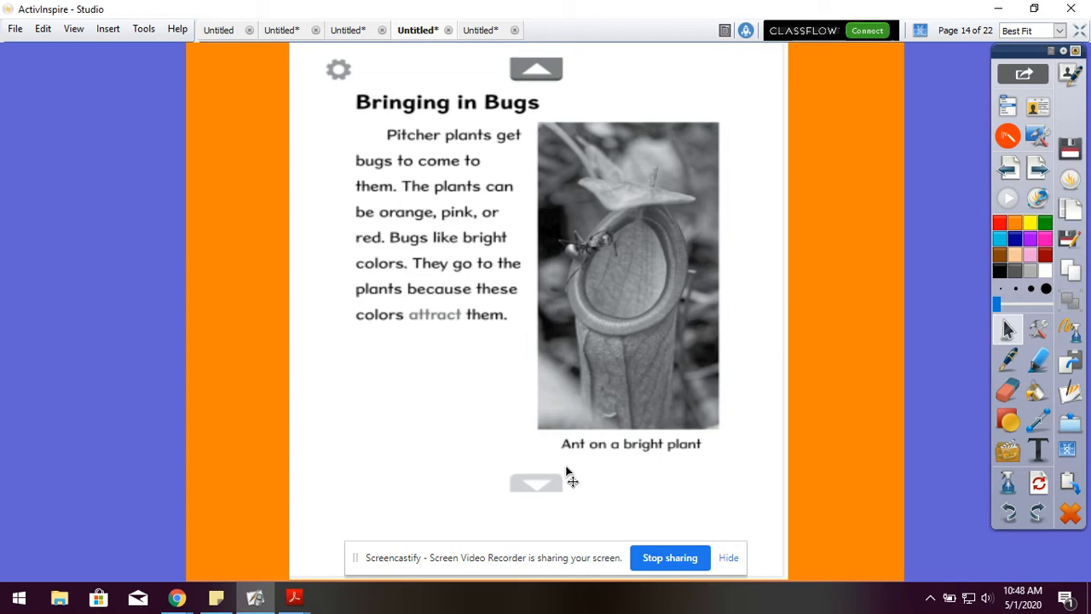
mouse_move(627, 460)
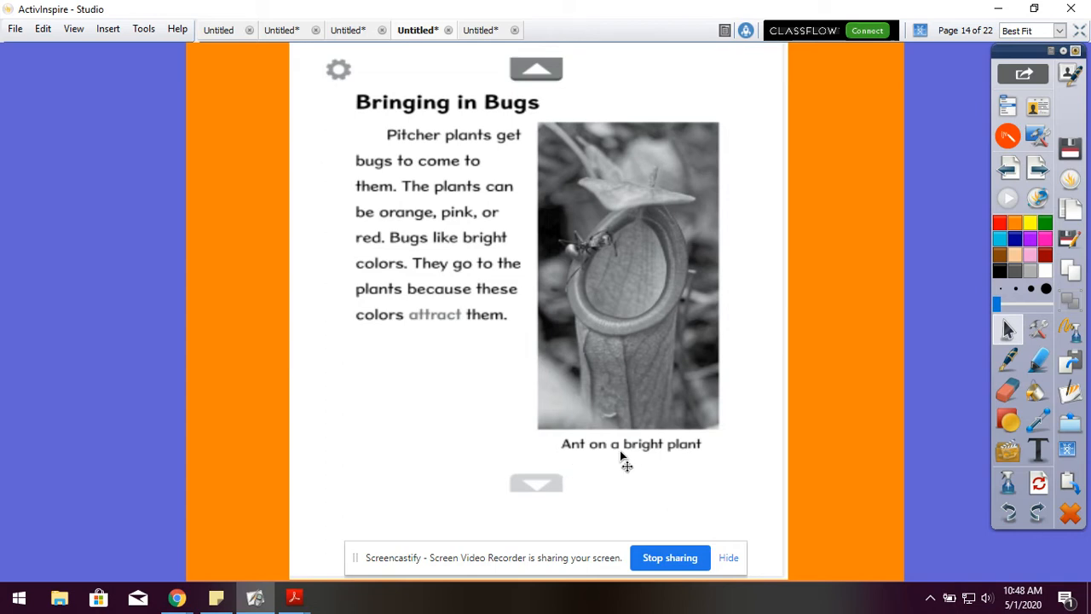
mouse_move(1019, 191)
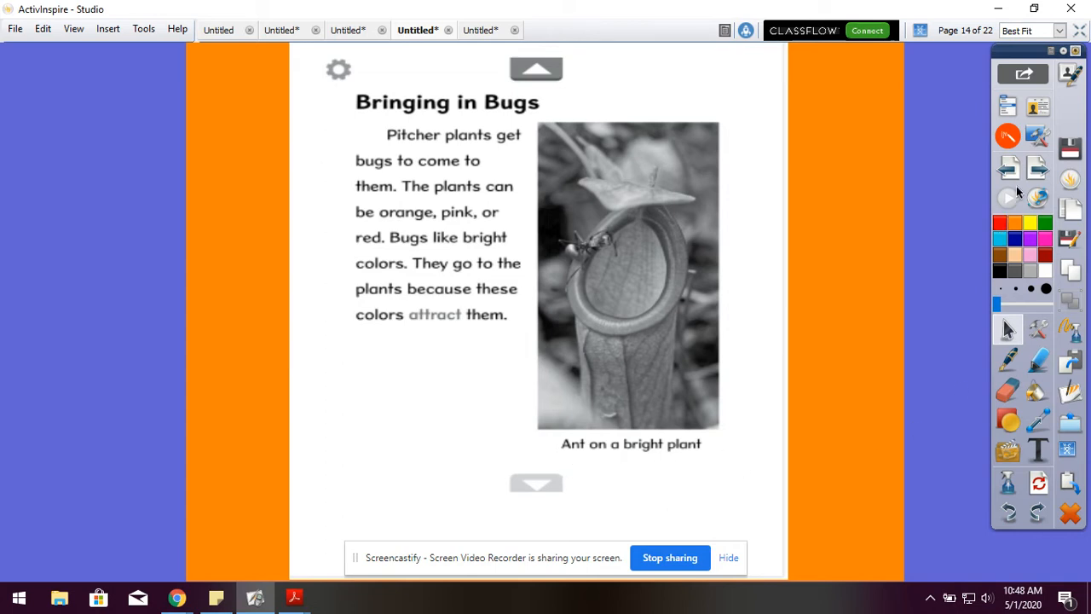
Advance to page 15 about dark pitcher plants using smell, with the fly photo
click(535, 484)
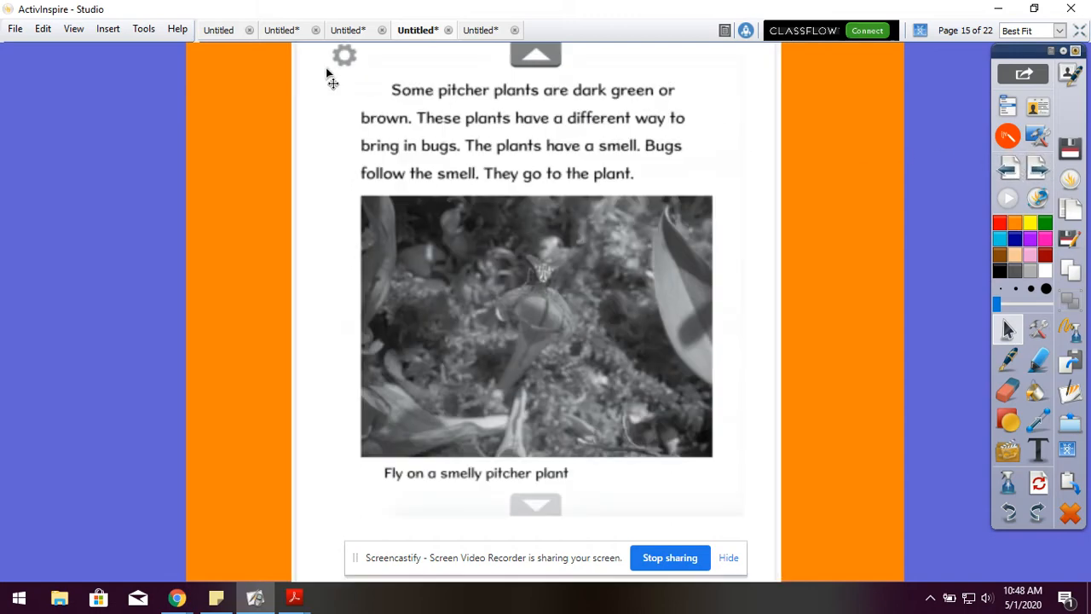
mouse_move(641, 109)
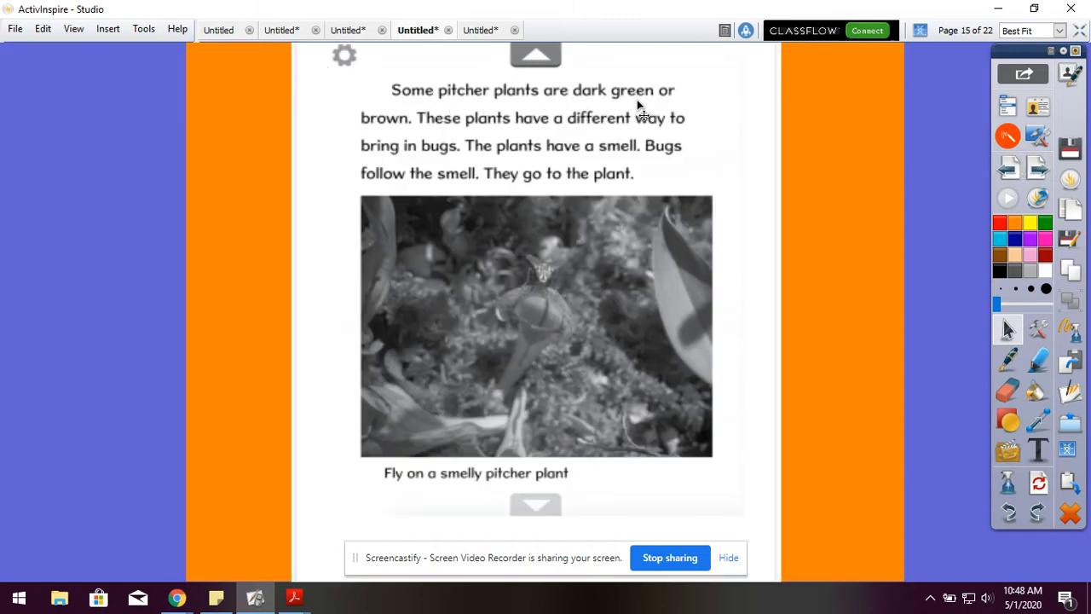
mouse_move(474, 137)
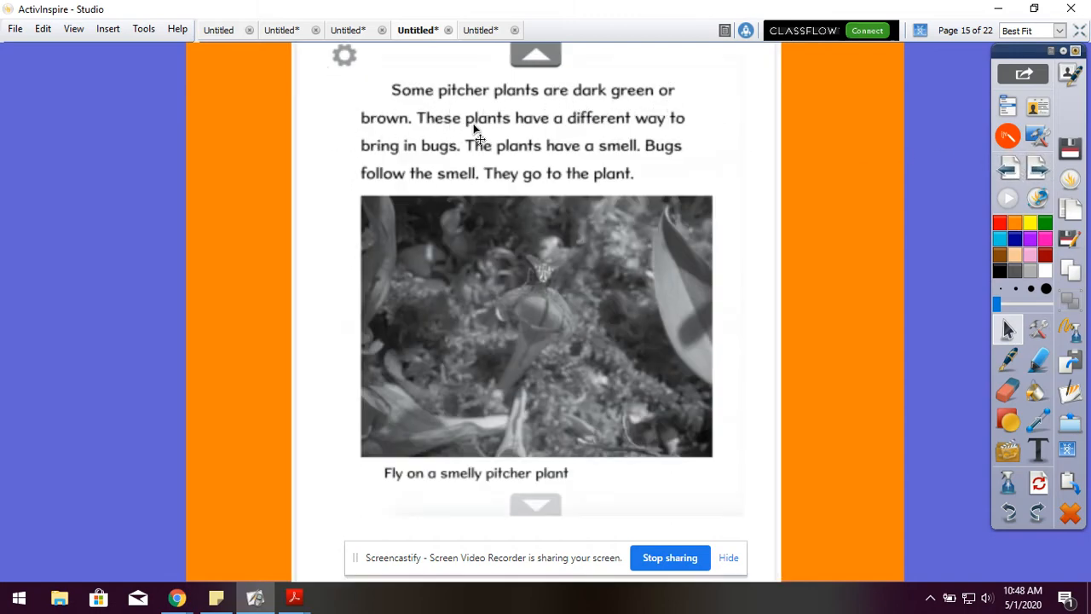
mouse_move(691, 145)
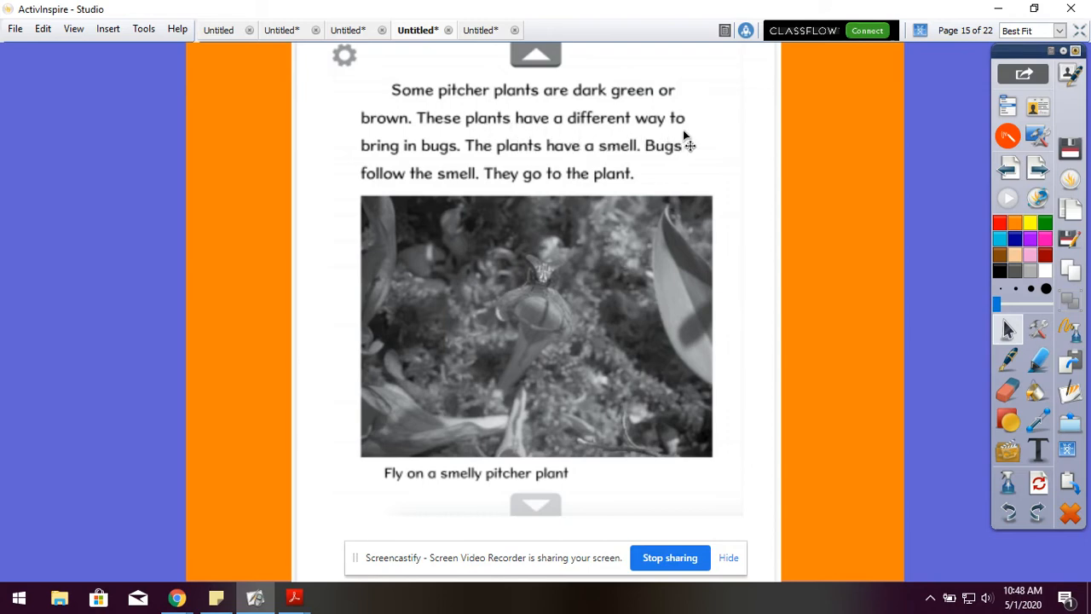
mouse_move(512, 167)
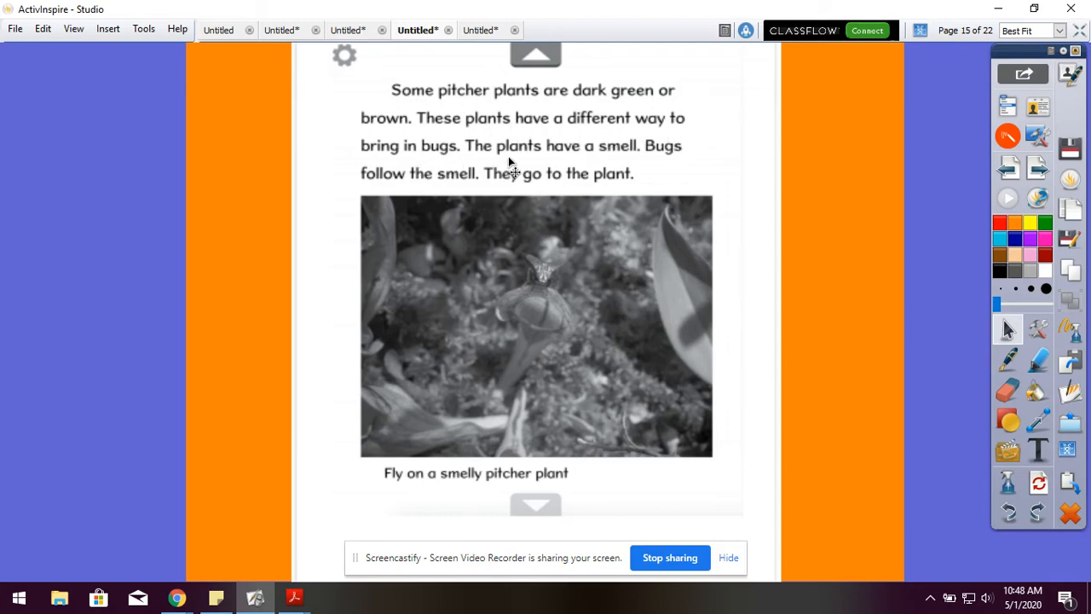
mouse_move(673, 171)
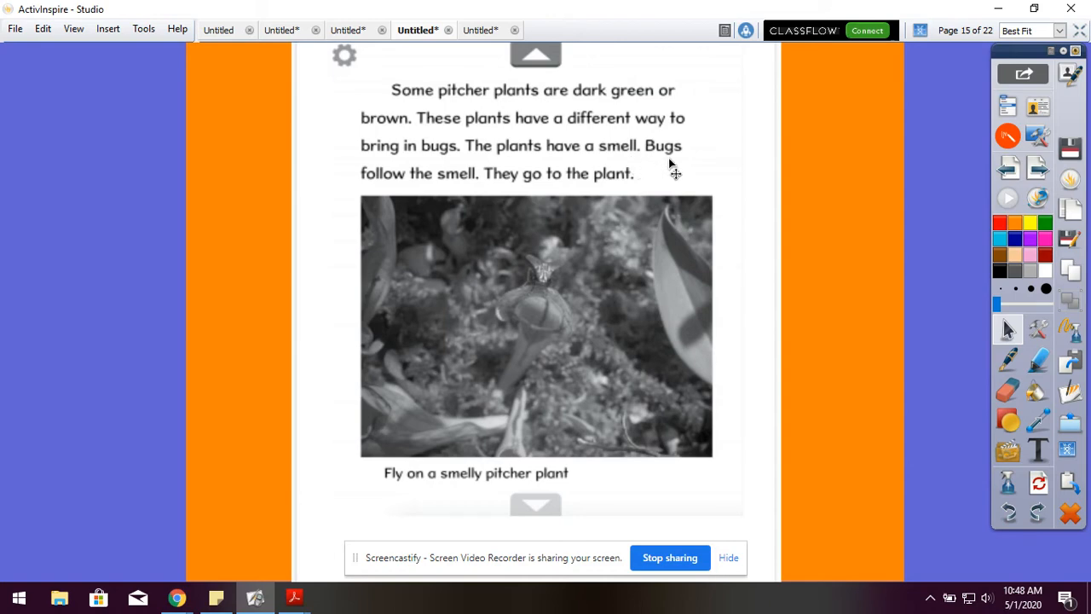
mouse_move(501, 201)
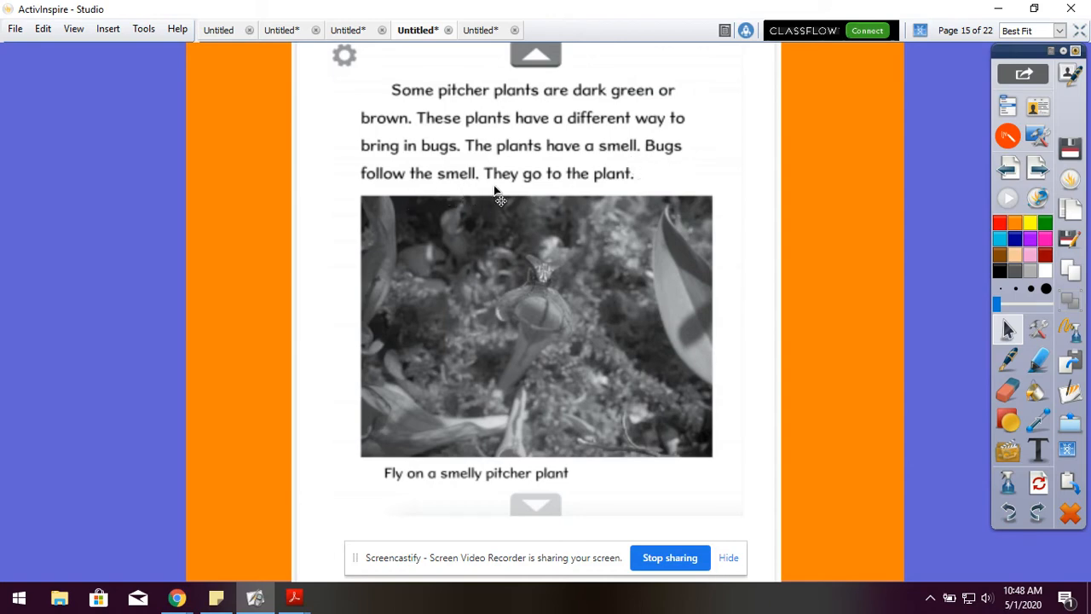
mouse_move(623, 201)
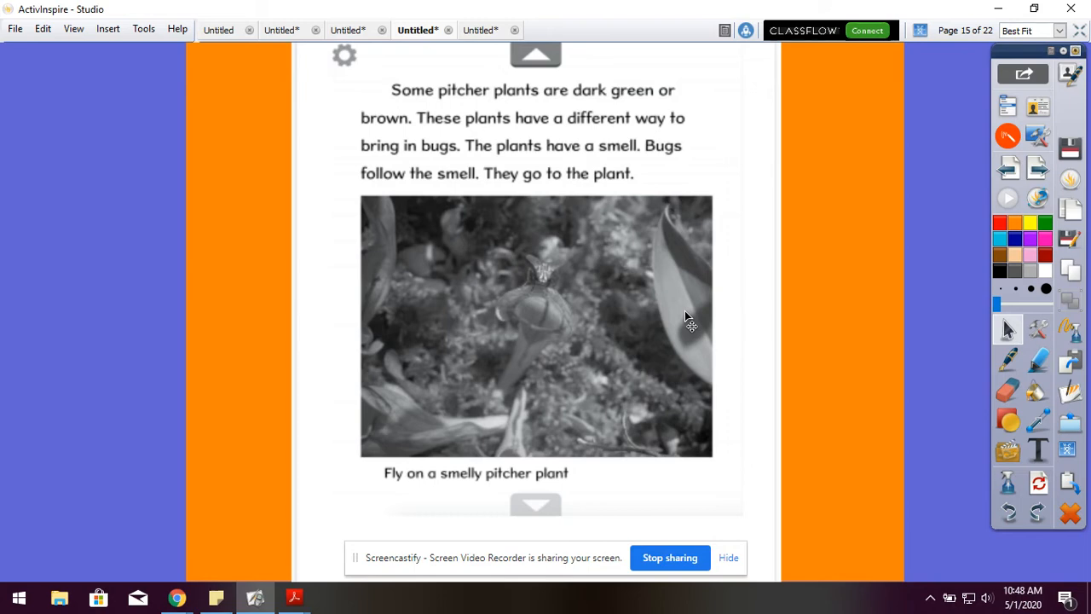
mouse_move(733, 416)
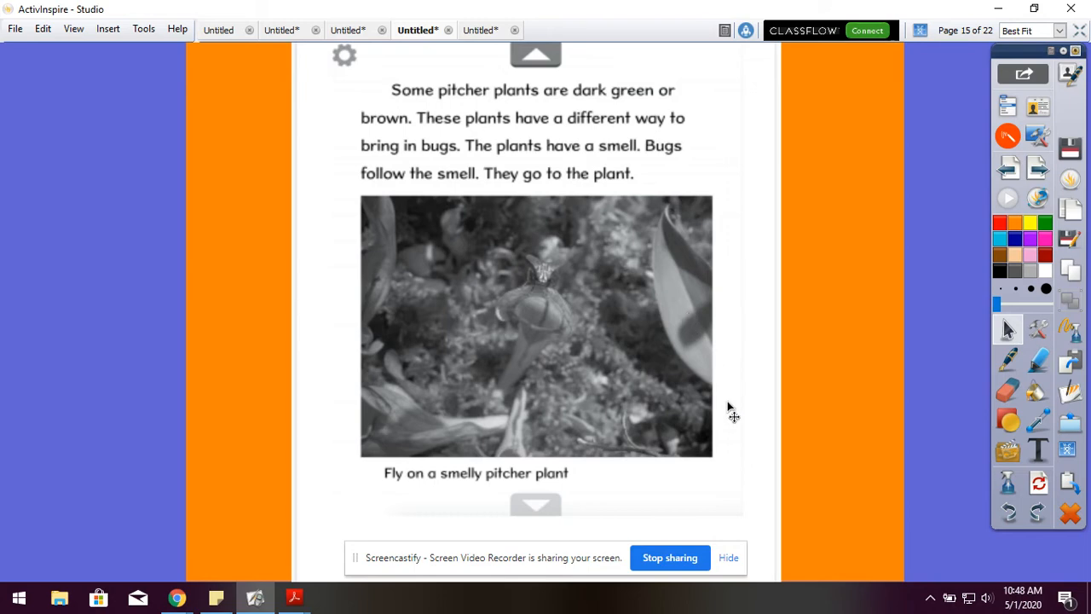
mouse_move(734, 443)
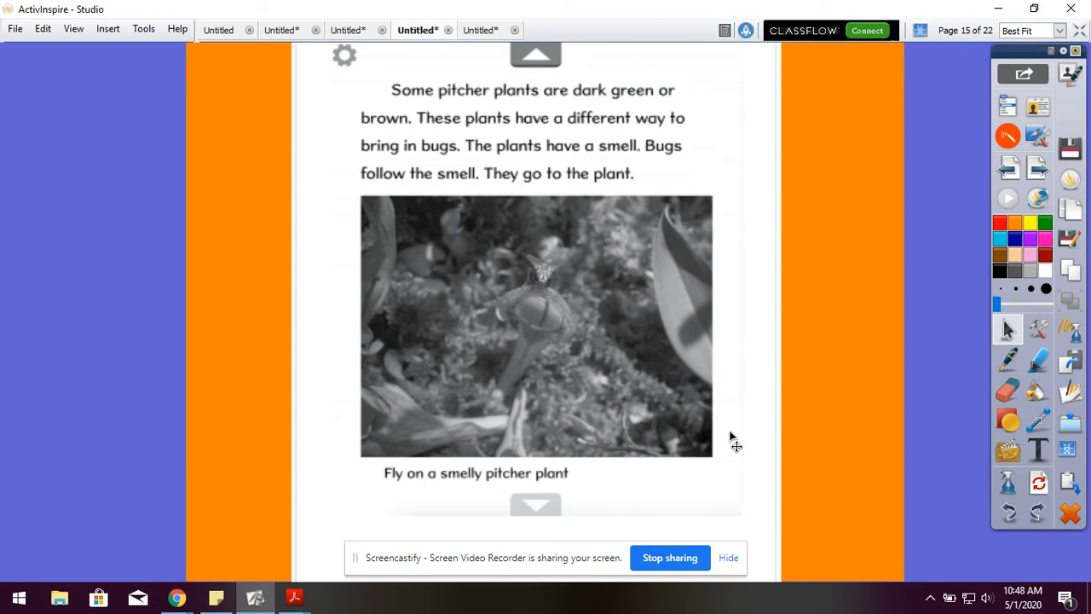
mouse_move(504, 430)
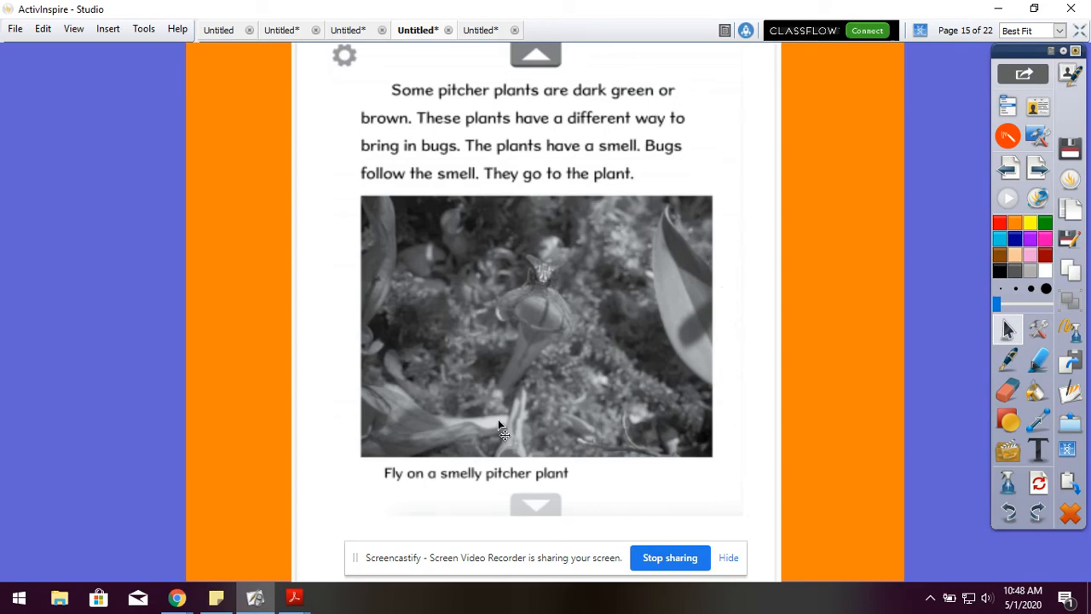
mouse_move(450, 400)
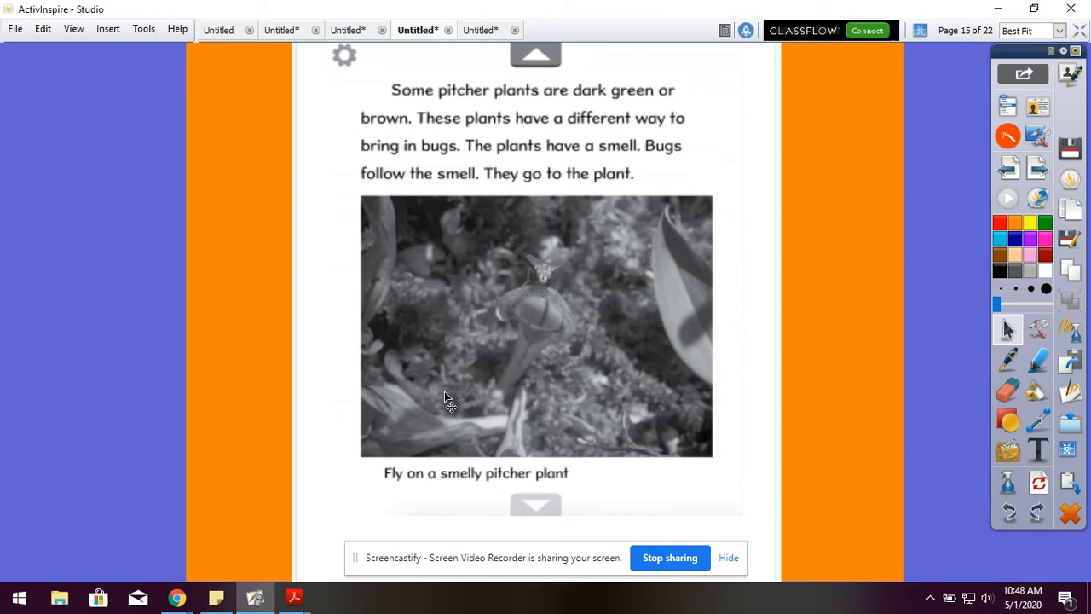
mouse_move(523, 485)
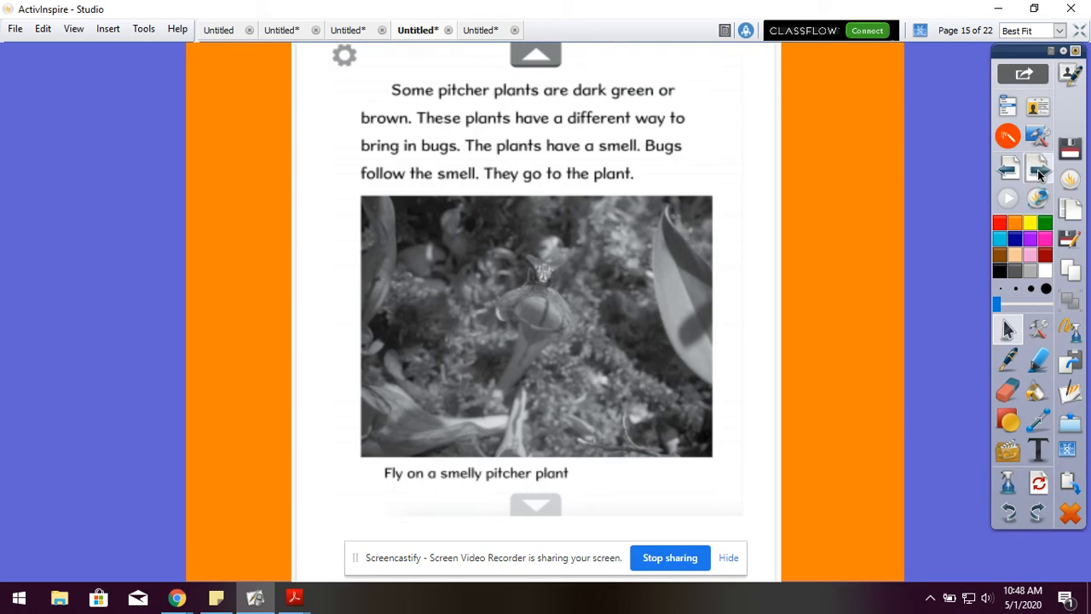
Advance to page 16, 'Eating Bugs', showing a bug slipping into a pitcher plant
click(535, 503)
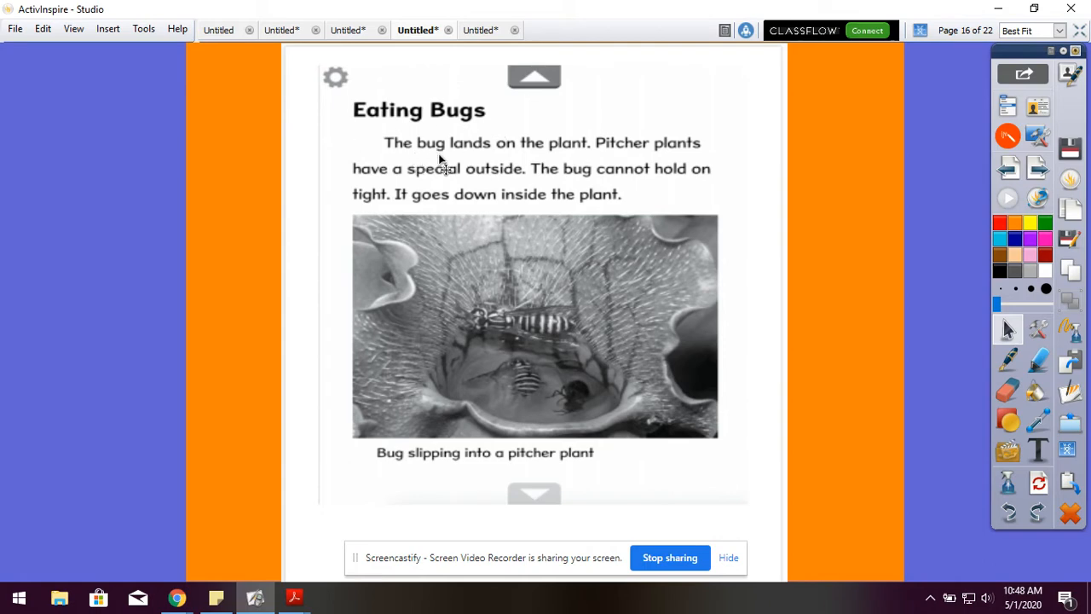
mouse_move(596, 157)
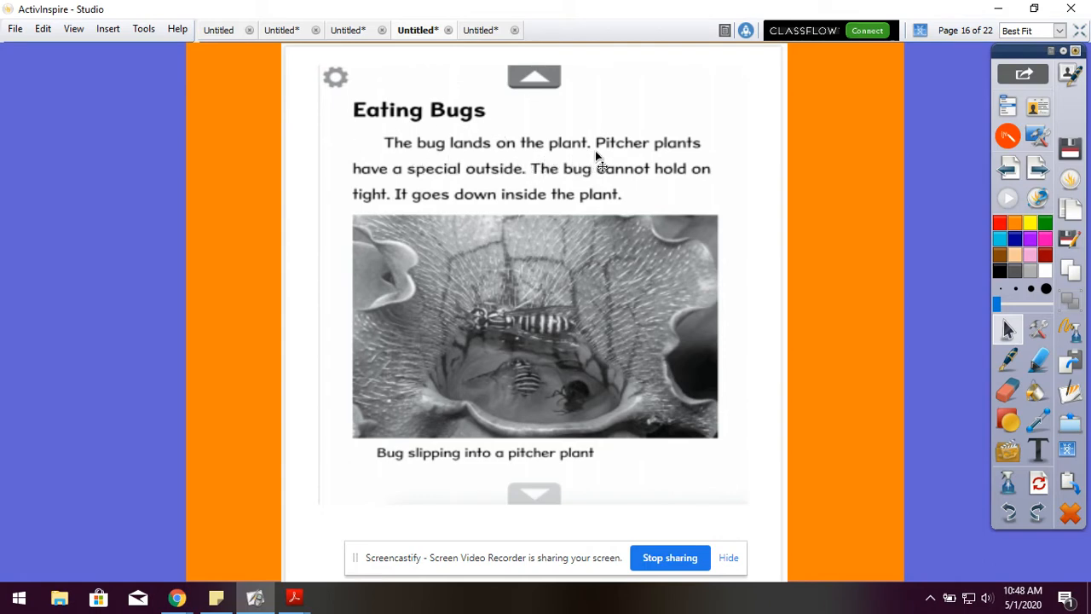
mouse_move(511, 187)
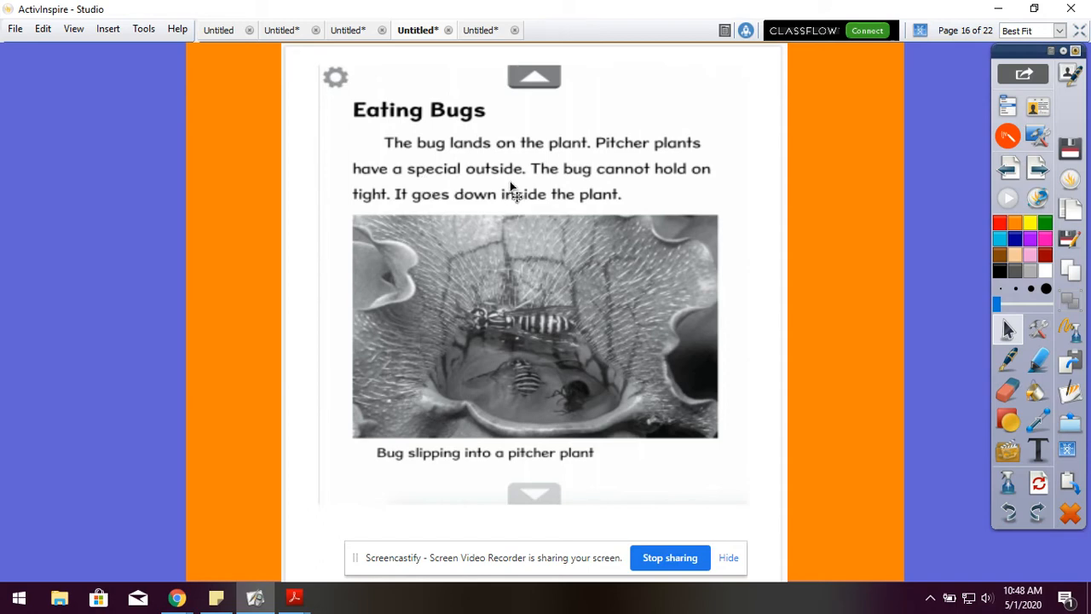
mouse_move(627, 189)
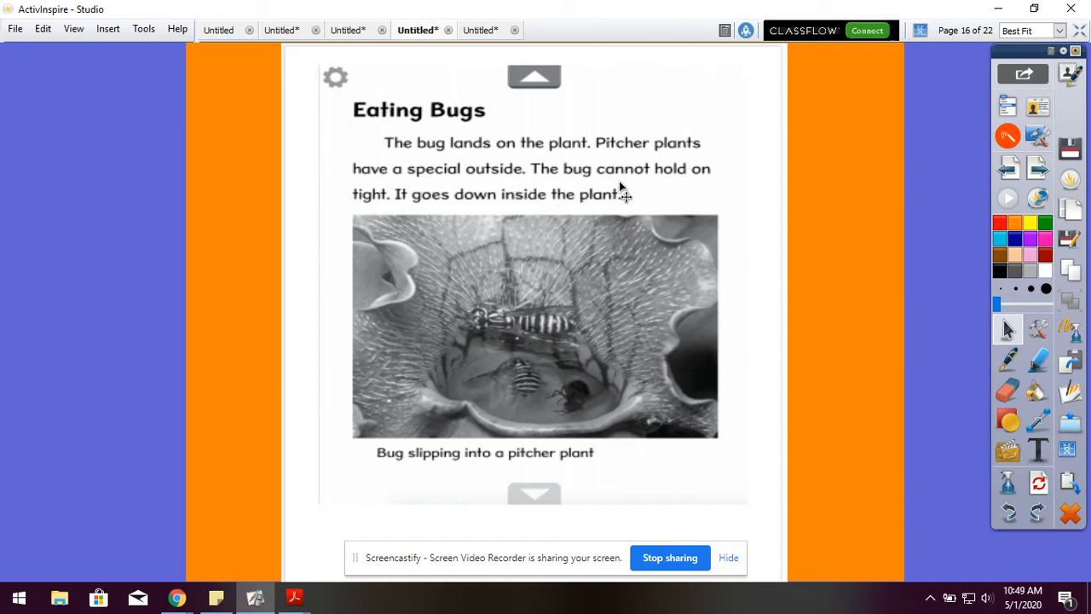
mouse_move(399, 212)
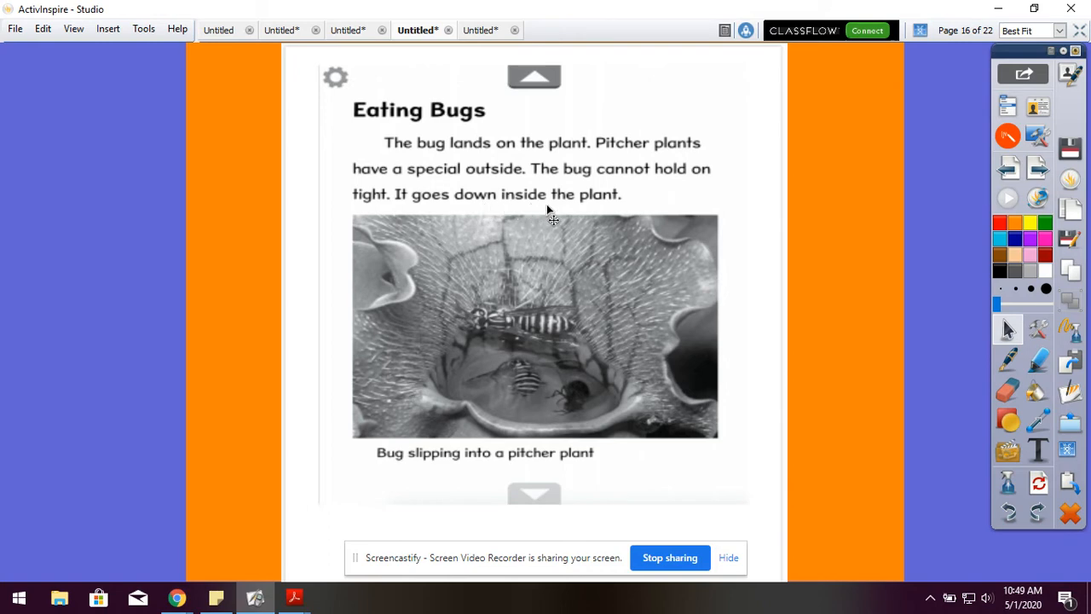
mouse_move(521, 305)
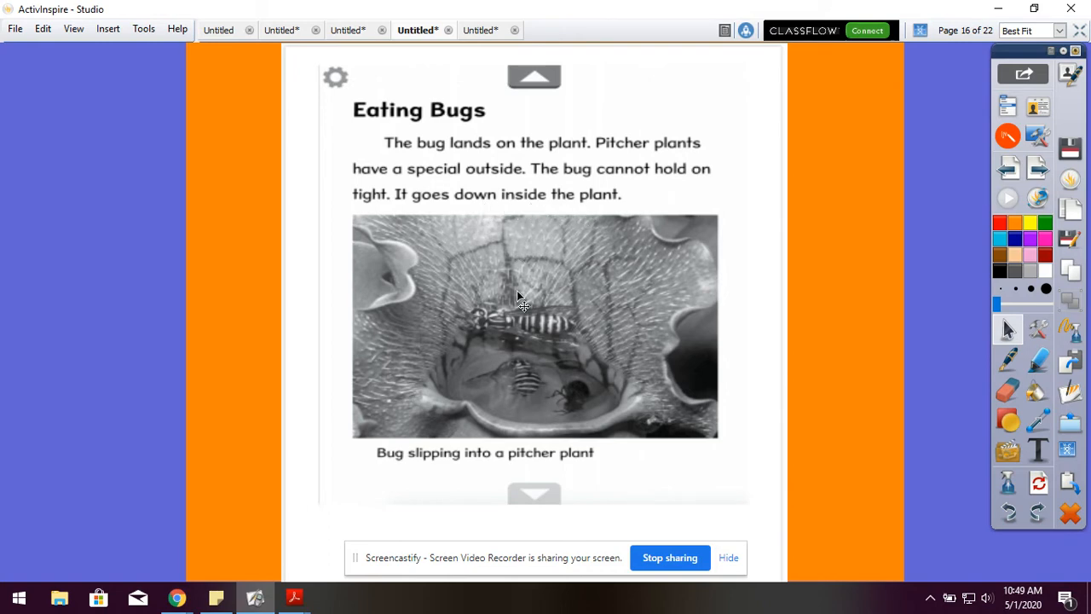
mouse_move(537, 293)
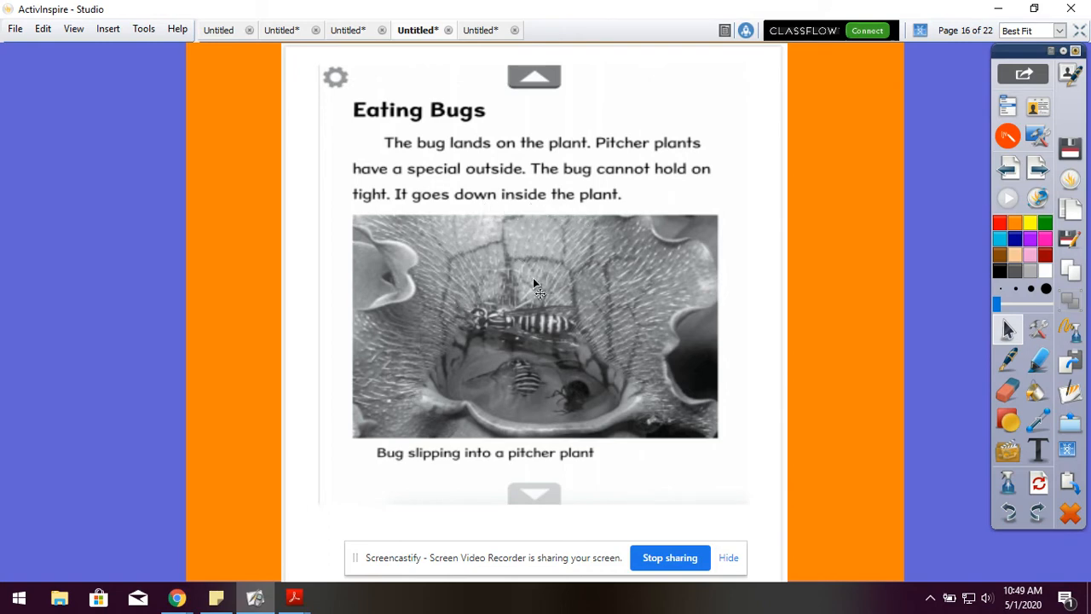
mouse_move(620, 348)
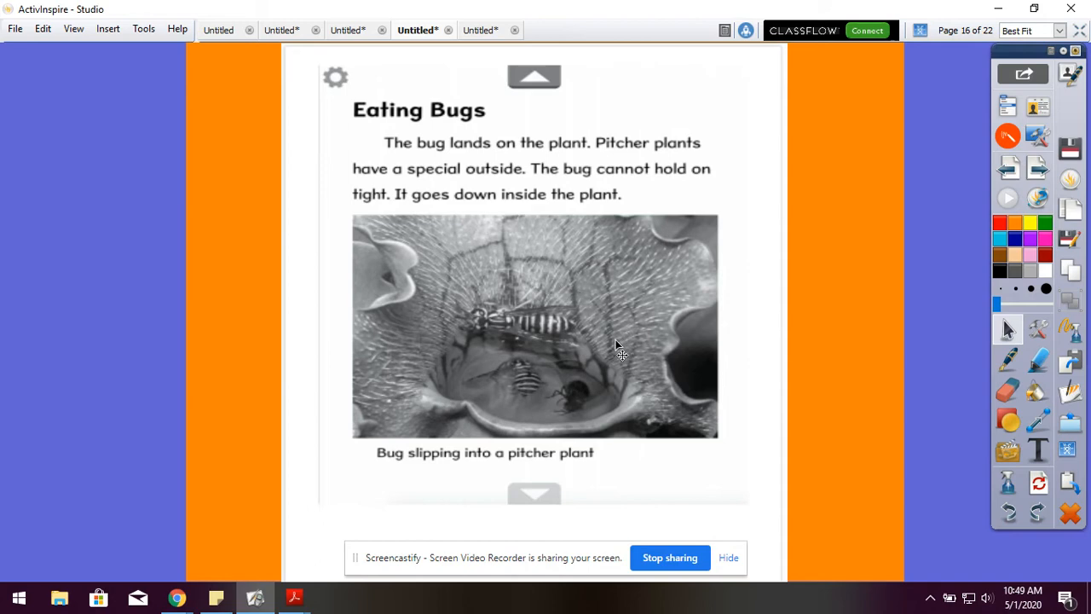
mouse_move(486, 286)
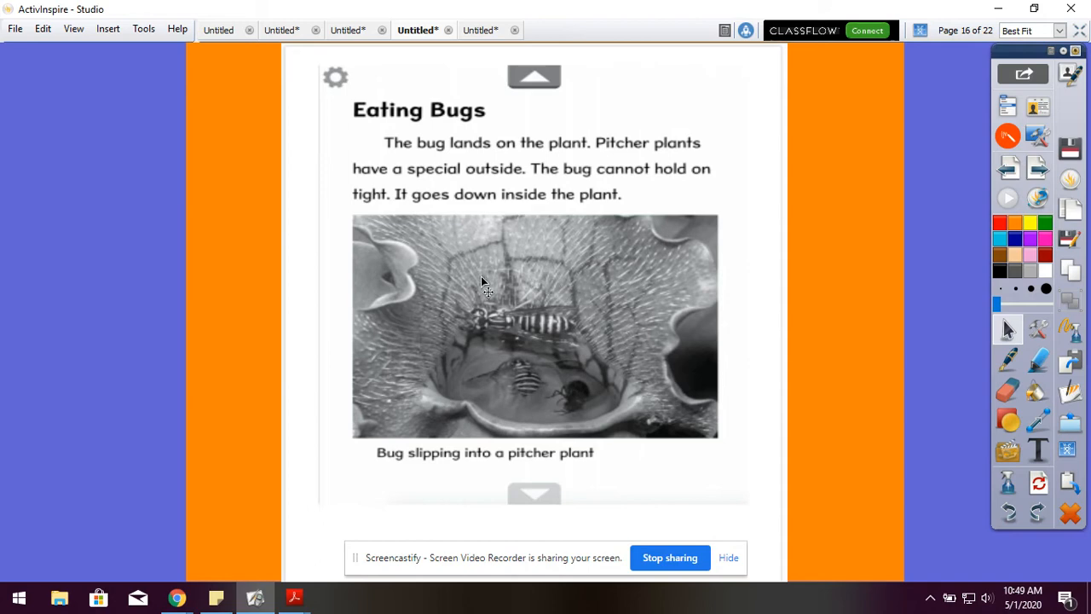
mouse_move(424, 384)
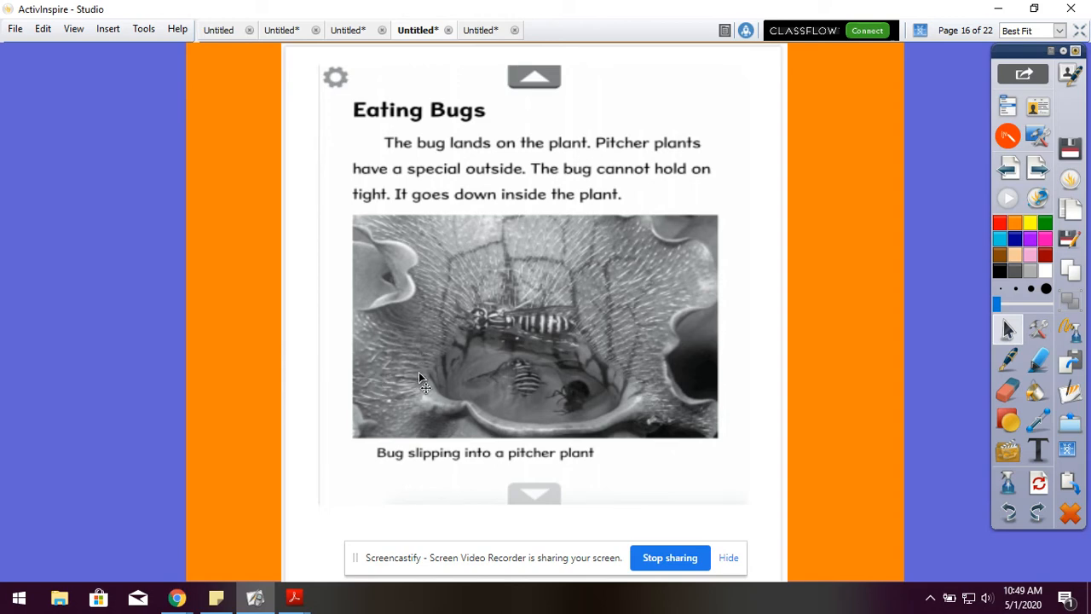
mouse_move(483, 202)
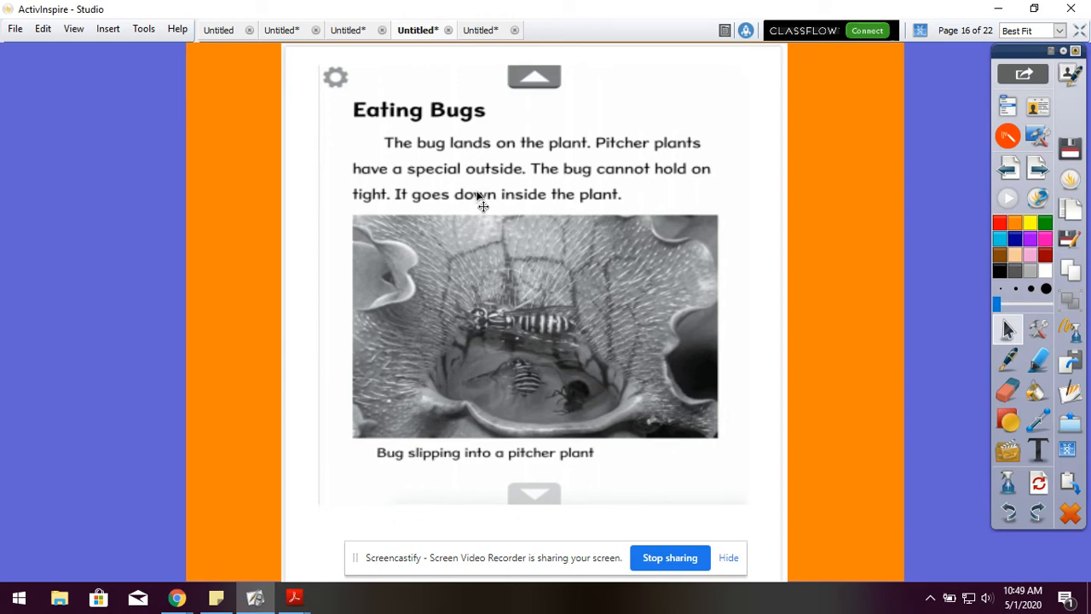
mouse_move(644, 401)
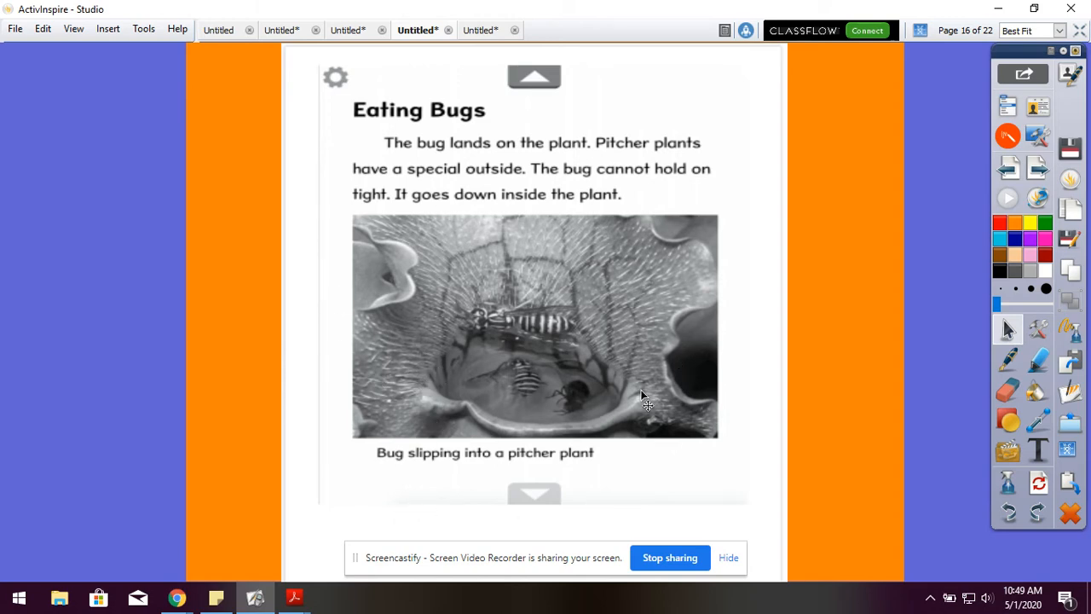
mouse_move(594, 366)
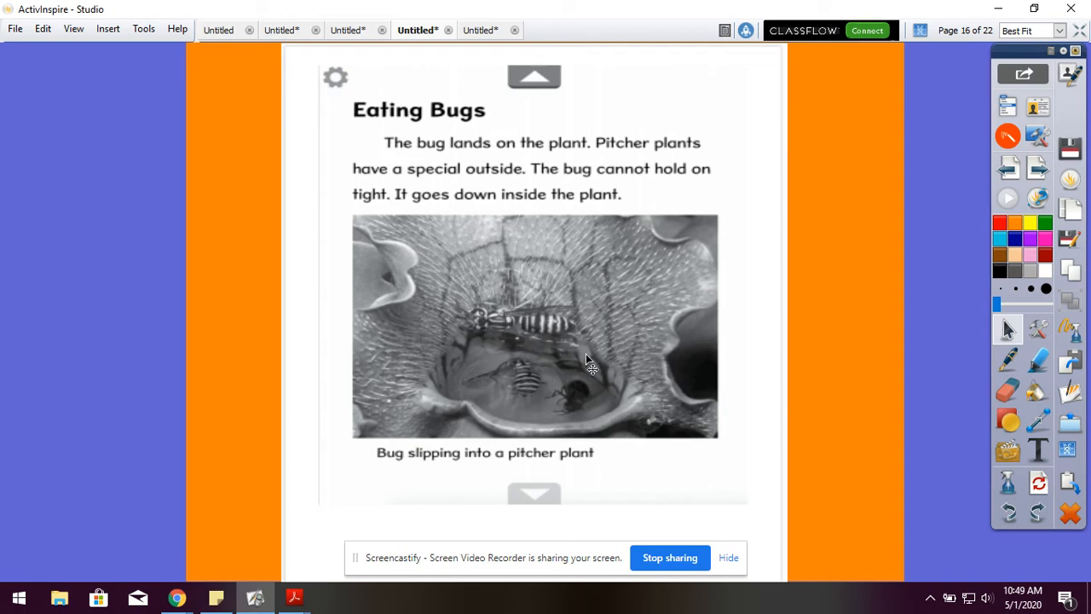
mouse_move(605, 430)
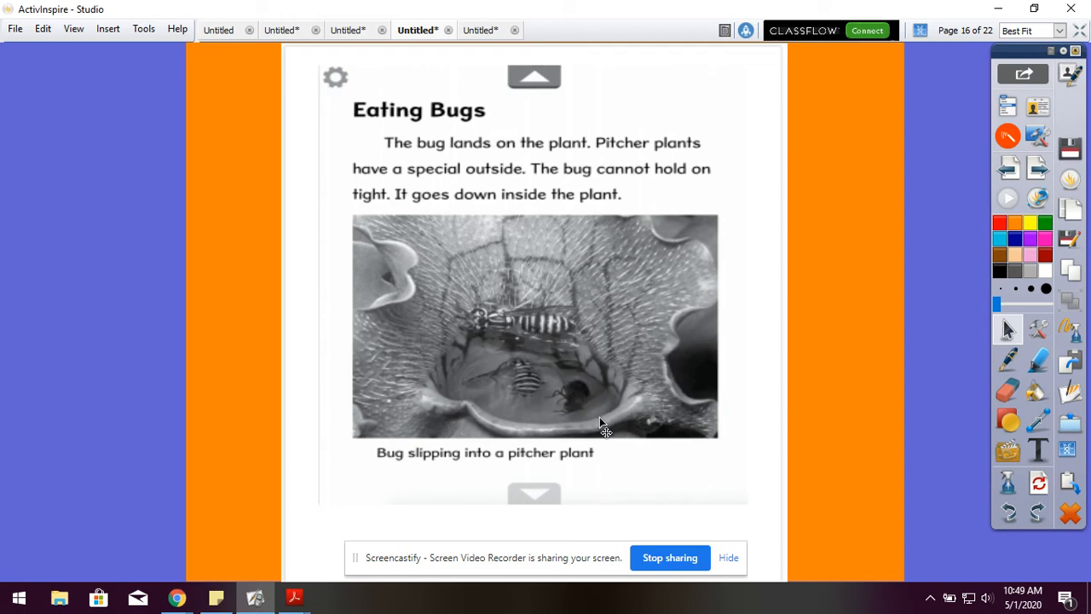
mouse_move(418, 494)
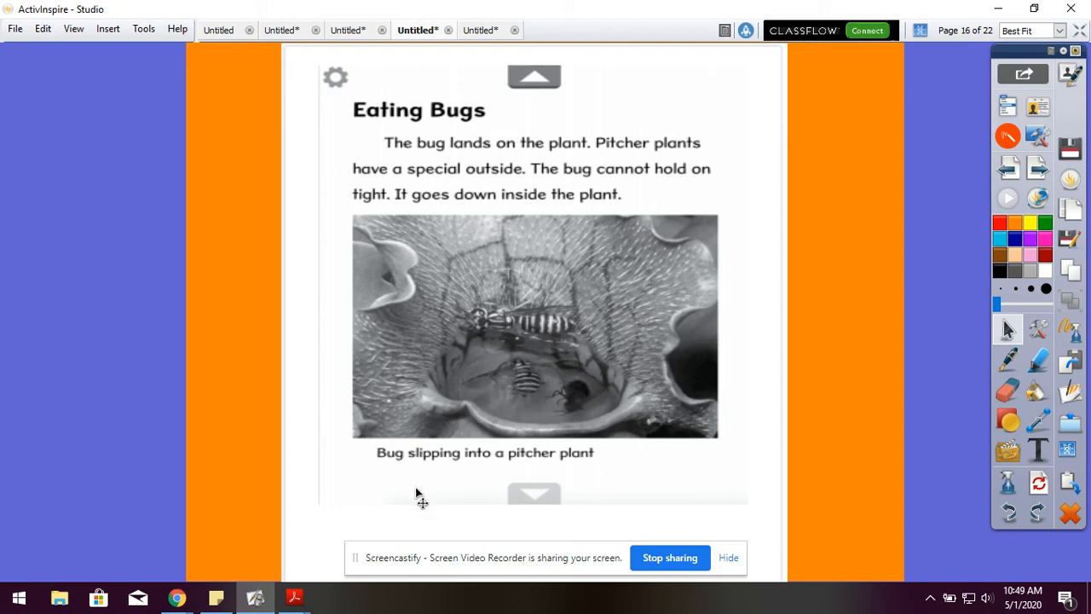
mouse_move(532, 477)
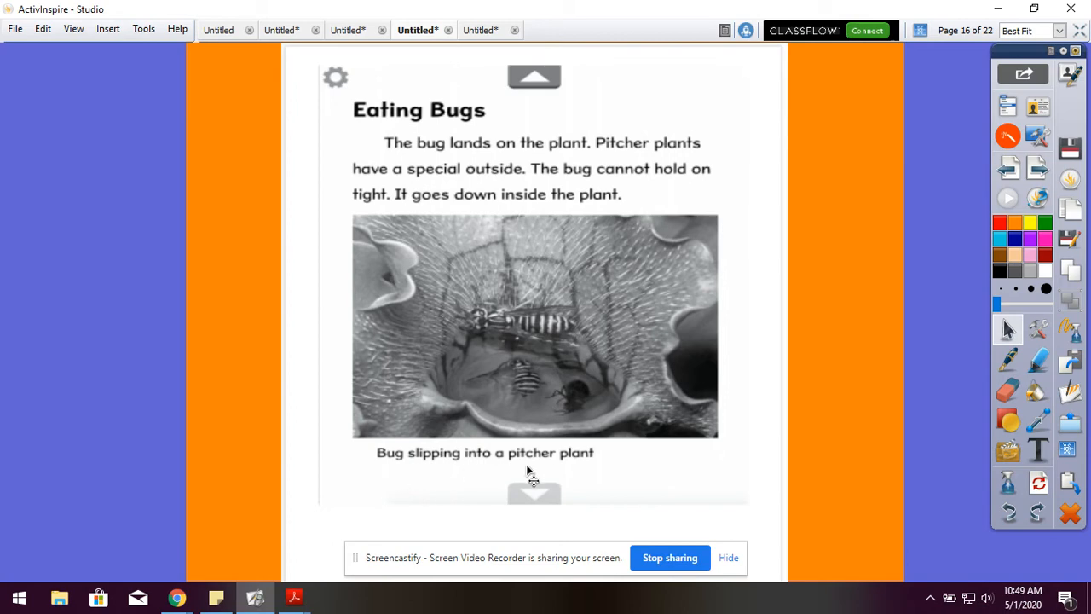
mouse_move(996, 195)
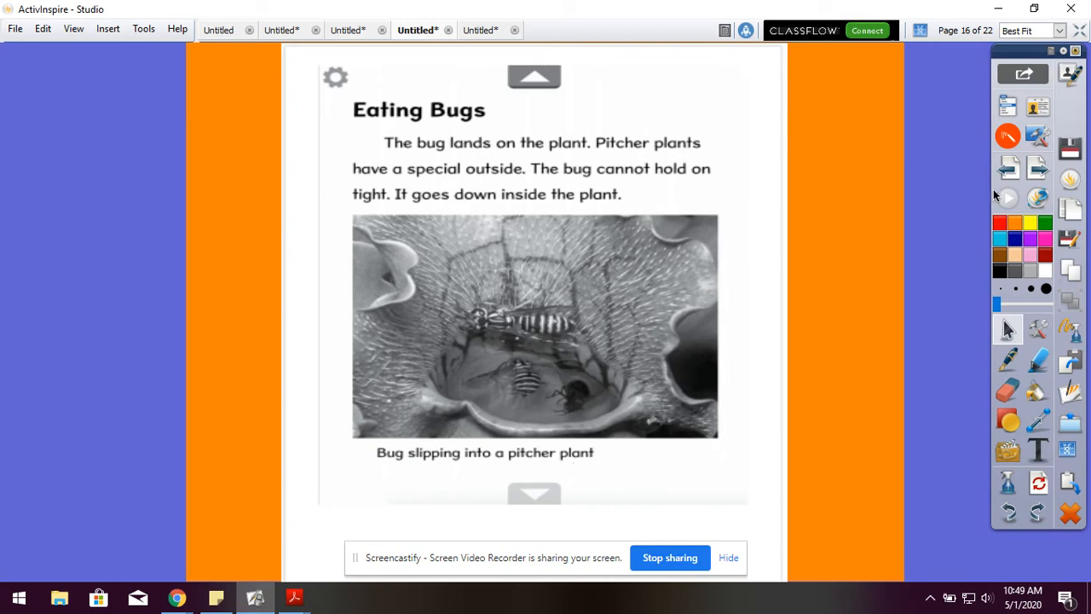
click(534, 494)
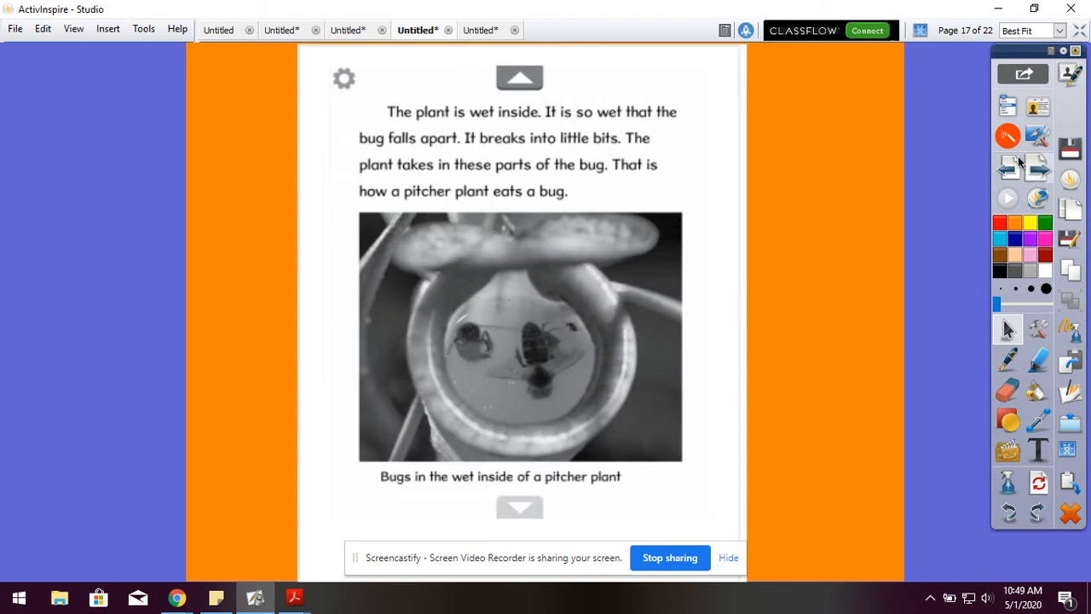
mouse_move(515, 127)
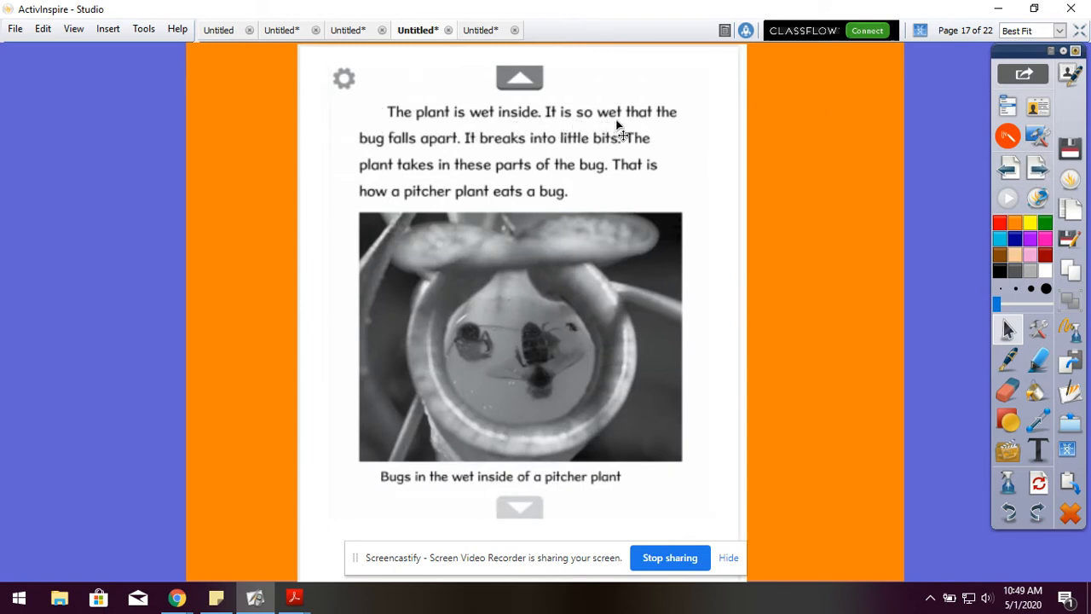
mouse_move(452, 156)
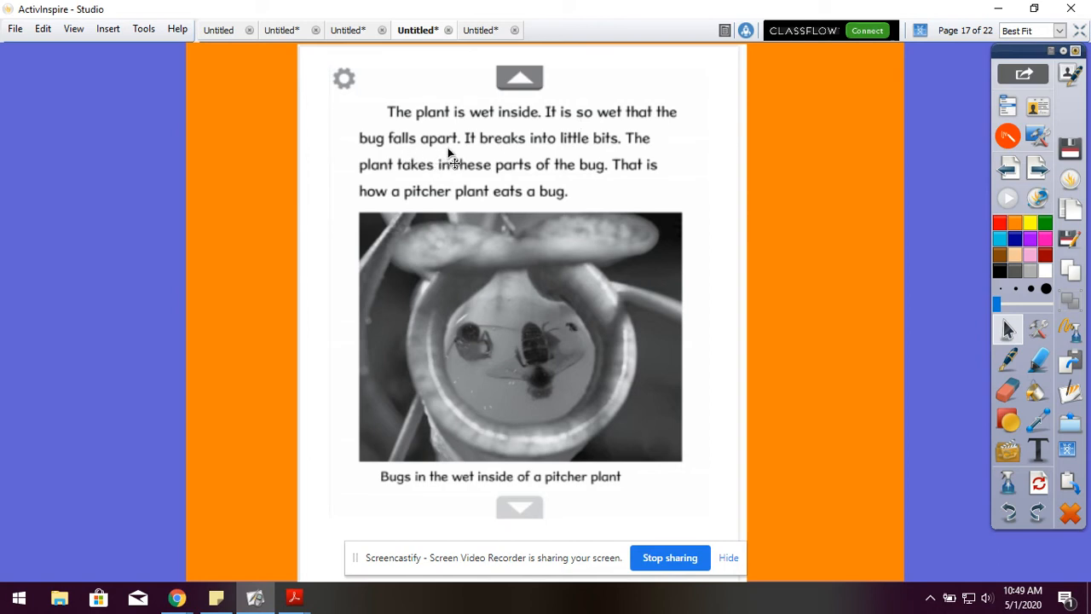
mouse_move(552, 150)
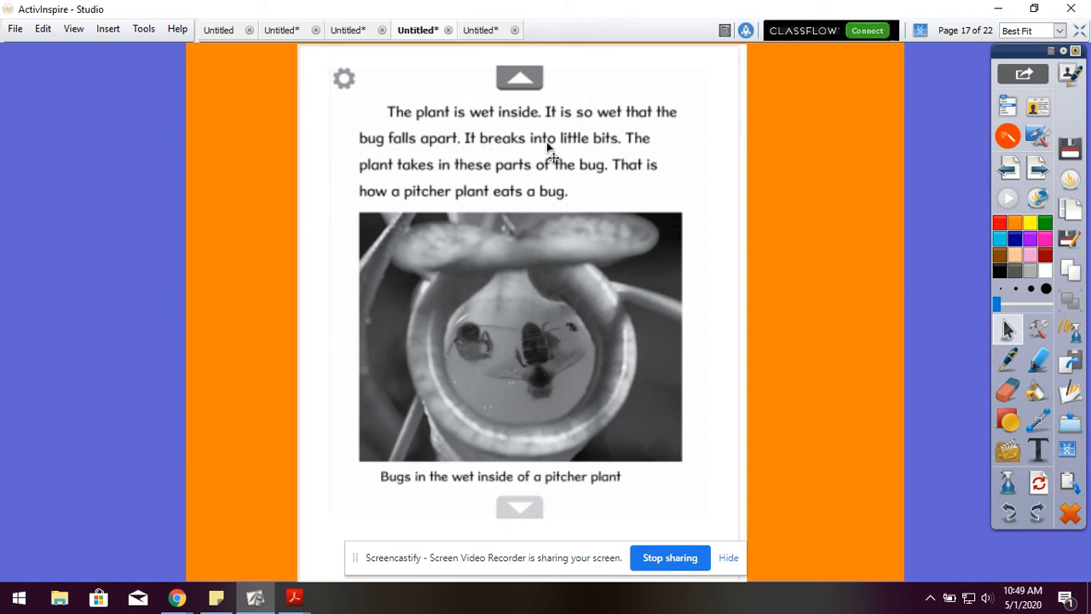
mouse_move(339, 176)
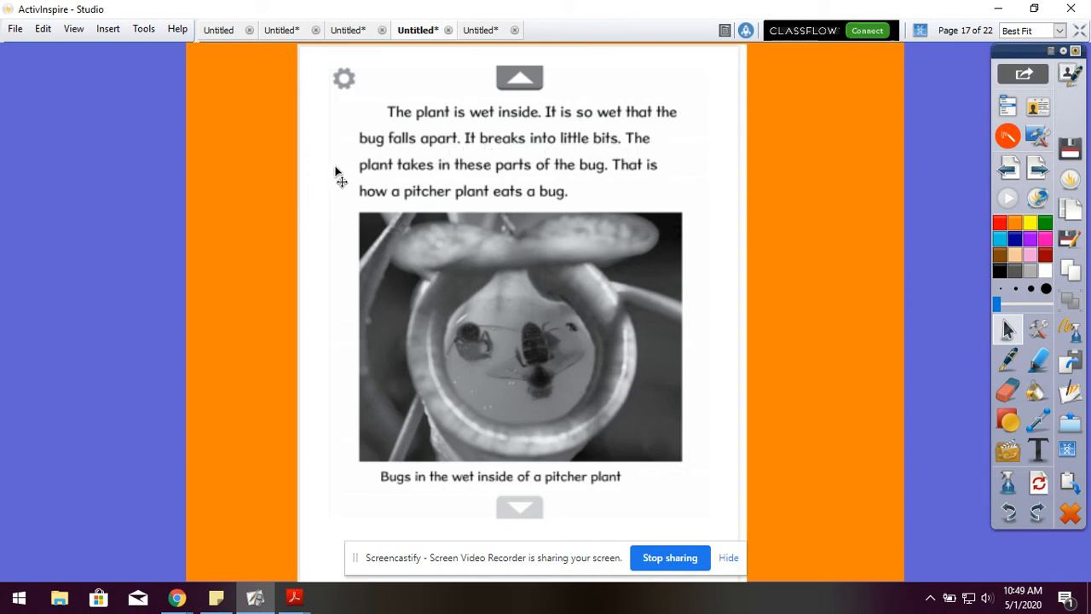
mouse_move(605, 189)
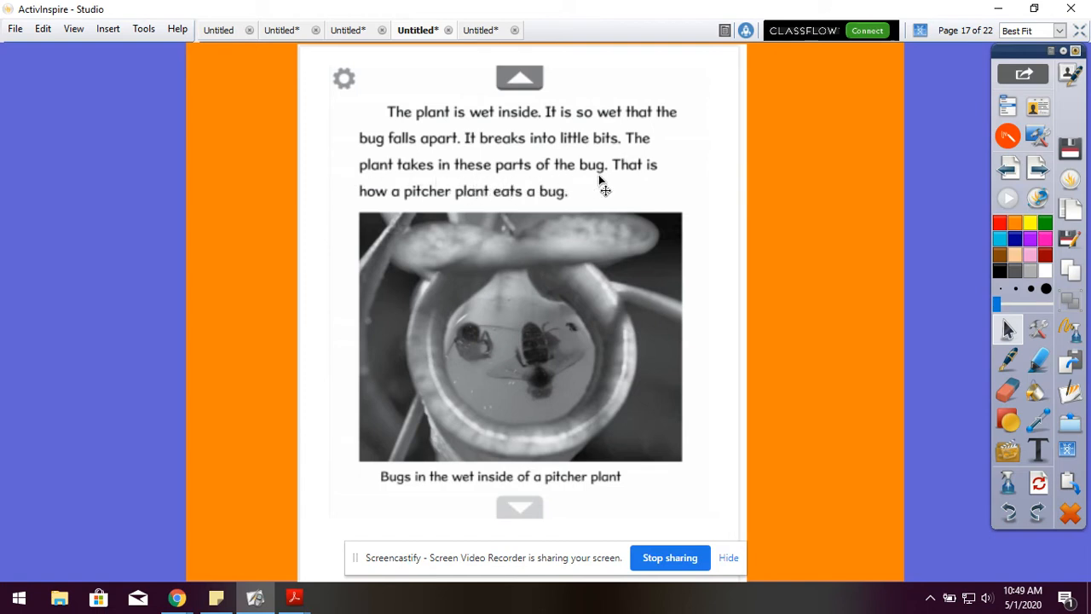
mouse_move(487, 213)
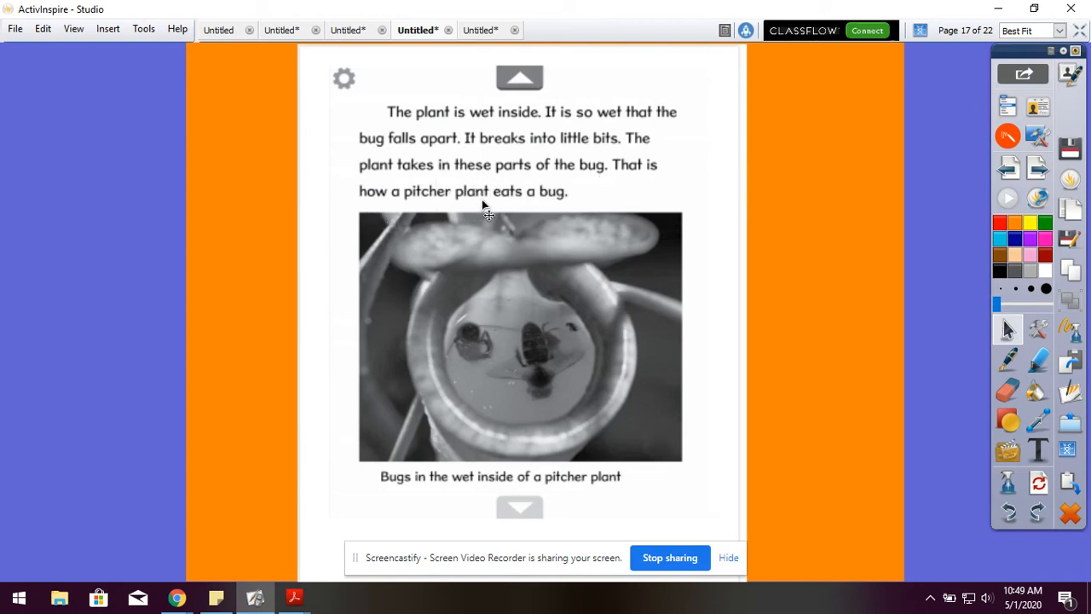
mouse_move(566, 213)
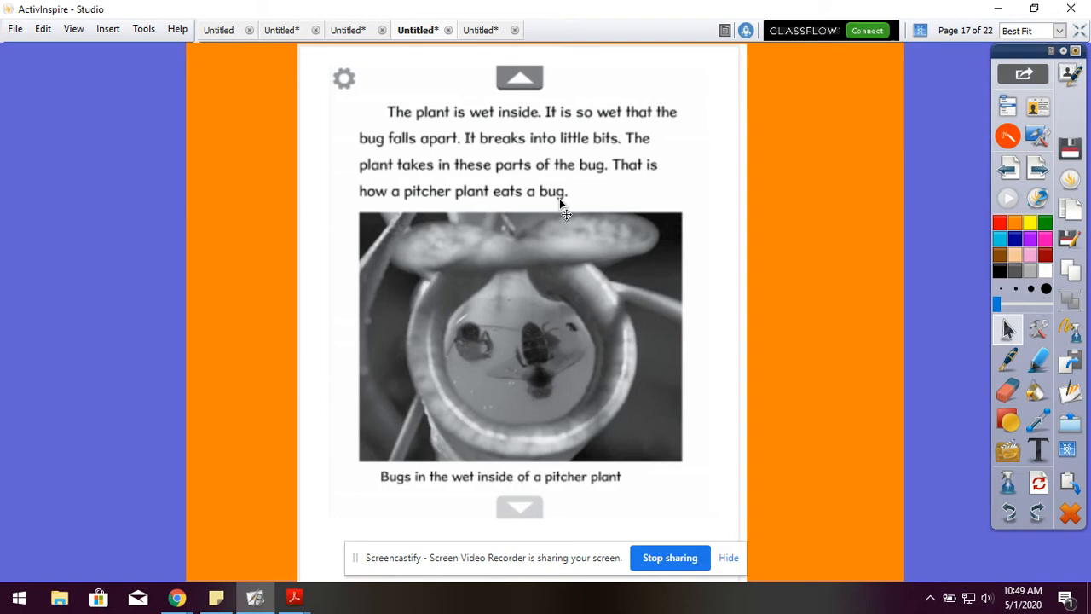
mouse_move(290, 322)
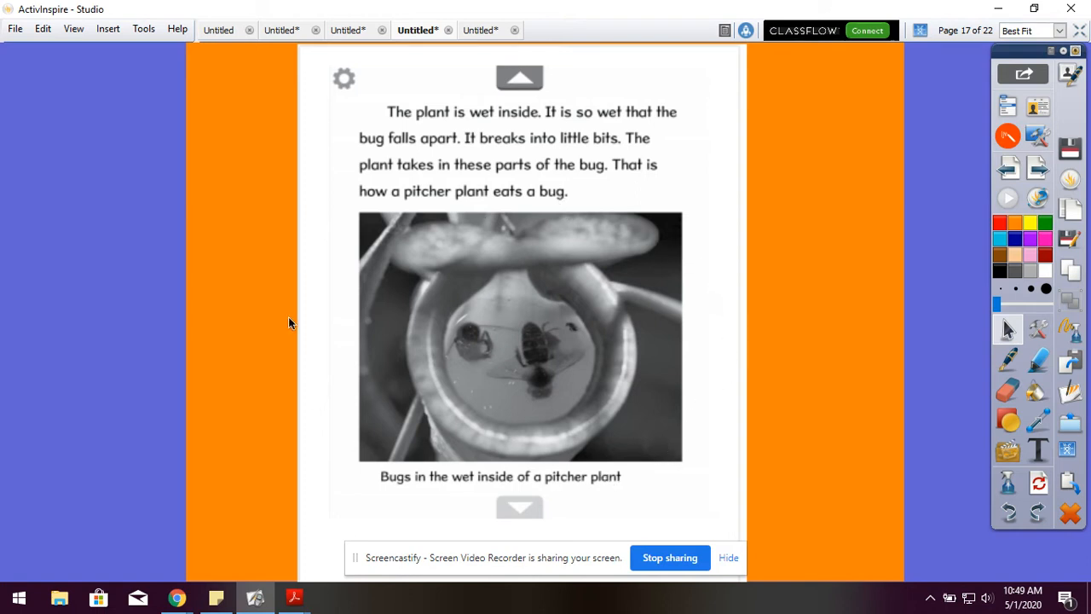
mouse_move(450, 503)
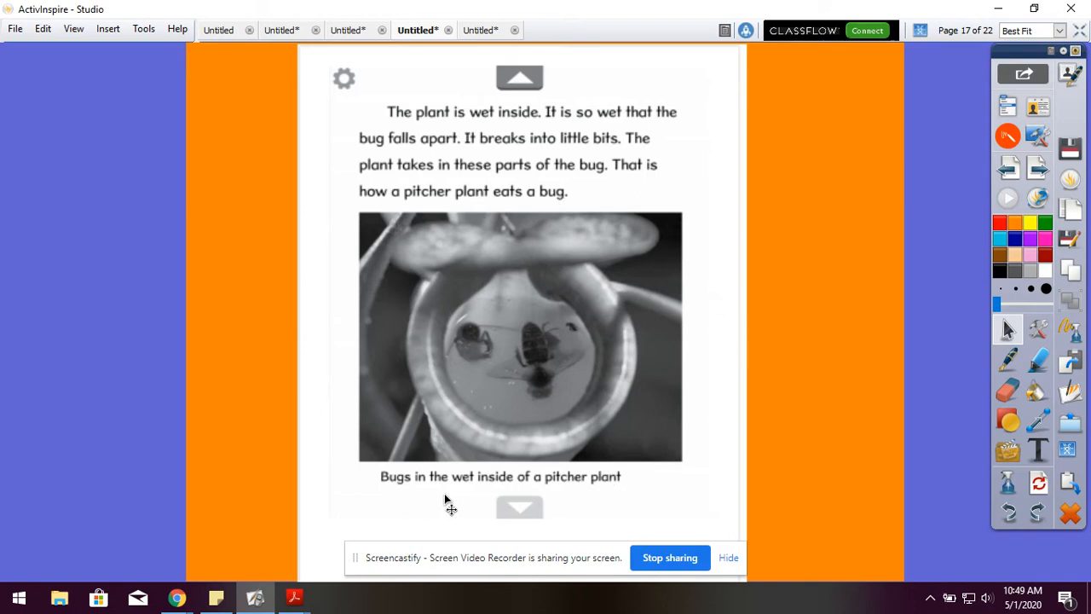
mouse_move(627, 503)
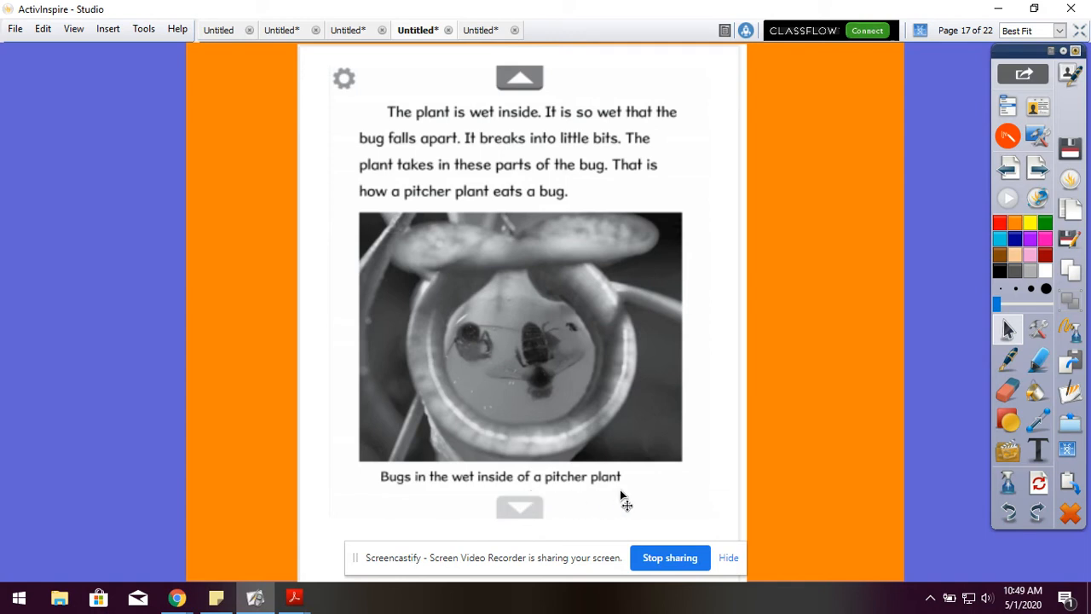
mouse_move(1038, 160)
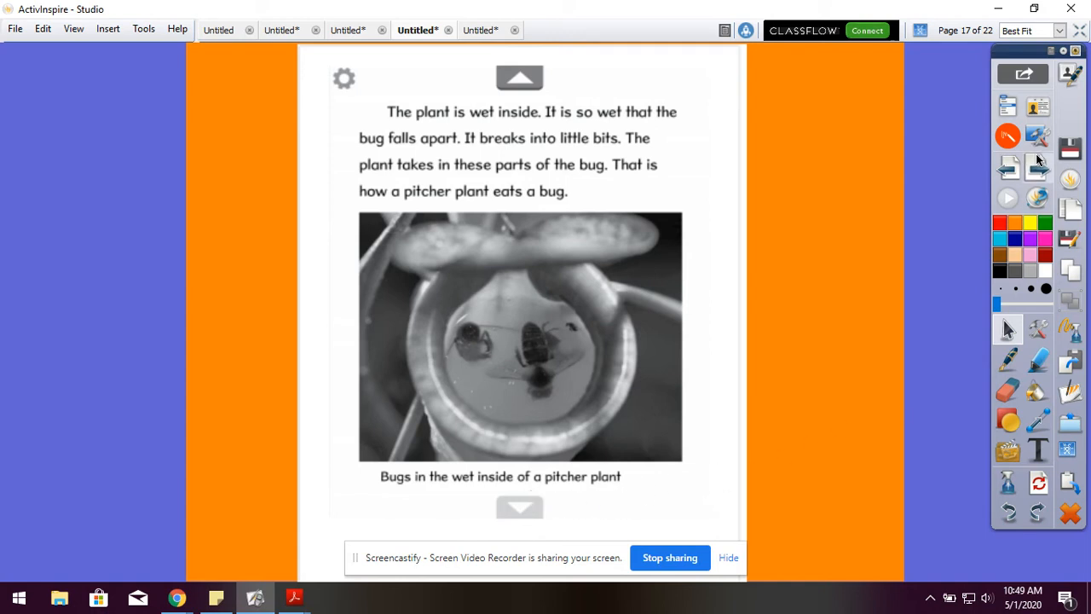
Advance from page 17 to page 18 about a mouse or frog falling into a pitcher plant
click(518, 507)
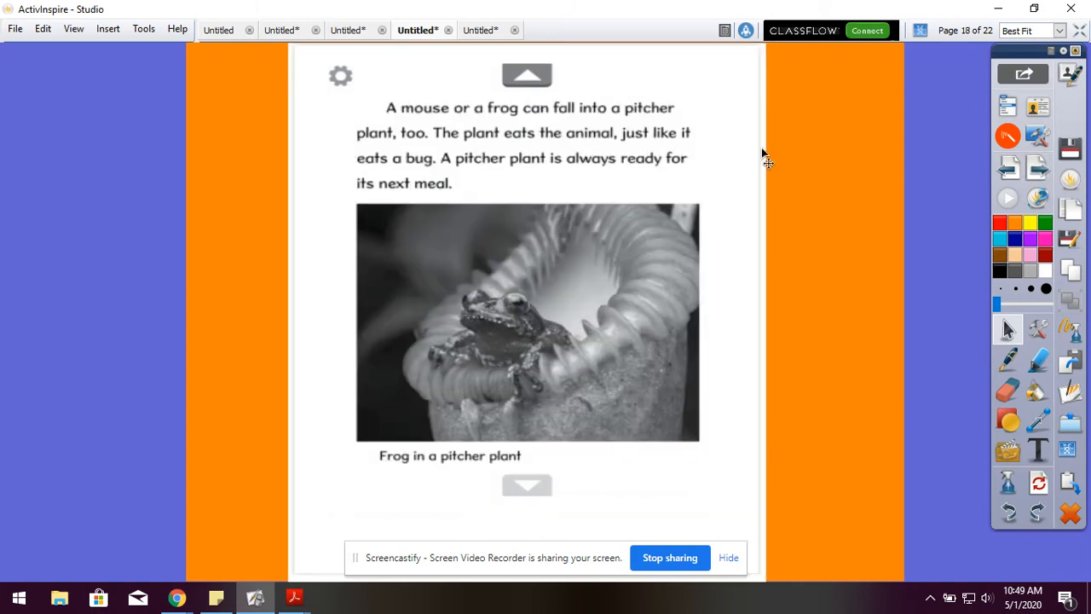
mouse_move(563, 126)
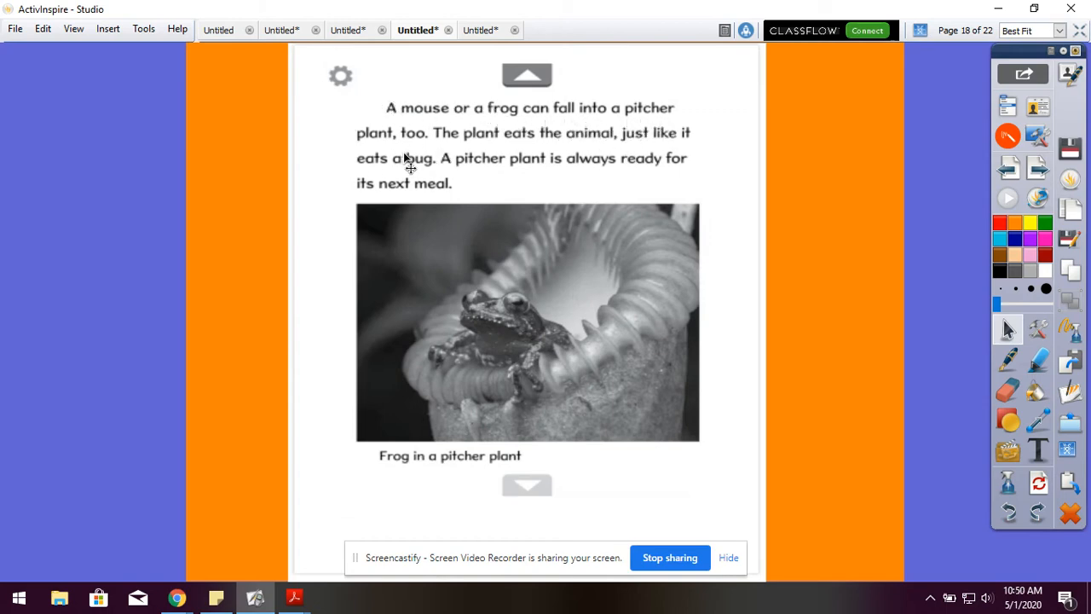
mouse_move(587, 147)
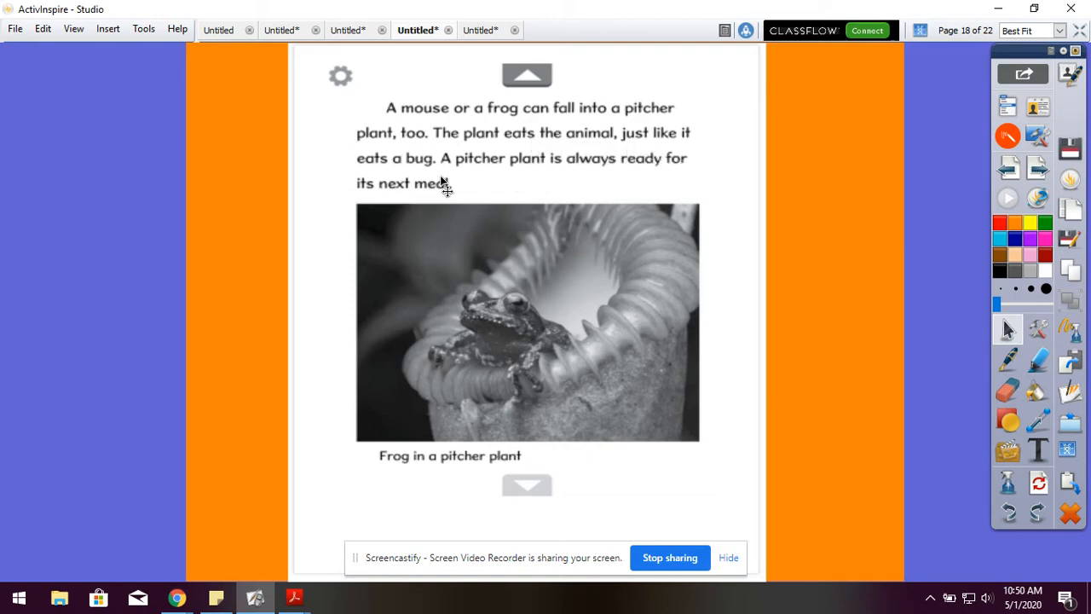
mouse_move(696, 186)
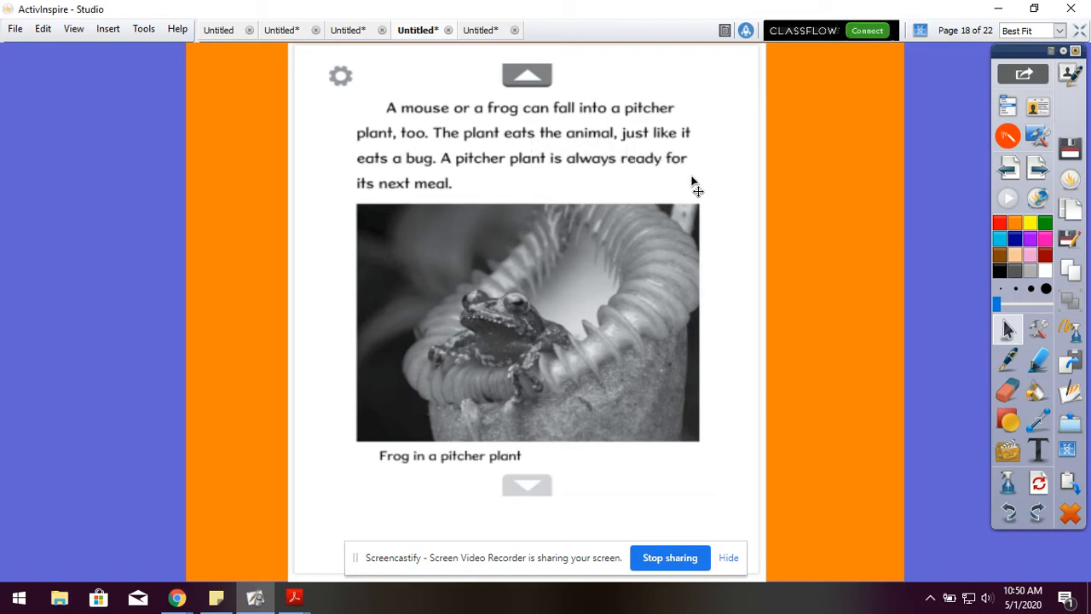
mouse_move(445, 215)
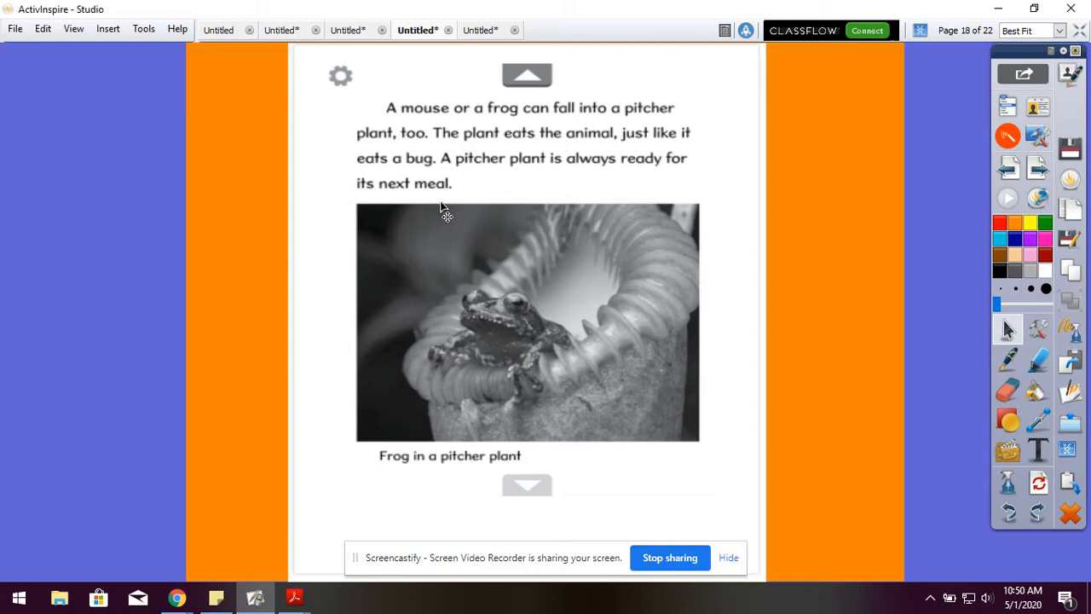
mouse_move(552, 390)
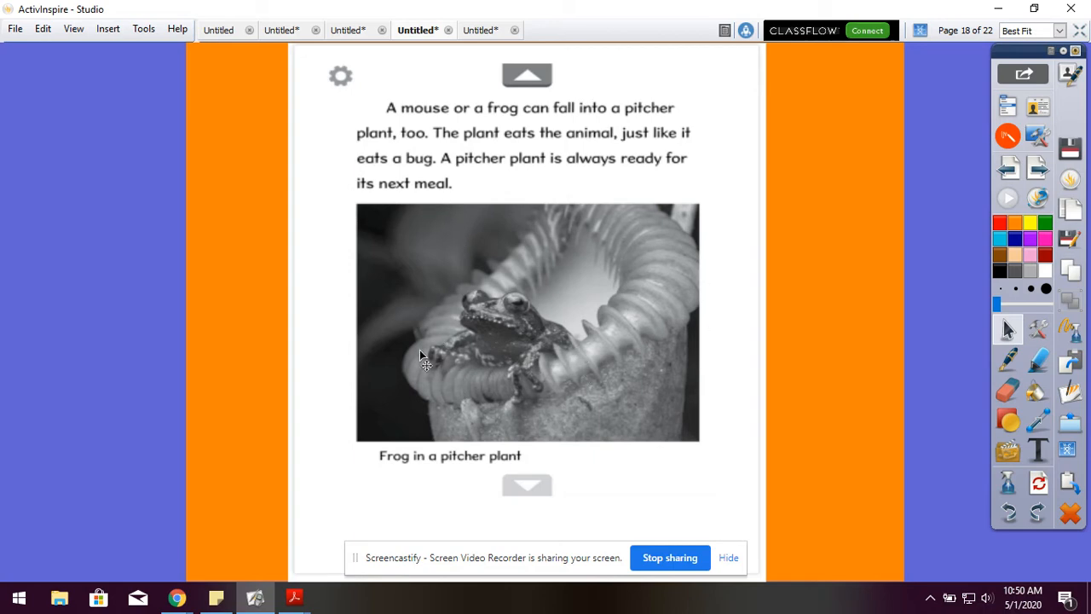
mouse_move(509, 409)
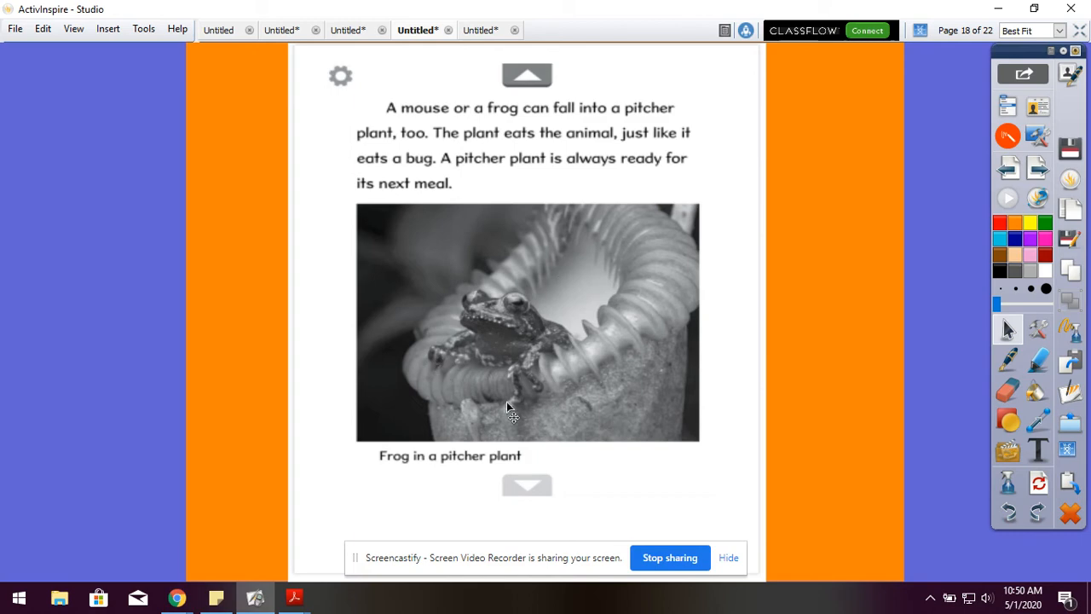
mouse_move(440, 495)
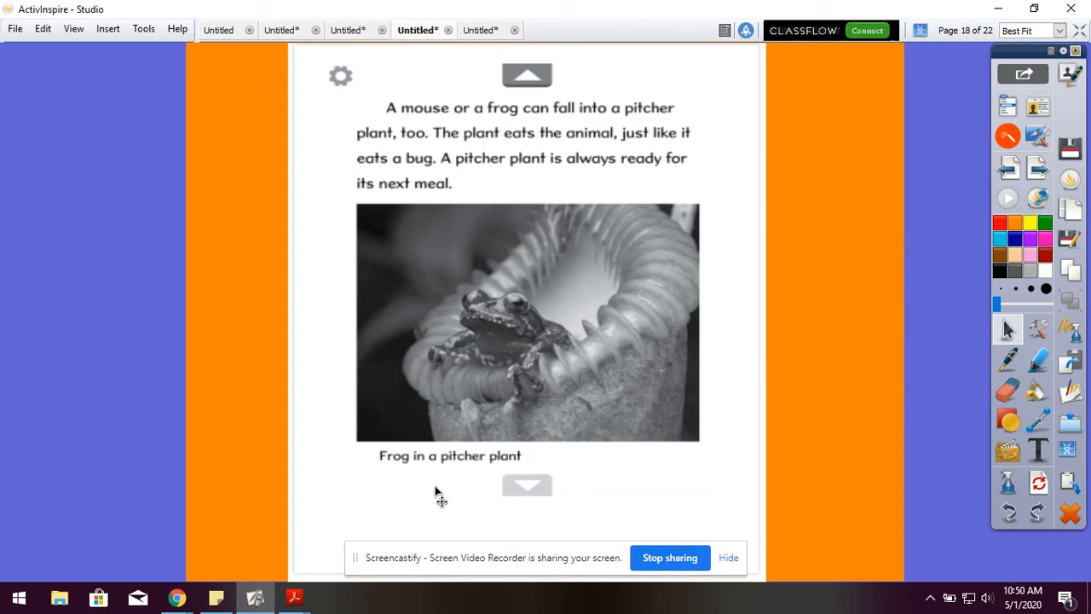
mouse_move(646, 520)
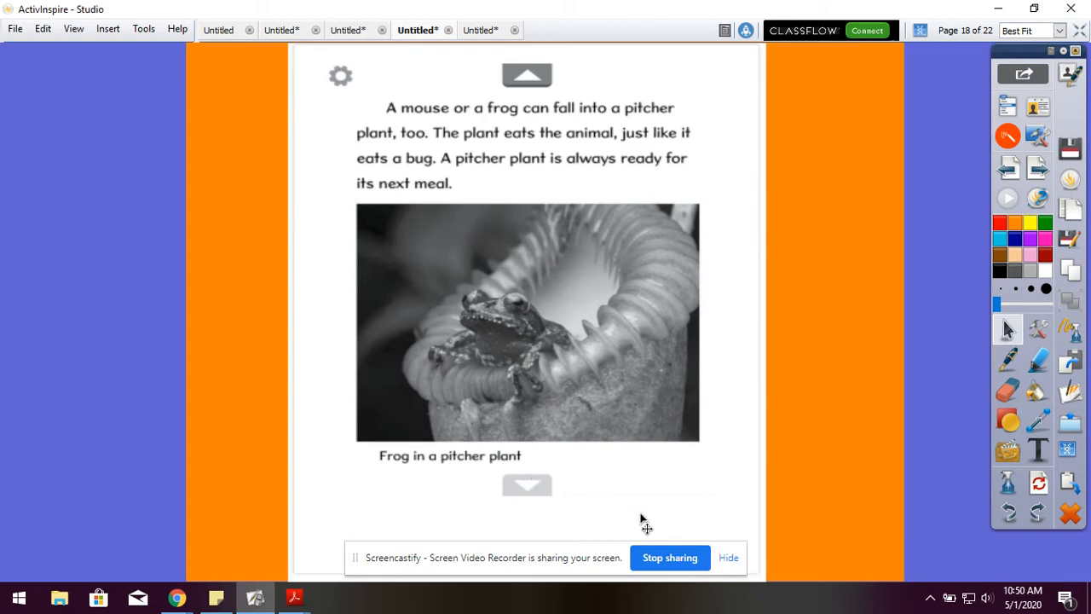
Advance to page 19, the comprehension sheet with questions 1–4 on pitcher plants
click(525, 484)
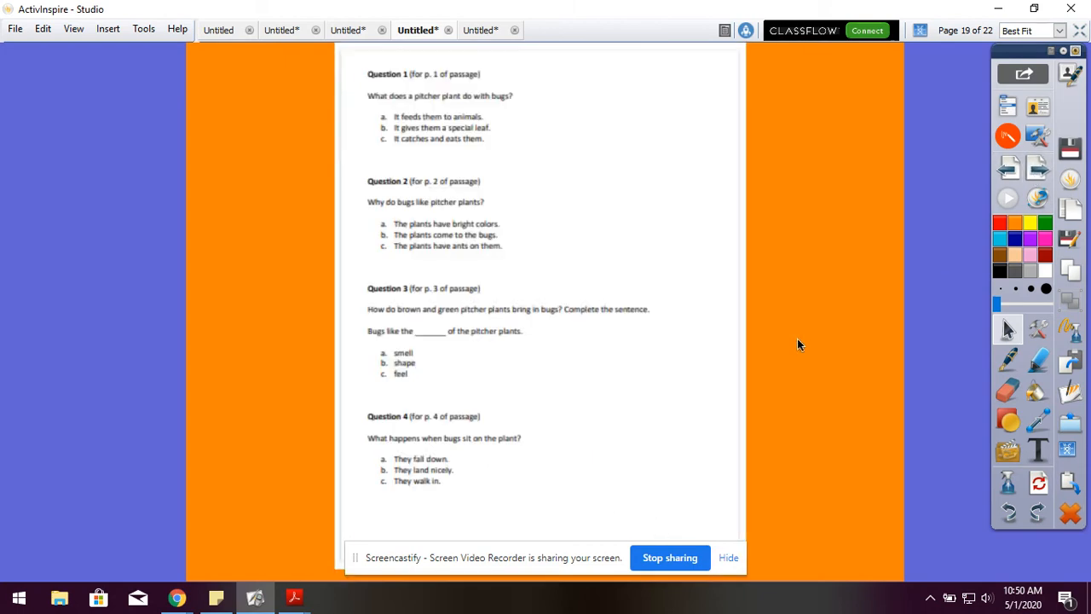
mouse_move(774, 371)
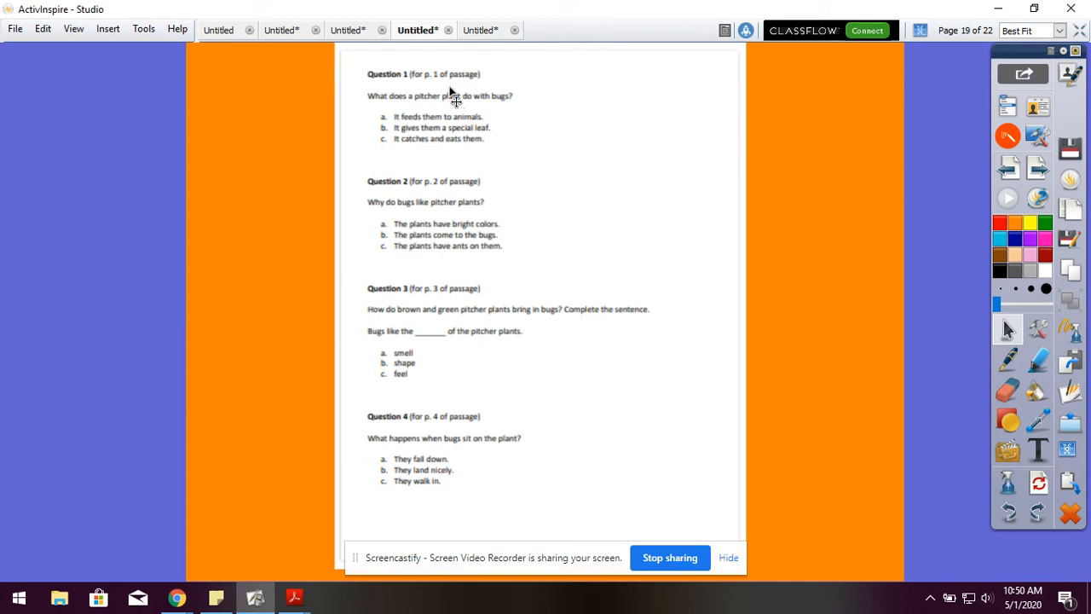
mouse_move(486, 94)
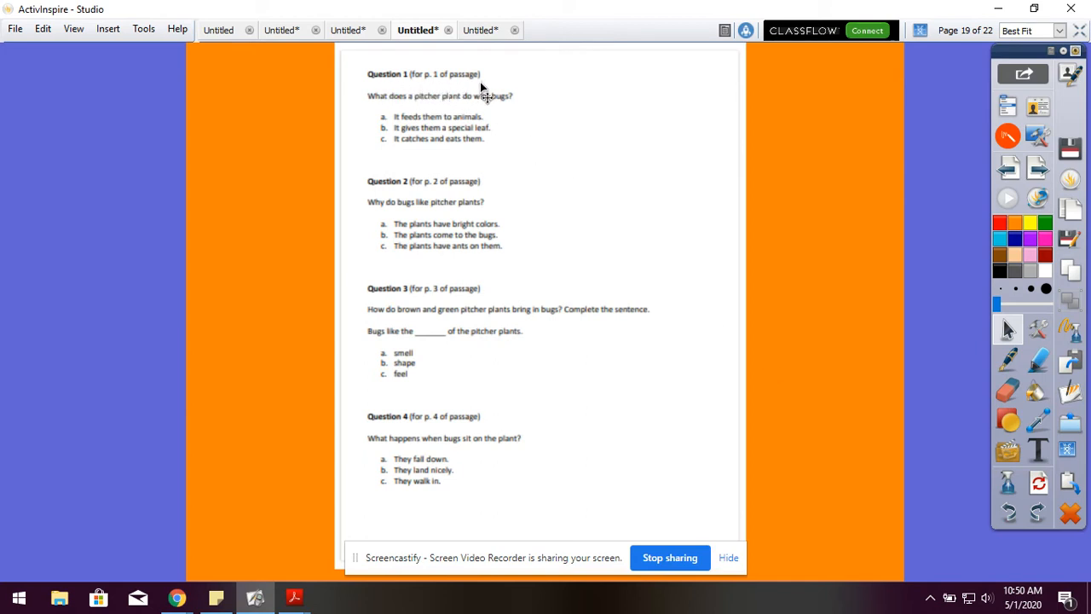
mouse_move(426, 116)
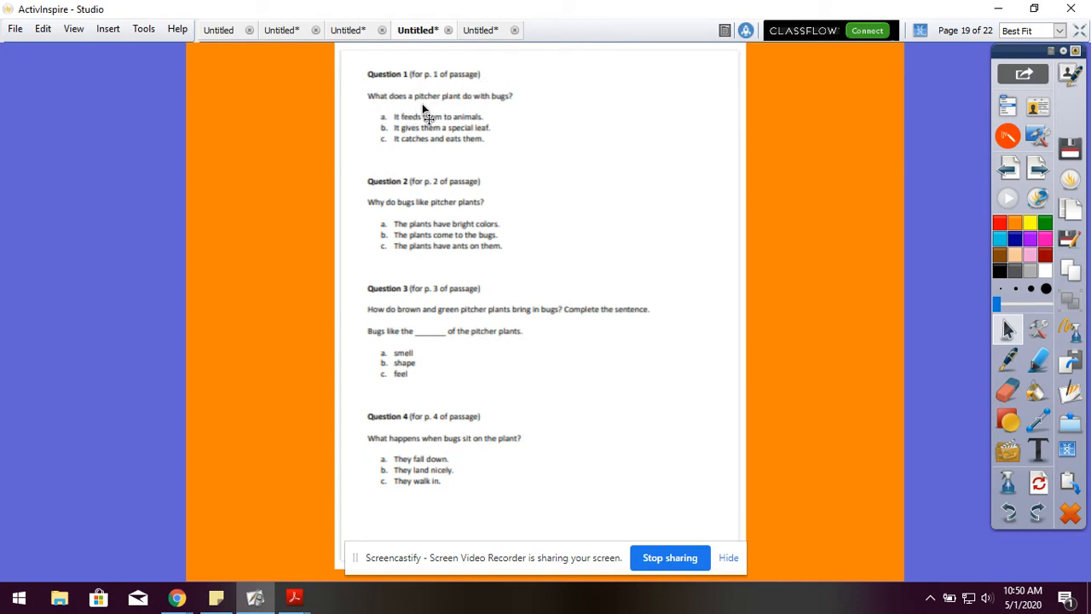
mouse_move(522, 118)
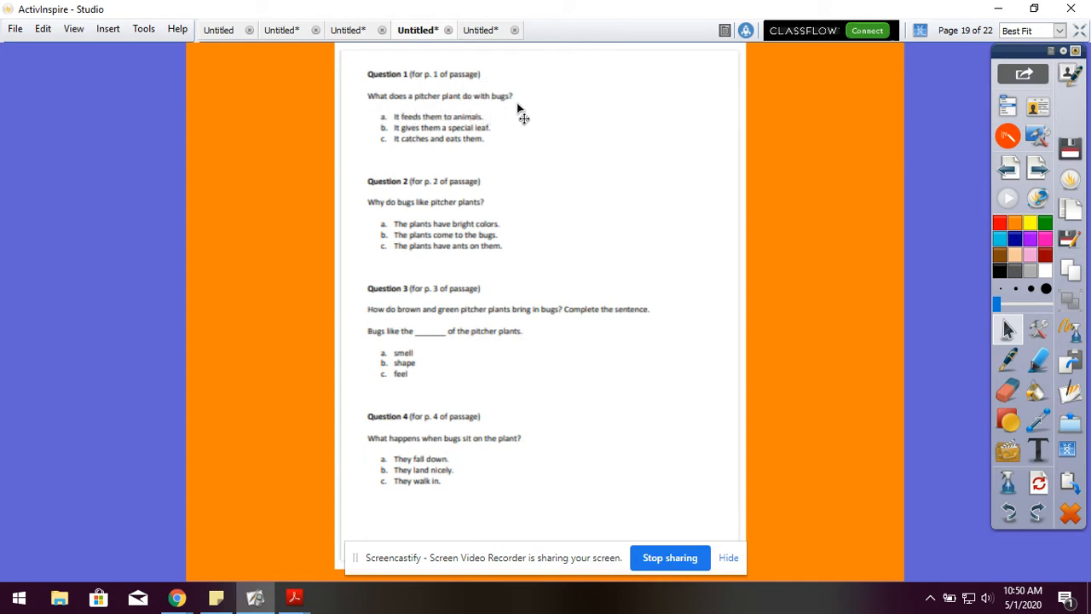
mouse_move(429, 136)
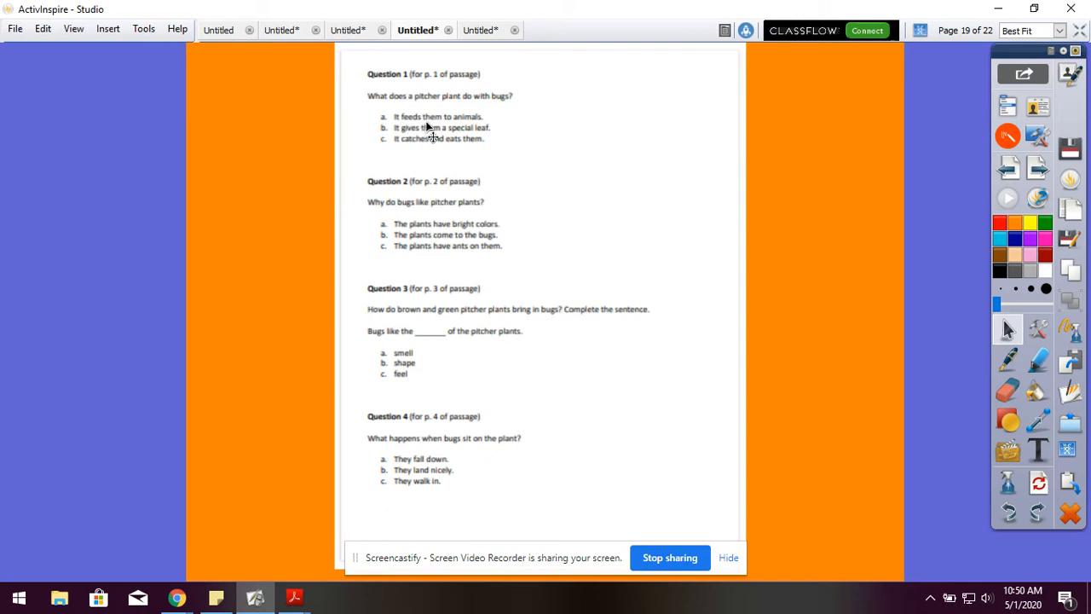
mouse_move(445, 147)
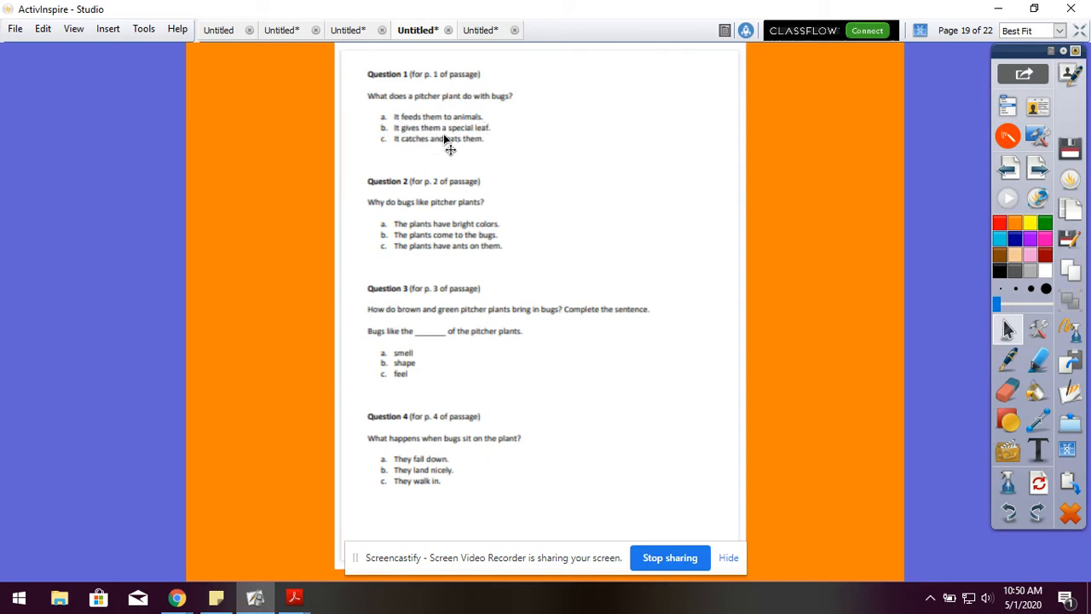
mouse_move(389, 153)
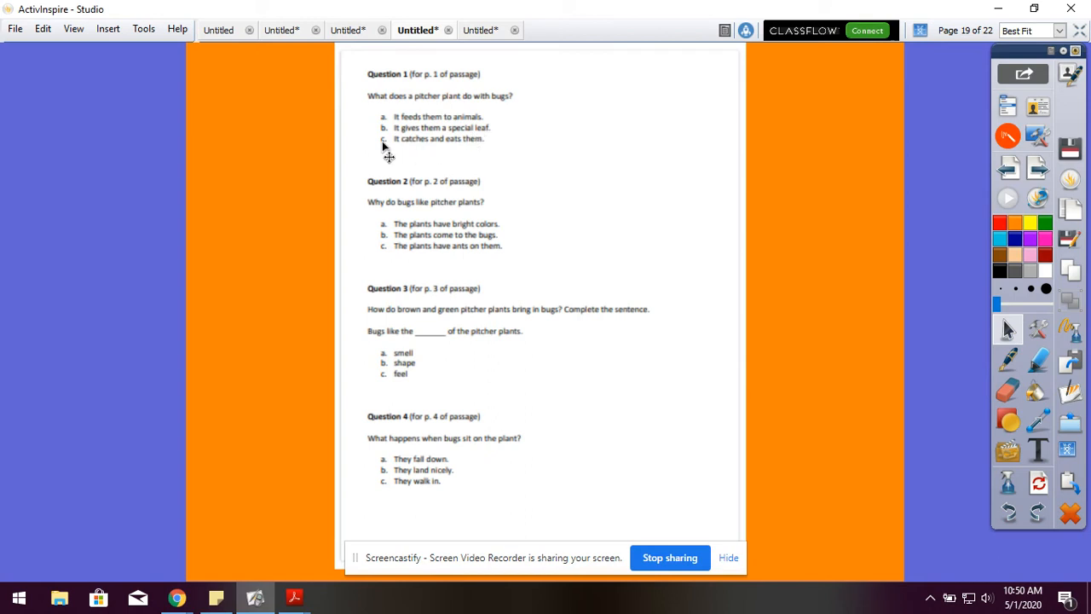
mouse_move(480, 157)
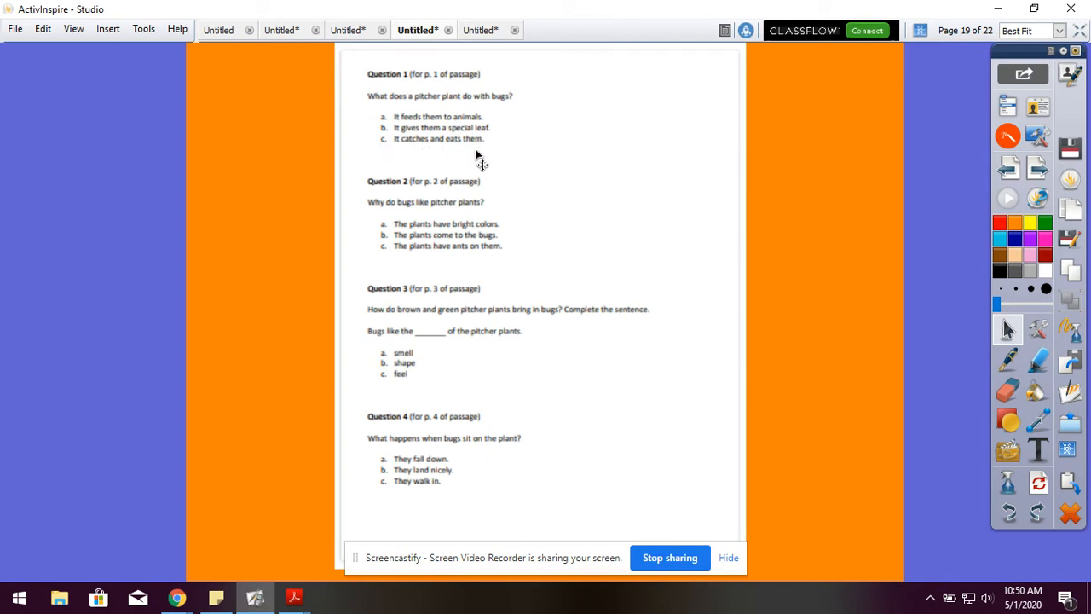
mouse_move(543, 145)
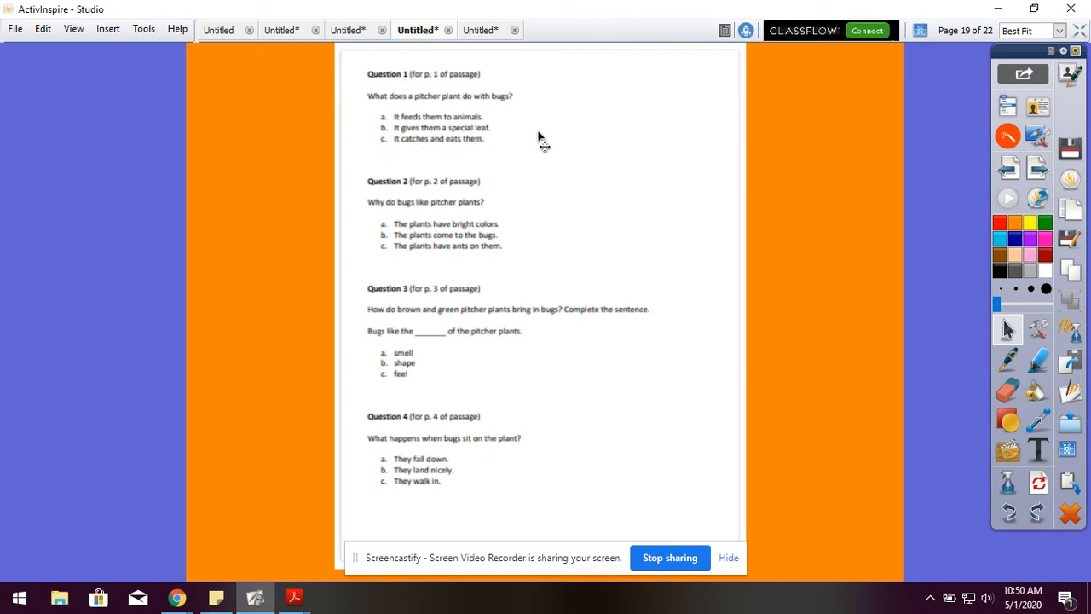
mouse_move(519, 174)
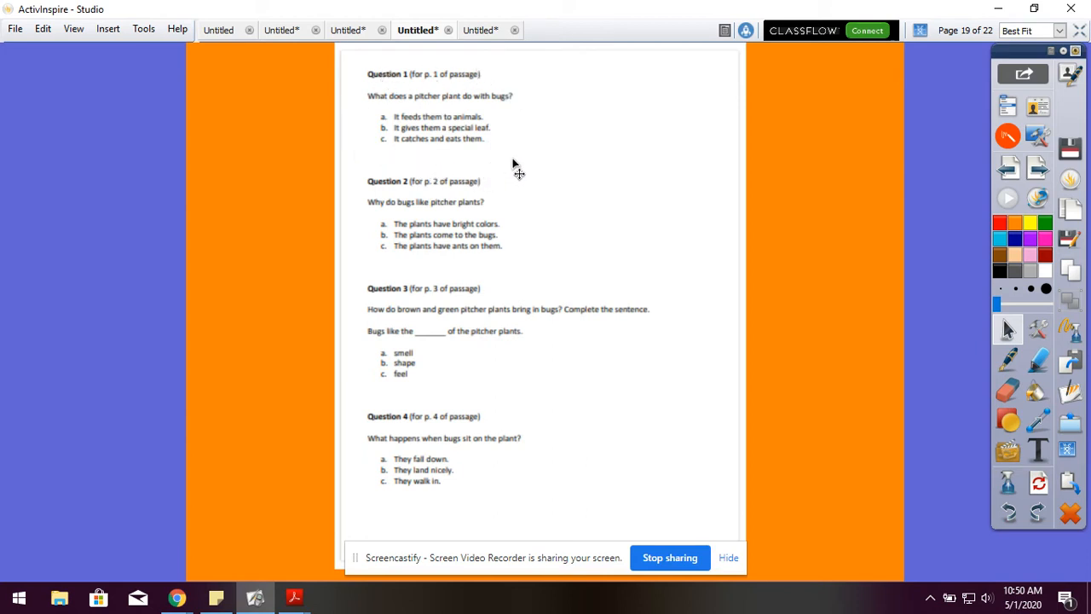
mouse_move(412, 145)
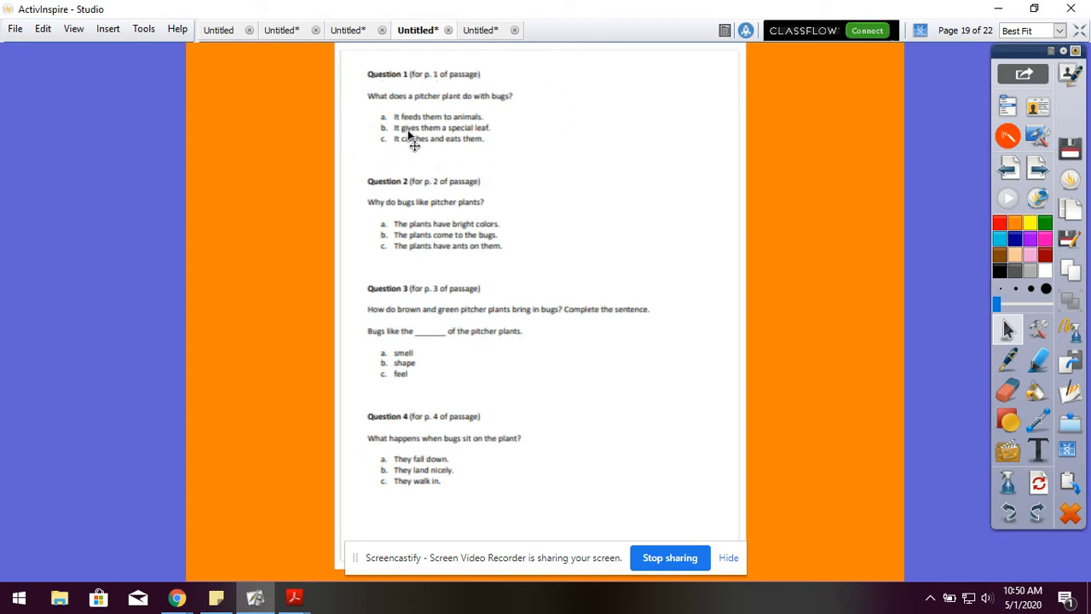
mouse_move(406, 153)
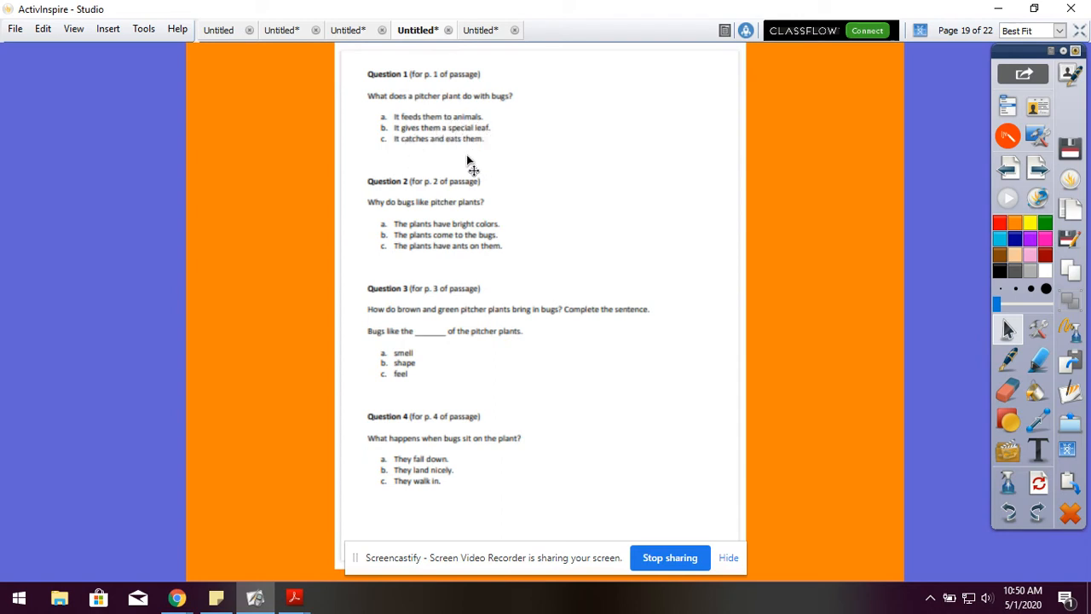
mouse_move(475, 167)
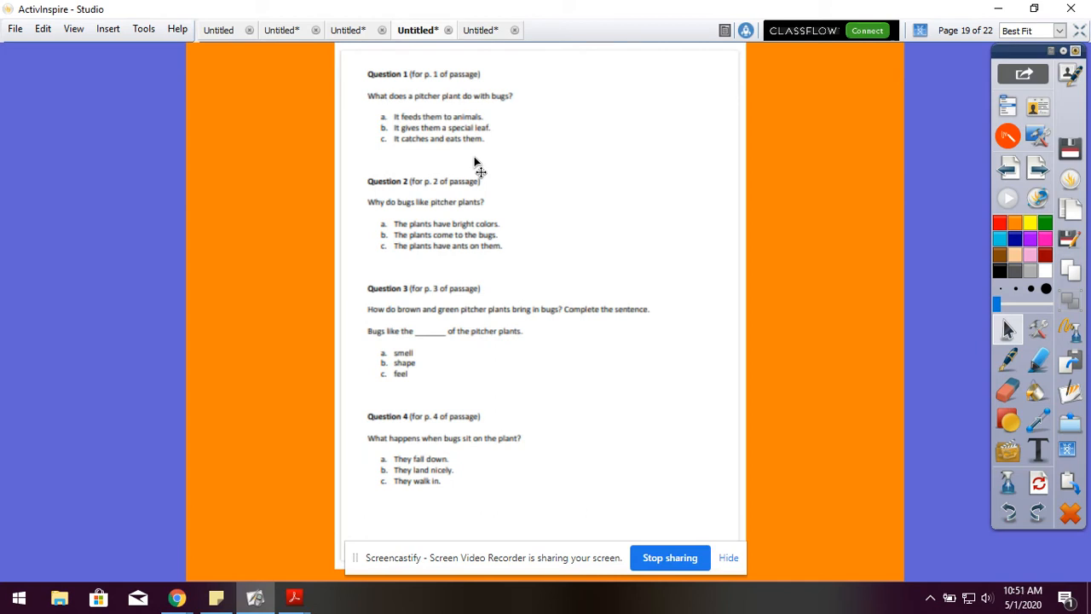
mouse_move(576, 276)
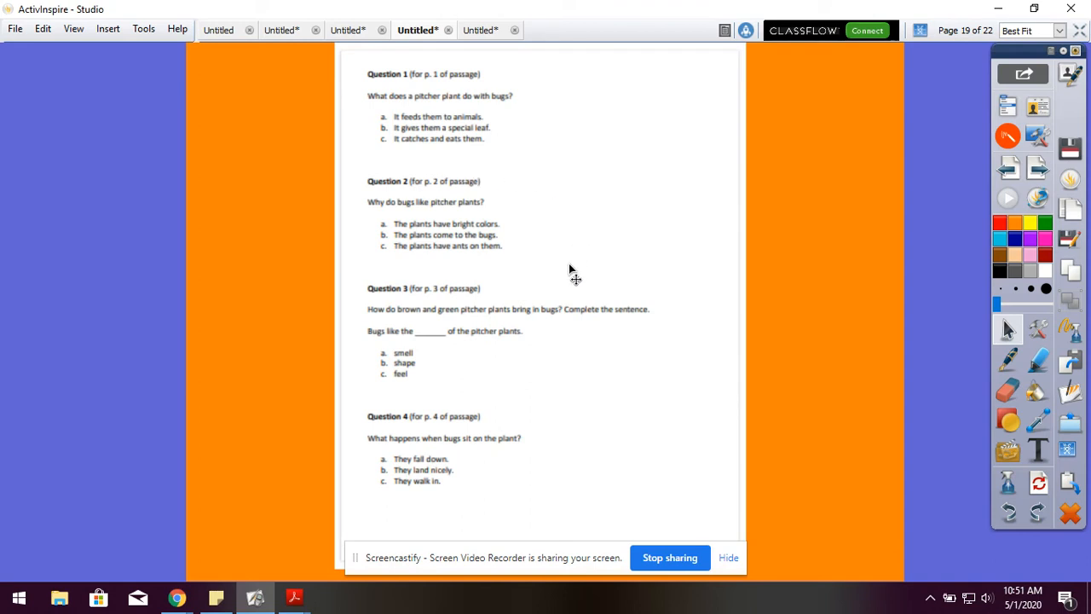
mouse_move(388, 196)
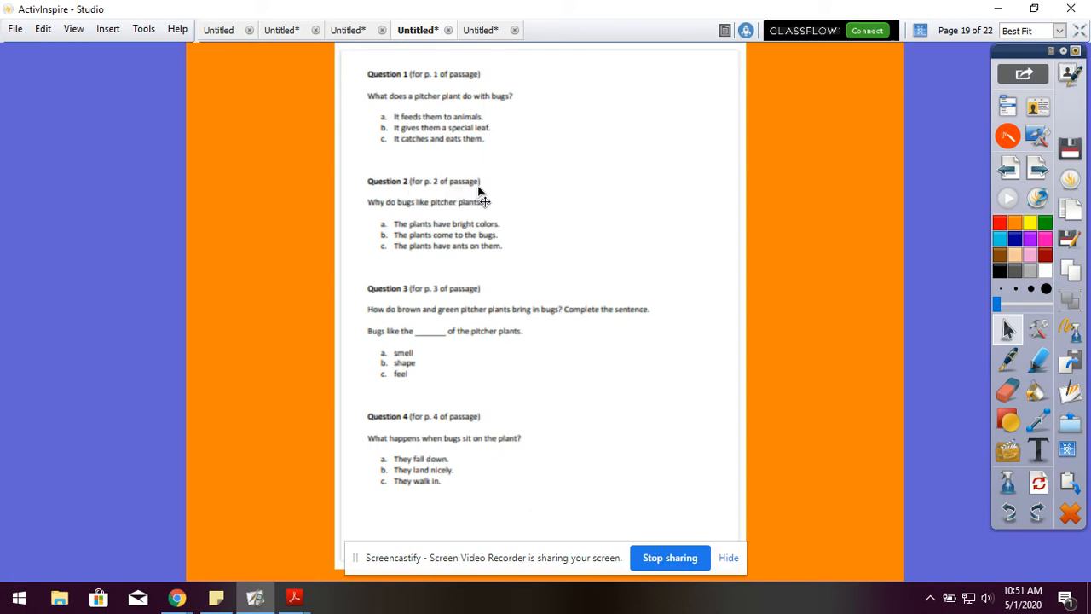
mouse_move(426, 215)
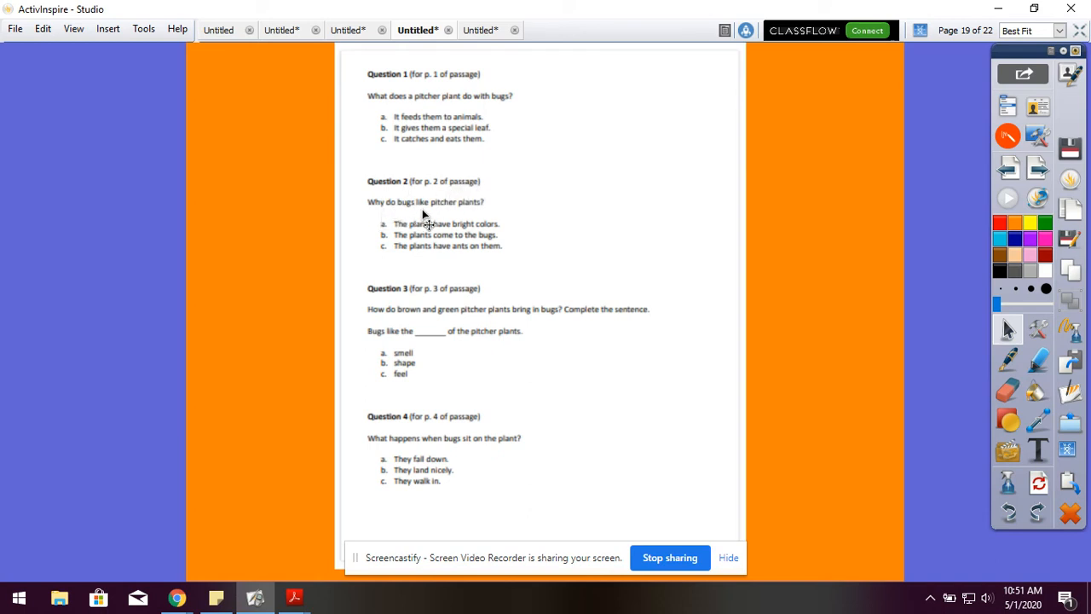
mouse_move(479, 215)
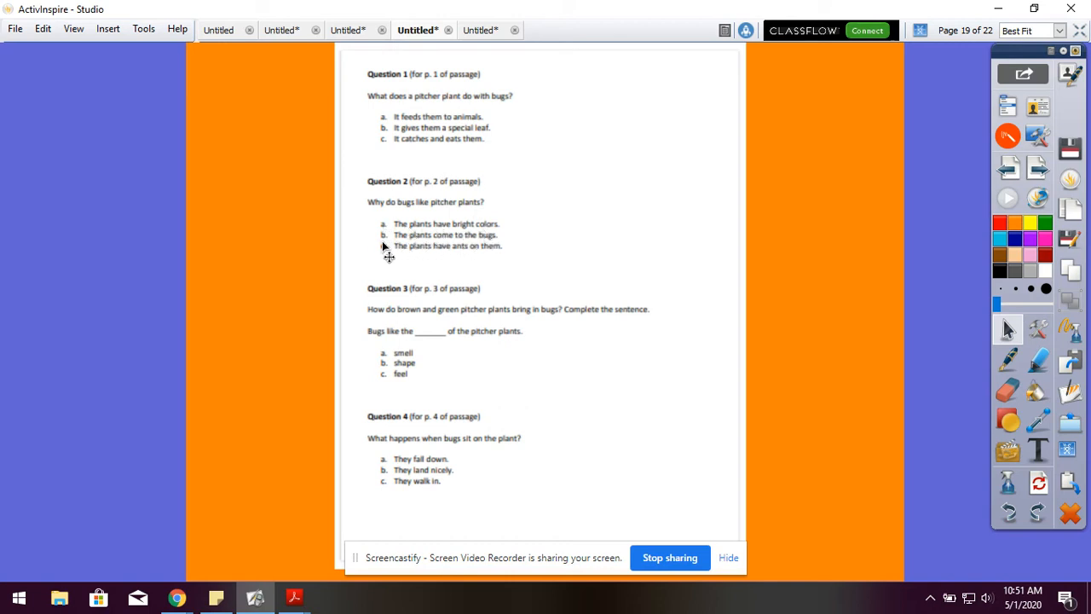
mouse_move(457, 252)
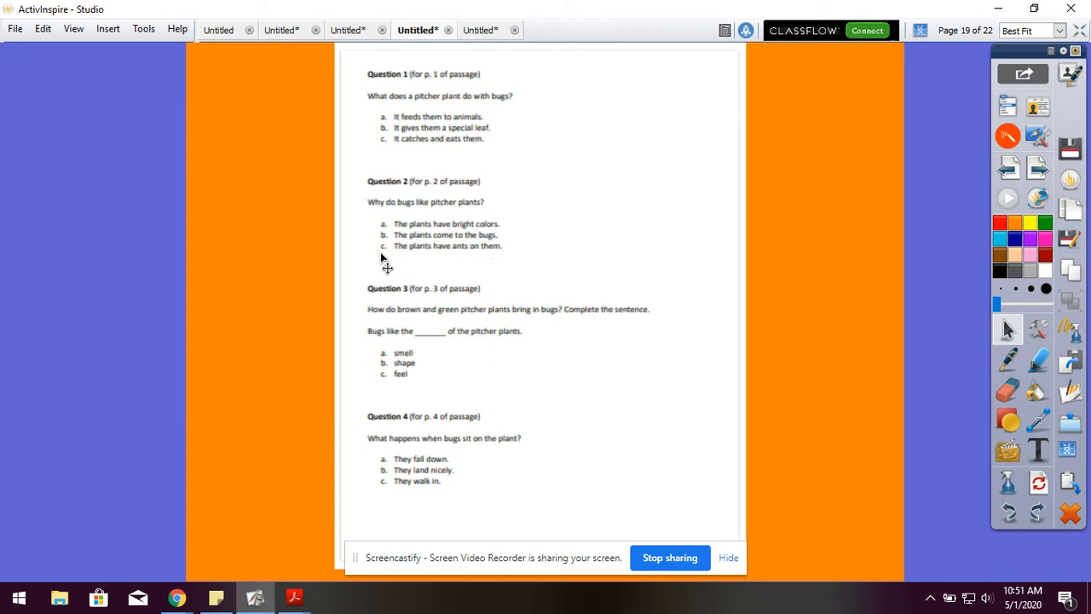
mouse_move(518, 268)
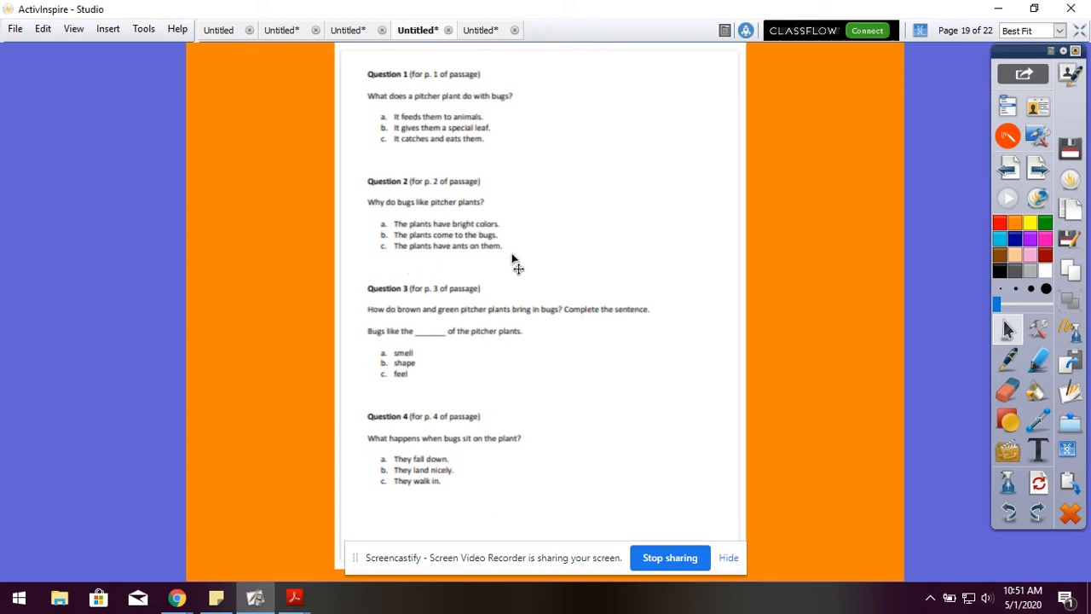
mouse_move(537, 273)
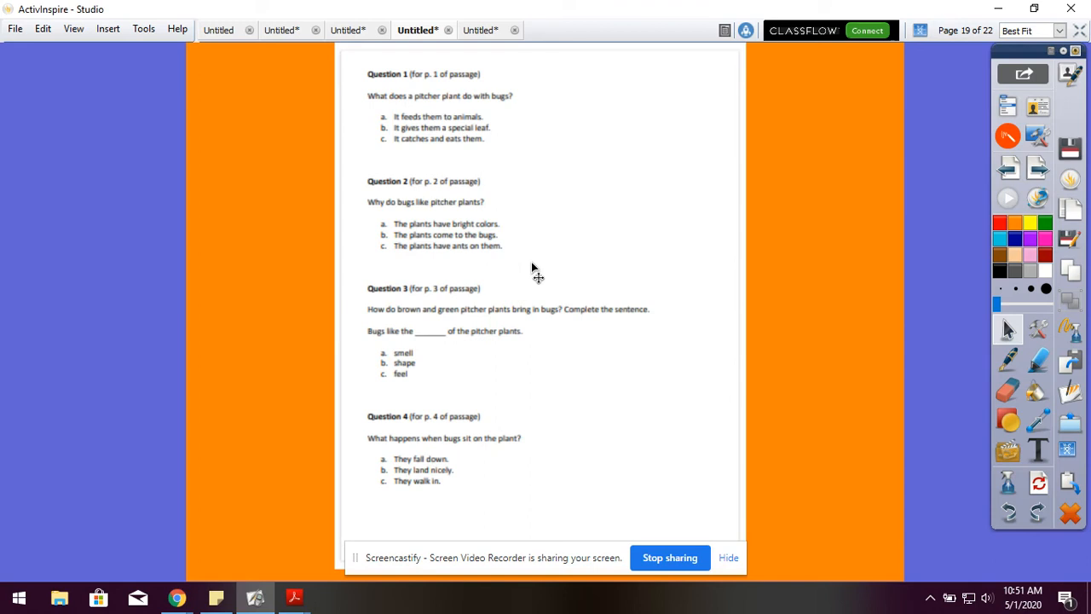
mouse_move(392, 315)
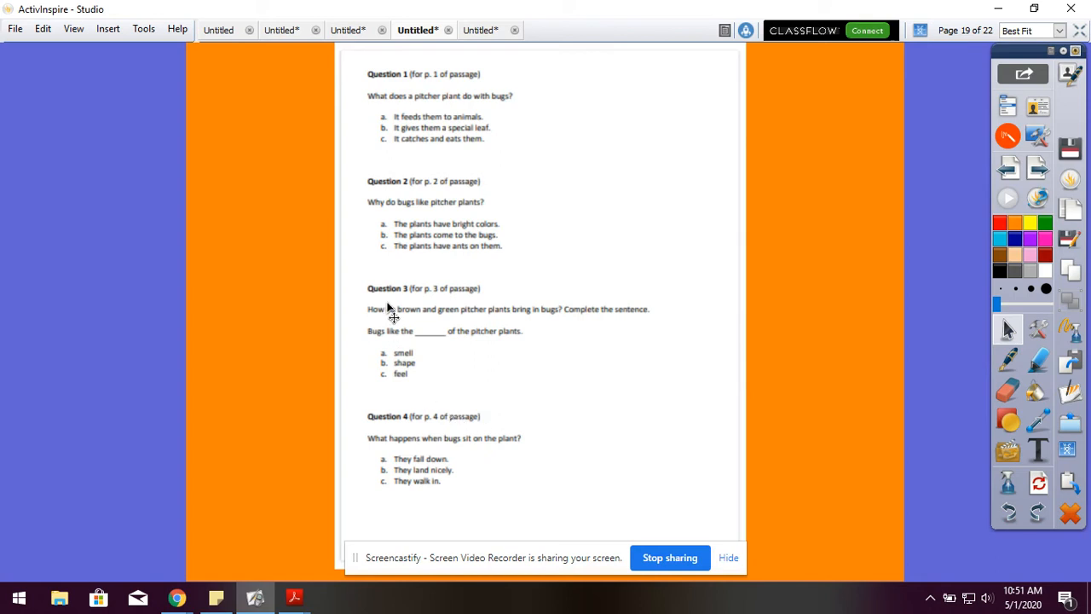
mouse_move(443, 298)
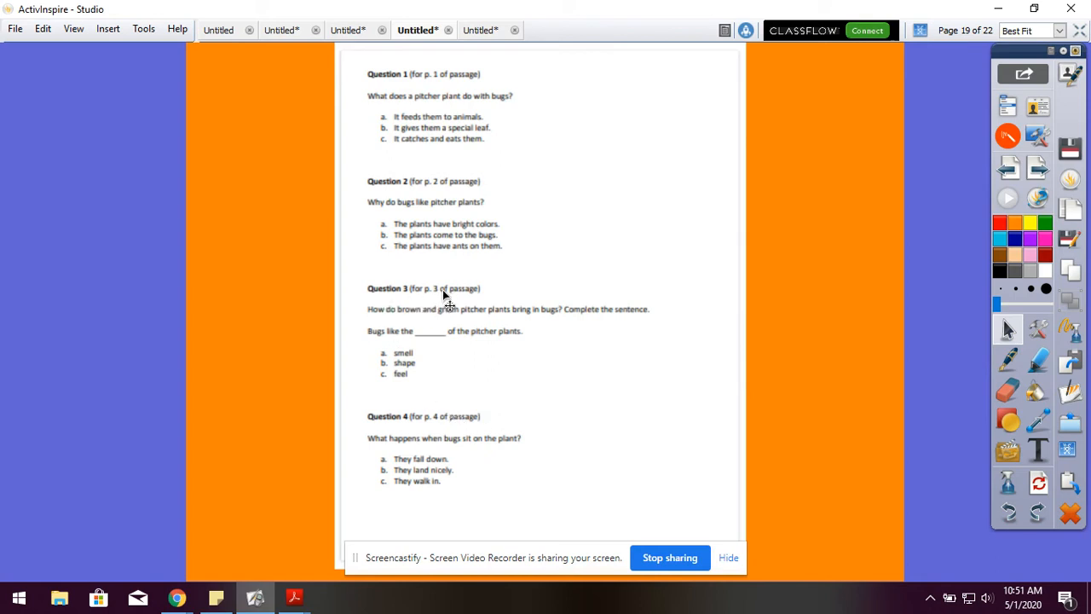
mouse_move(375, 337)
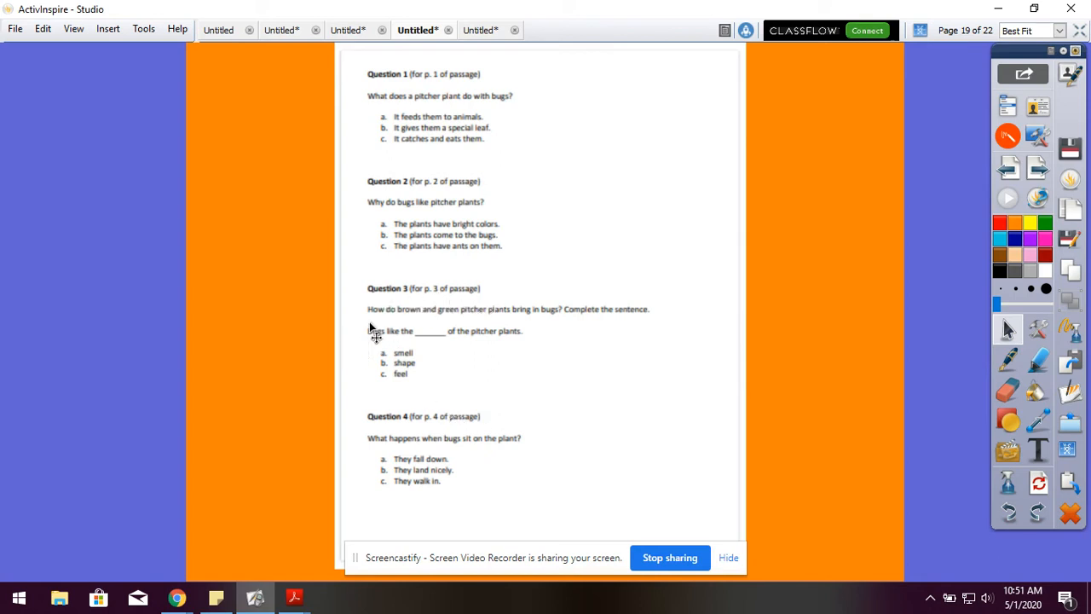
mouse_move(486, 332)
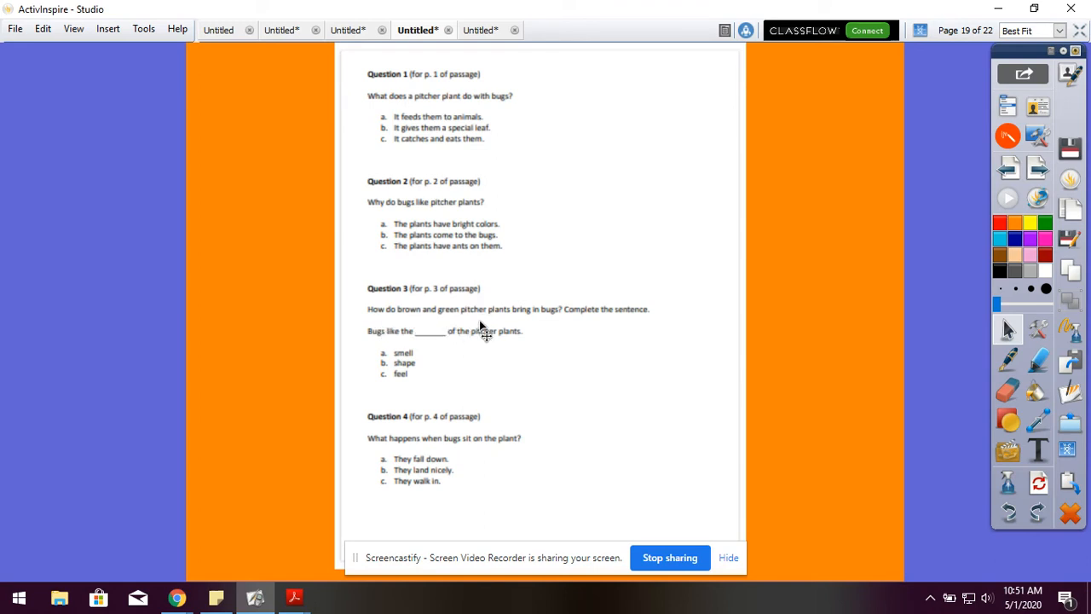
mouse_move(559, 338)
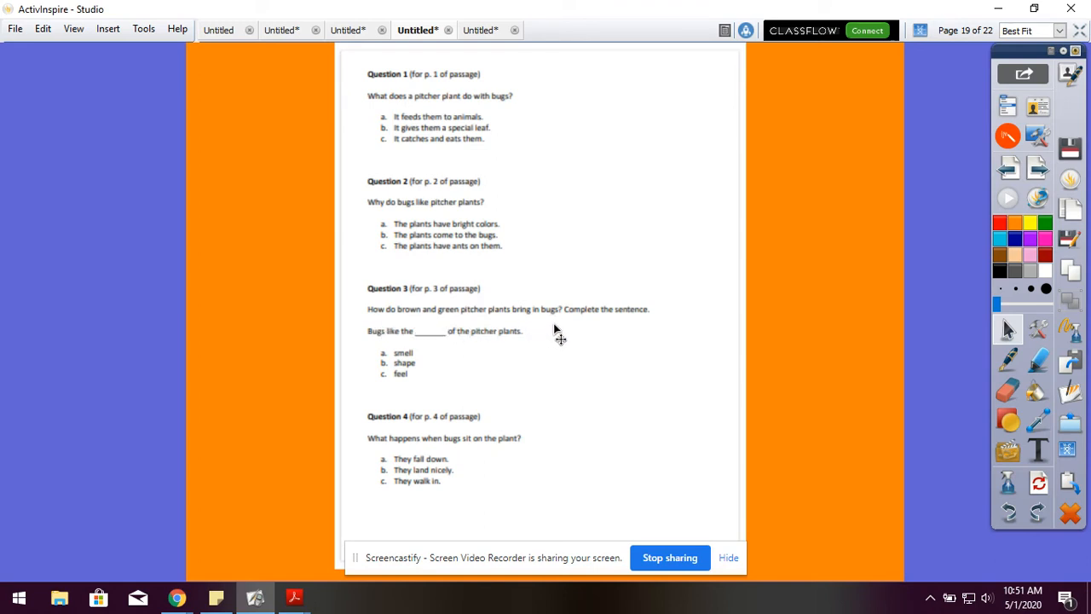
mouse_move(634, 340)
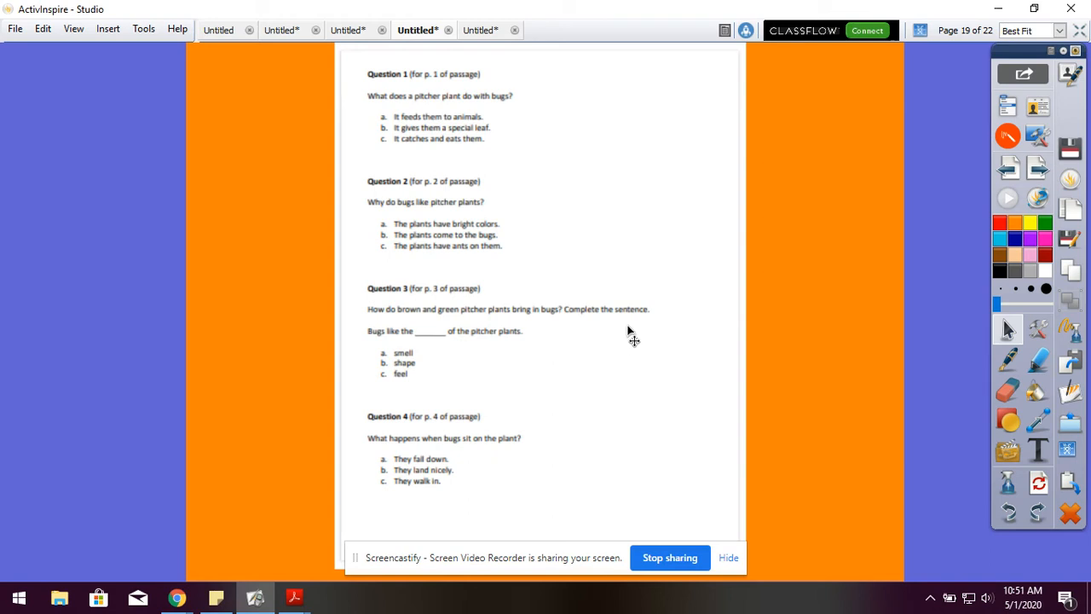
mouse_move(394, 351)
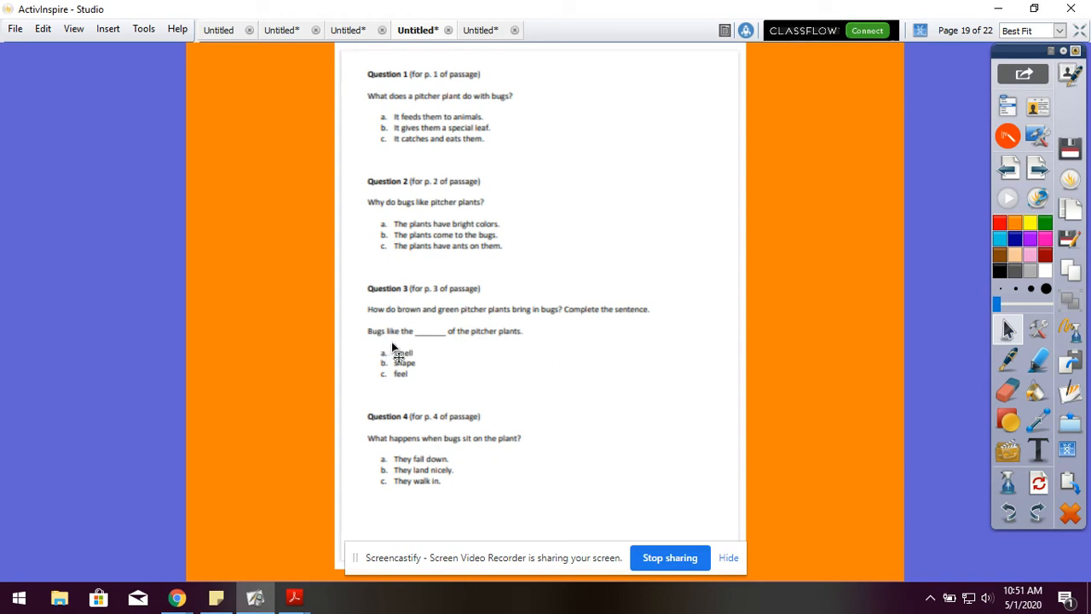
mouse_move(406, 375)
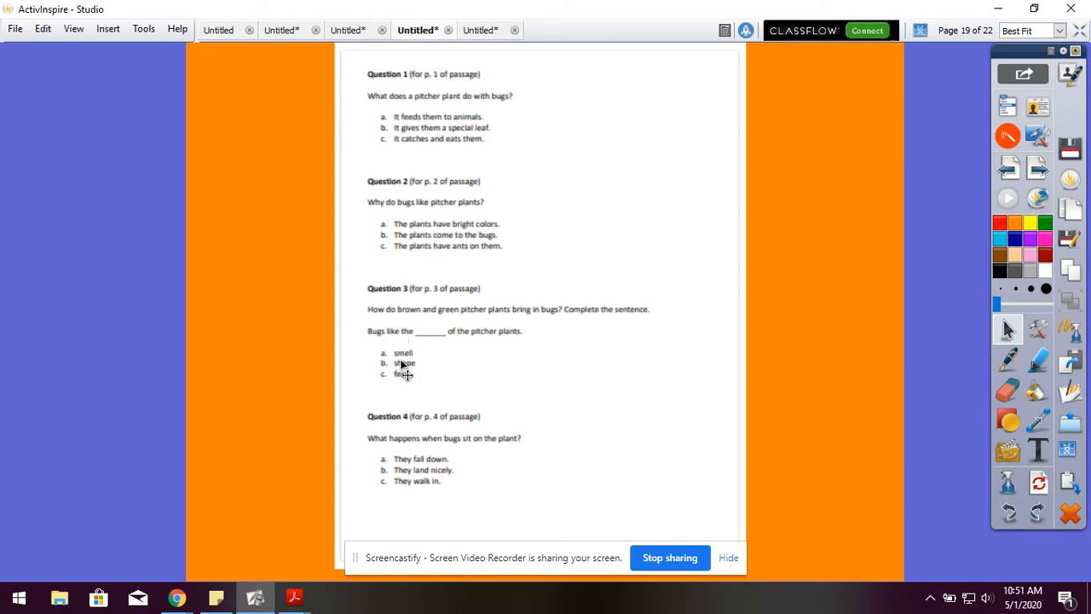
mouse_move(532, 349)
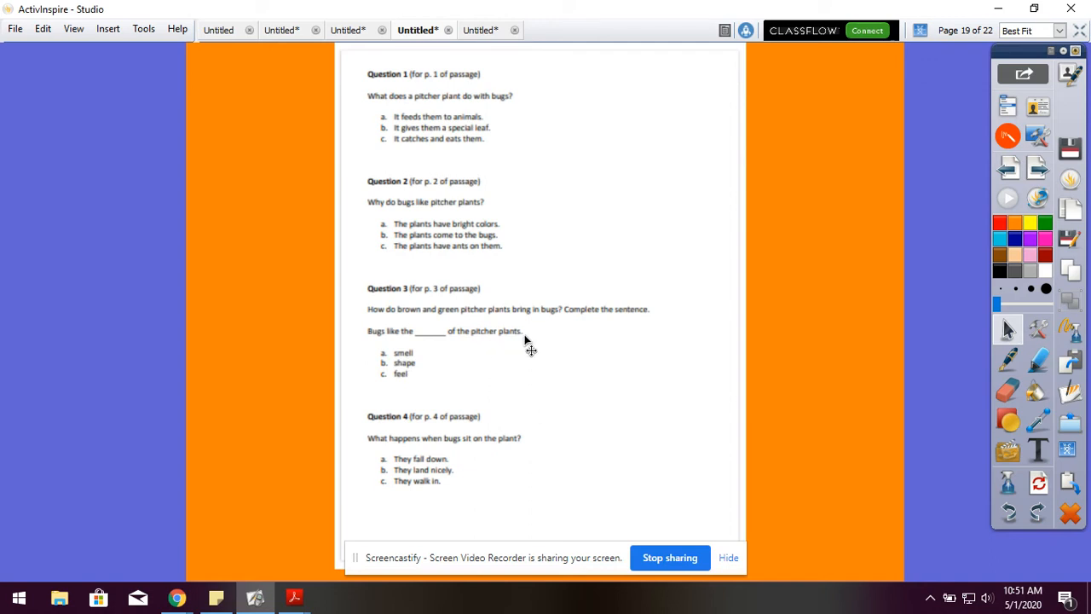
mouse_move(413, 351)
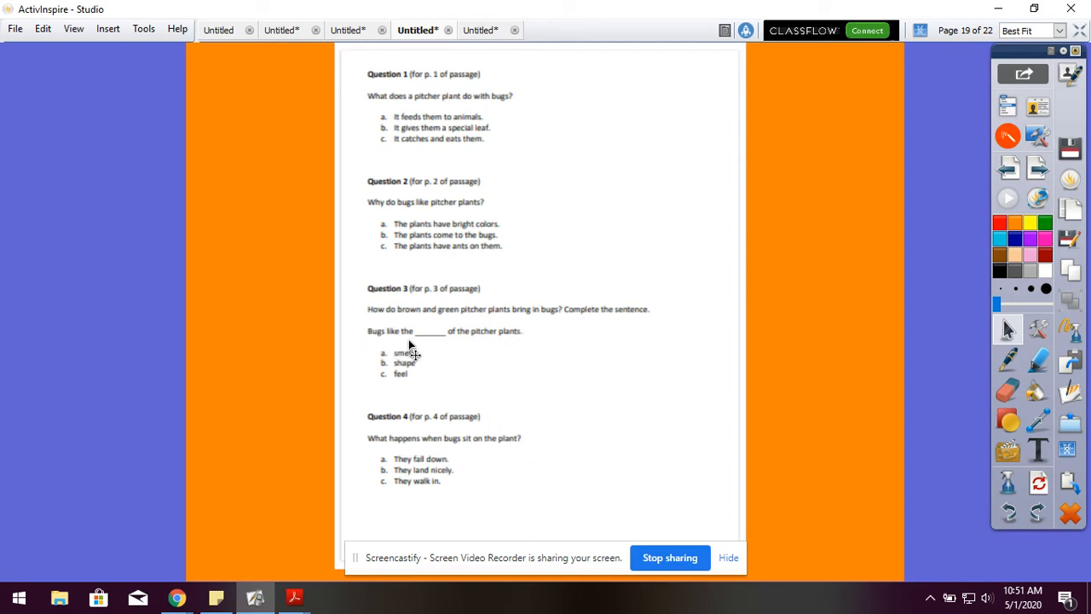
mouse_move(443, 361)
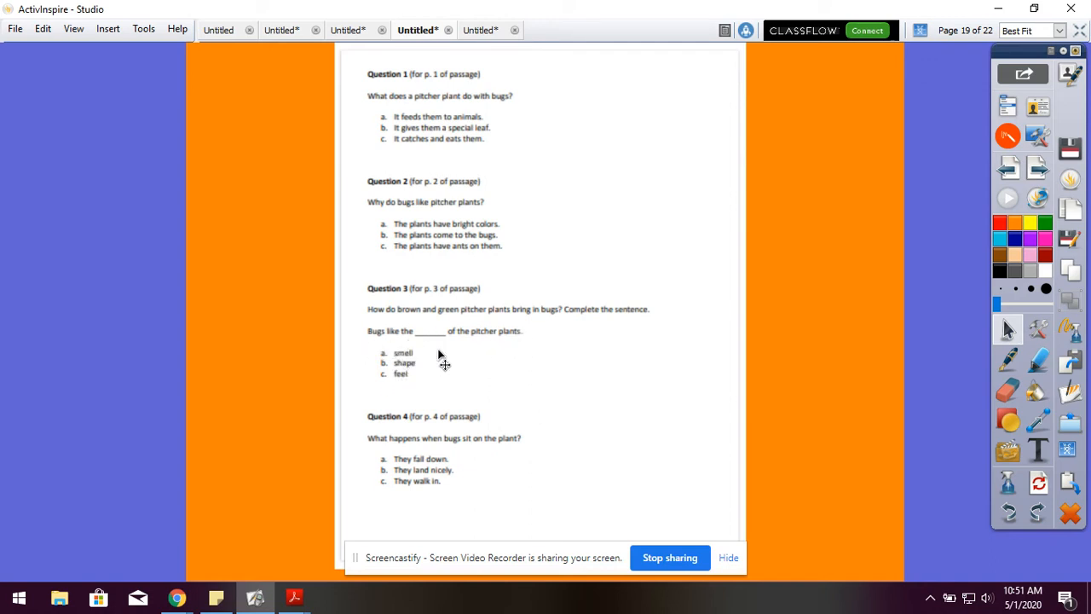
mouse_move(531, 356)
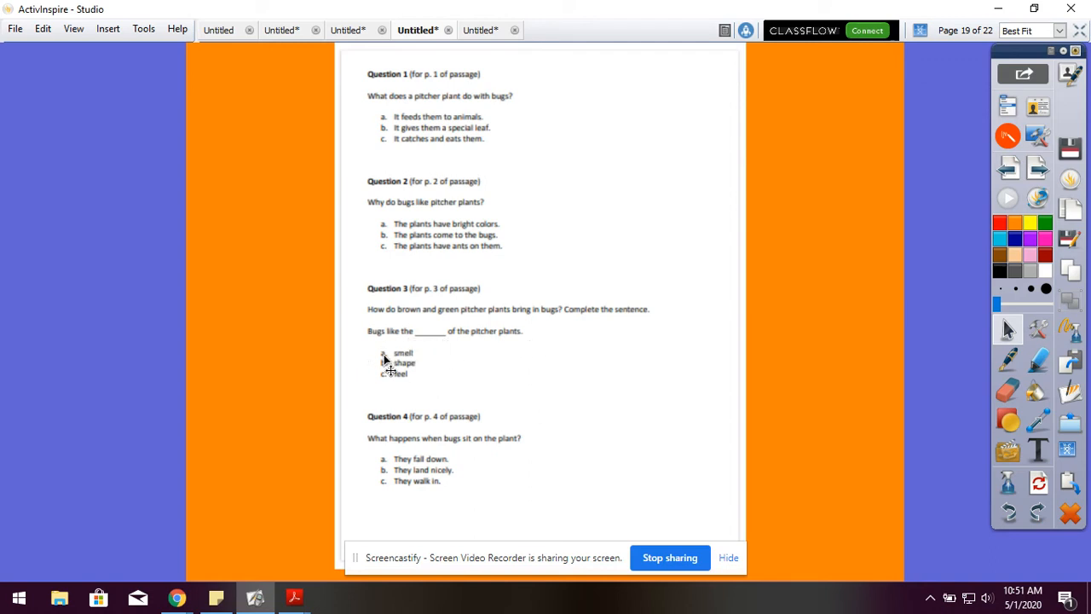
mouse_move(467, 356)
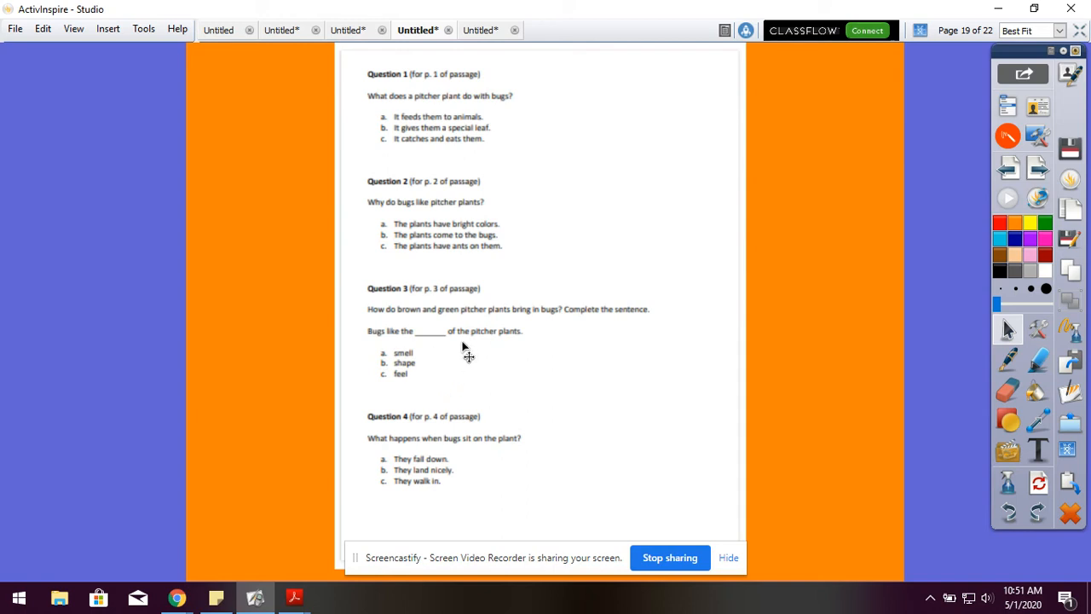
mouse_move(537, 351)
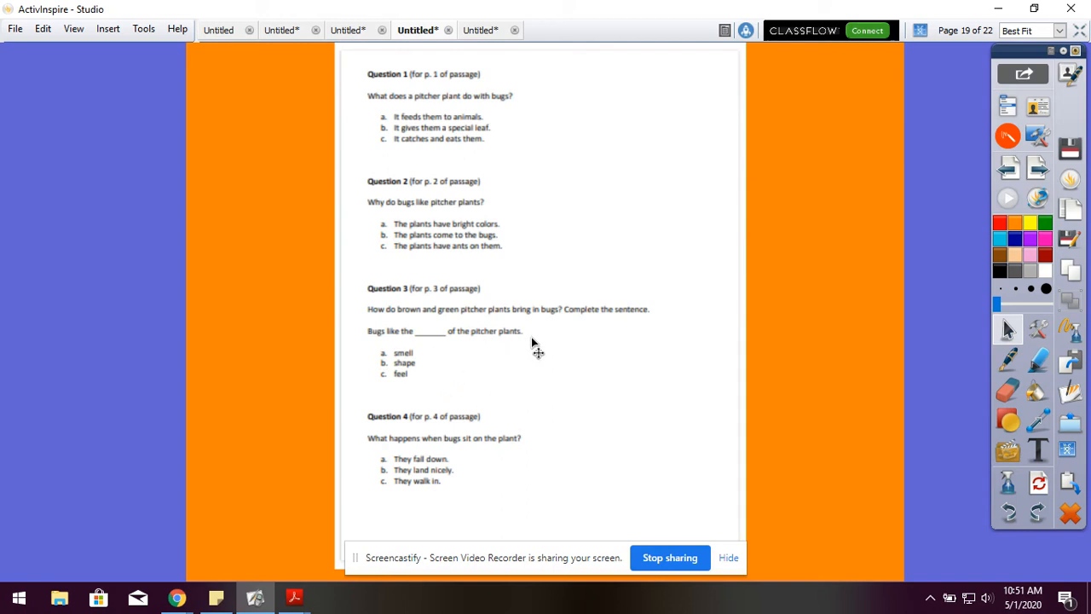
mouse_move(388, 322)
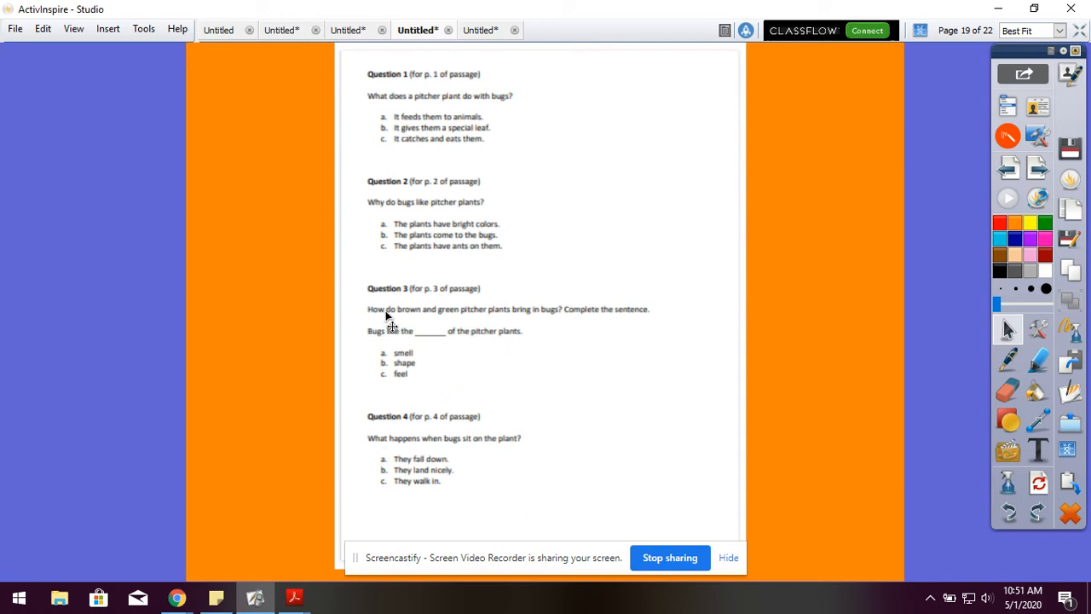
mouse_move(407, 353)
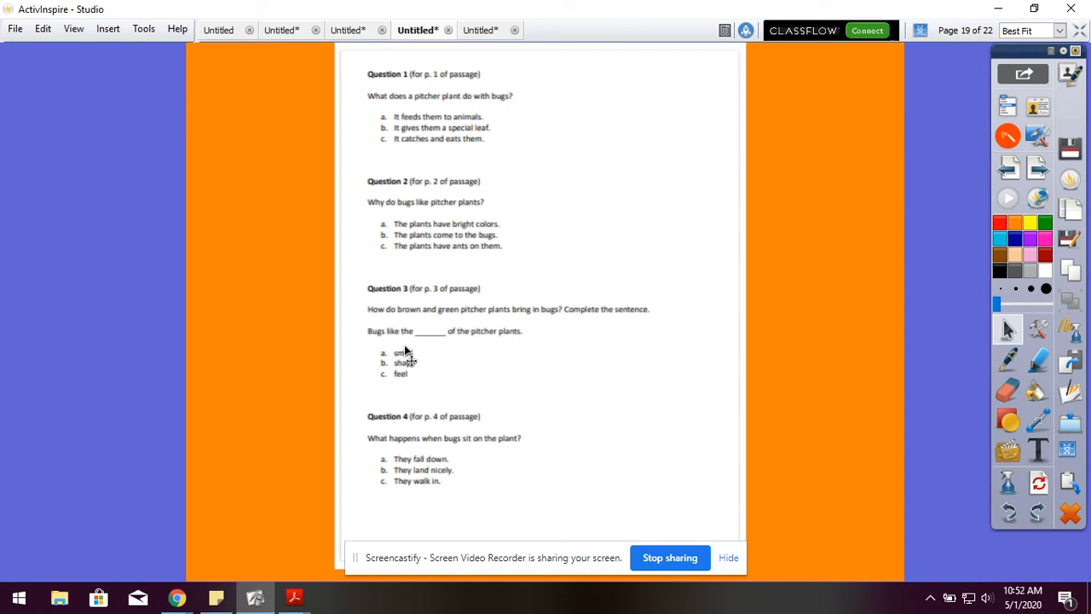
mouse_move(405, 382)
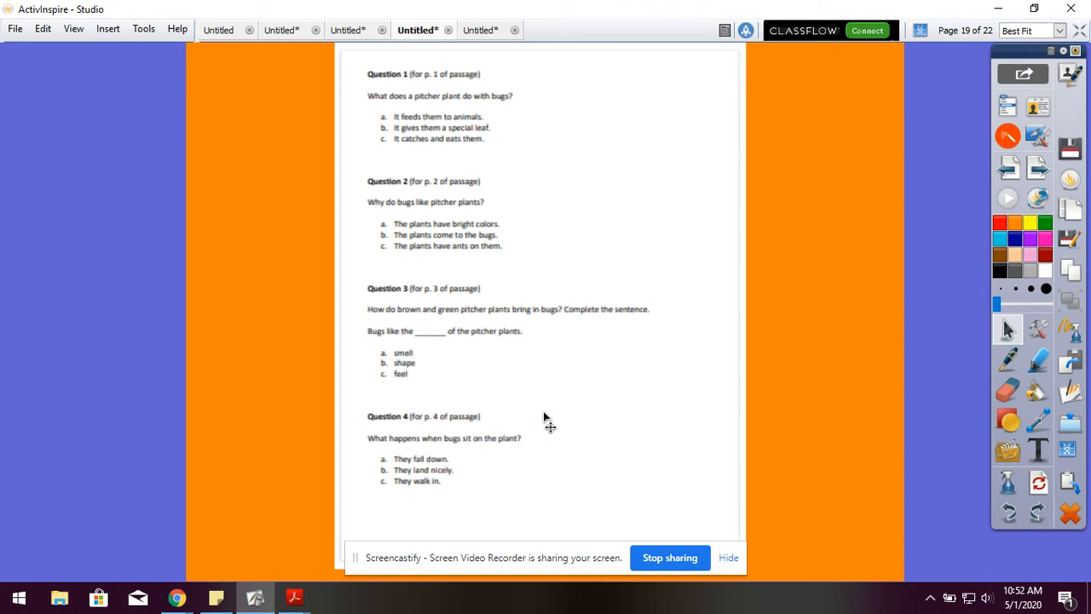
mouse_move(547, 426)
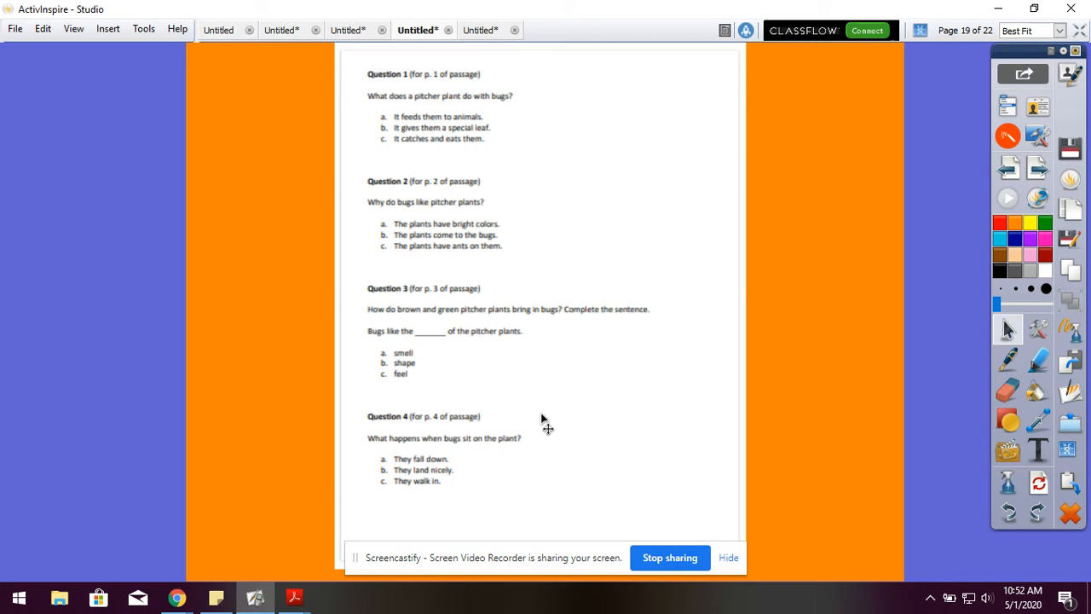
mouse_move(423, 430)
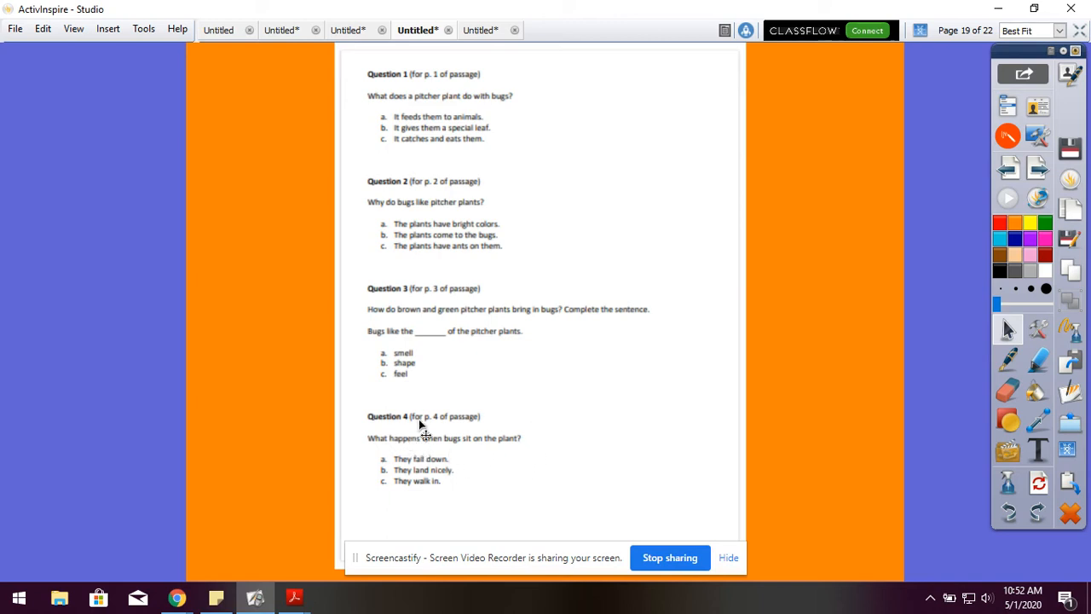
mouse_move(491, 435)
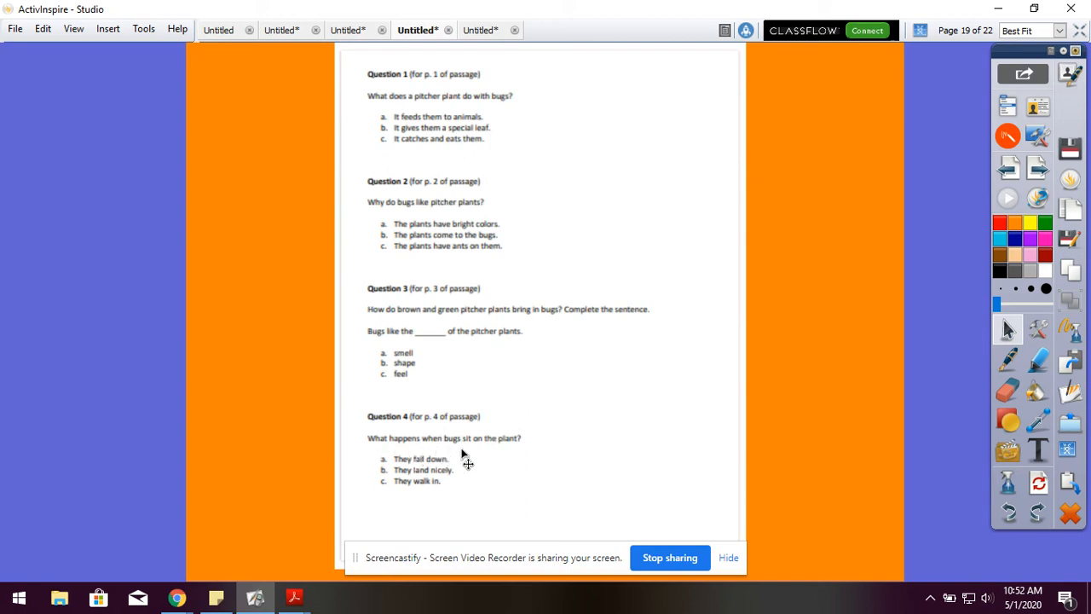
mouse_move(532, 460)
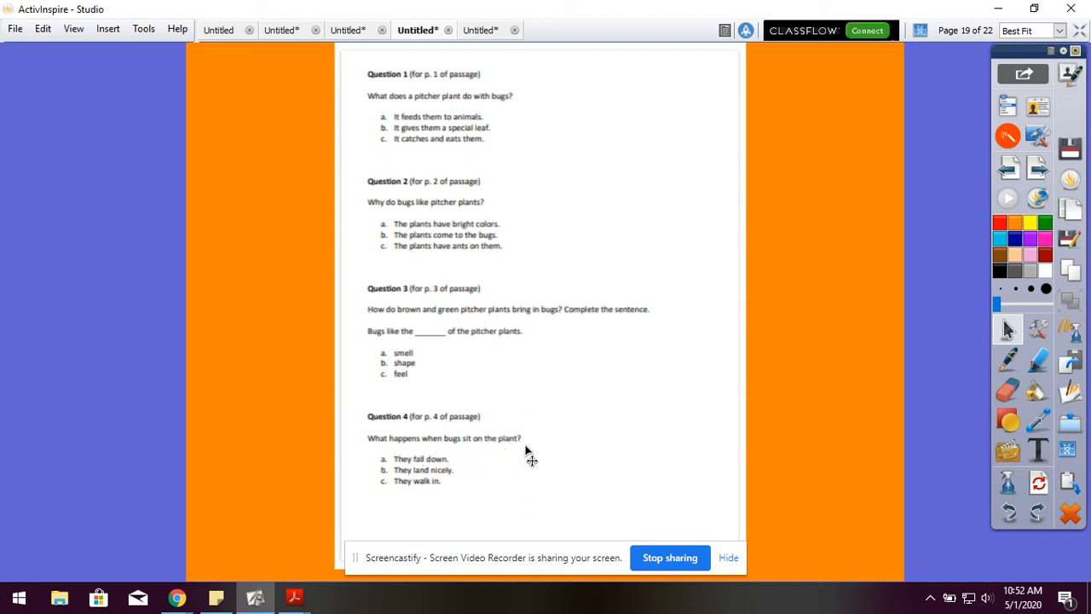
mouse_move(447, 473)
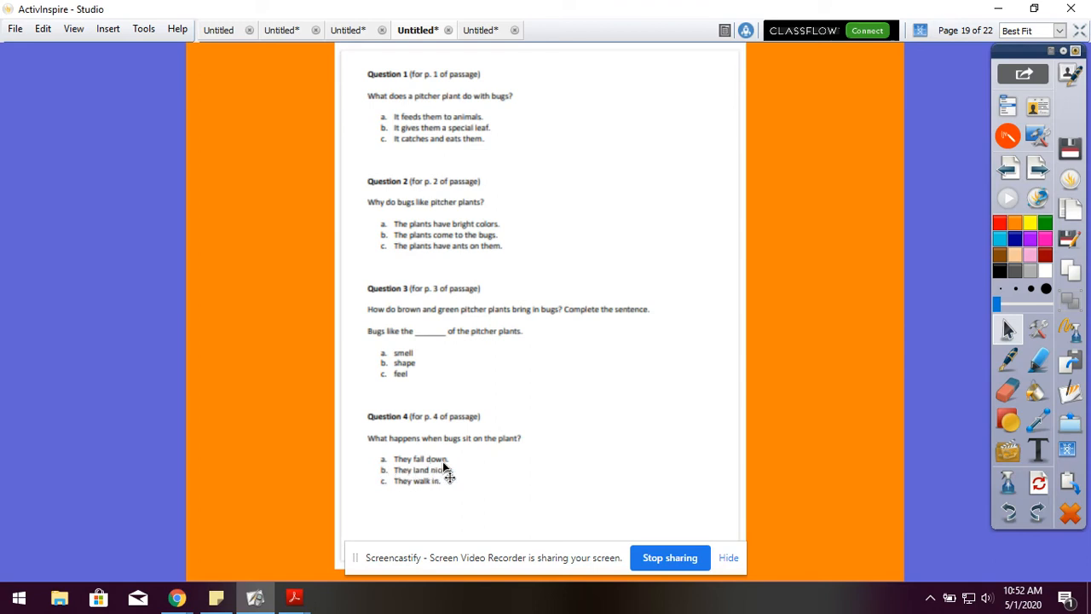
mouse_move(429, 480)
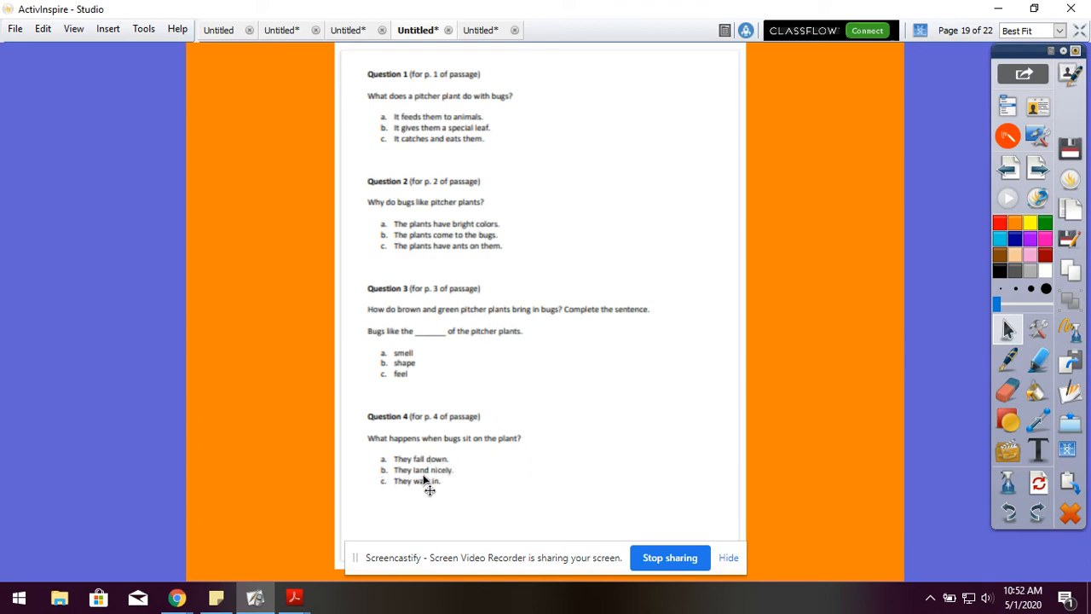
mouse_move(391, 498)
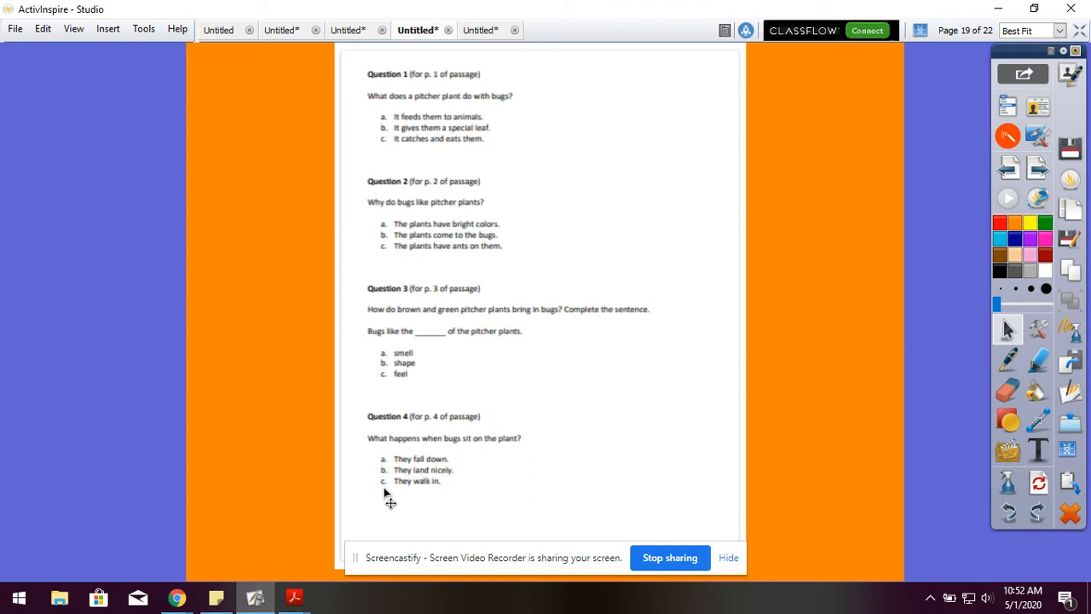
mouse_move(467, 512)
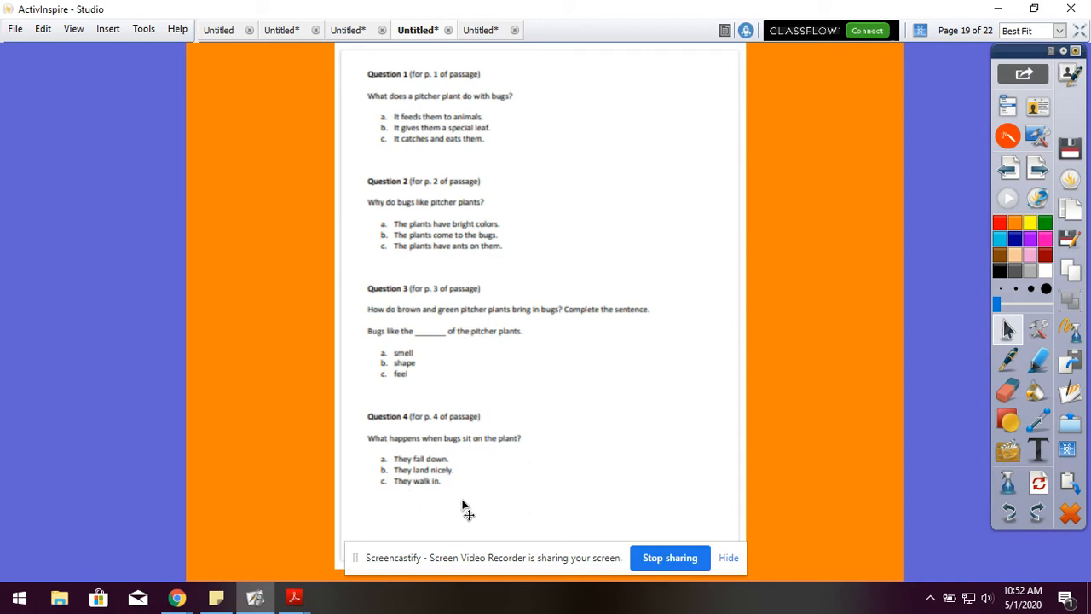
mouse_move(474, 518)
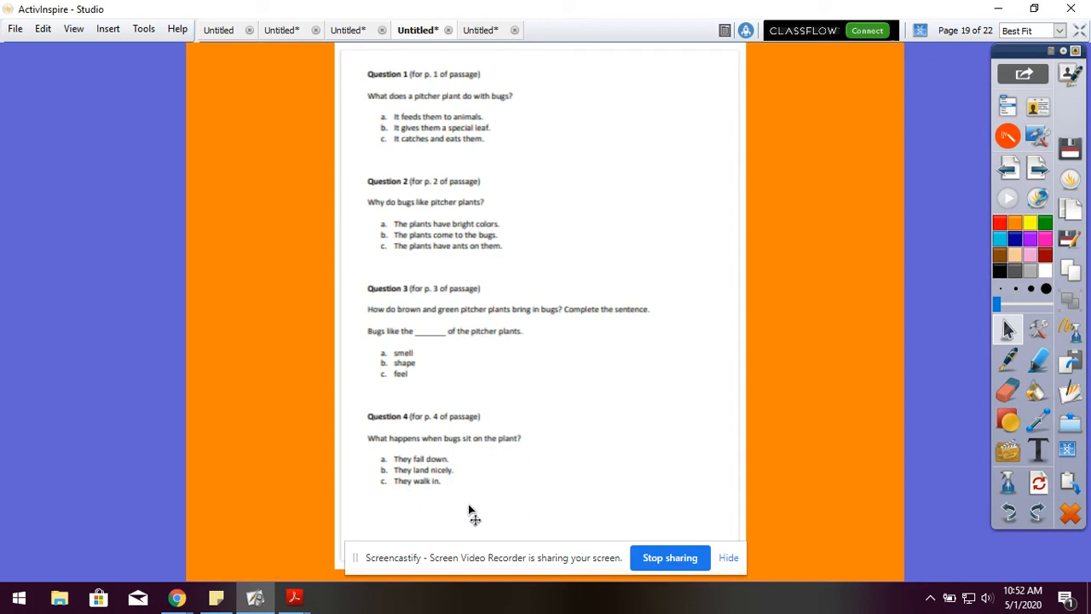
mouse_move(627, 467)
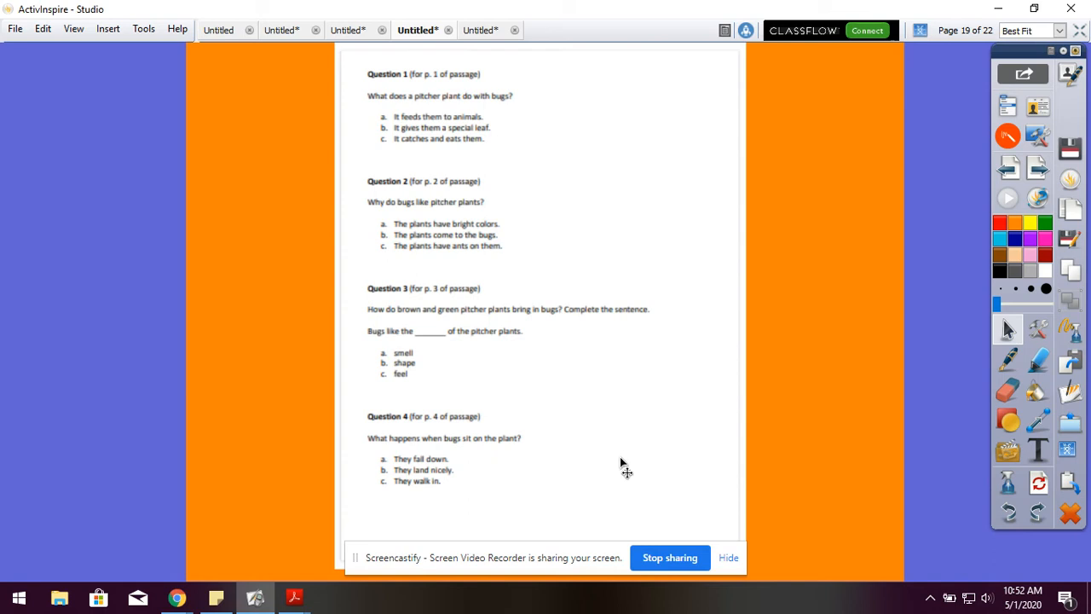
mouse_move(641, 181)
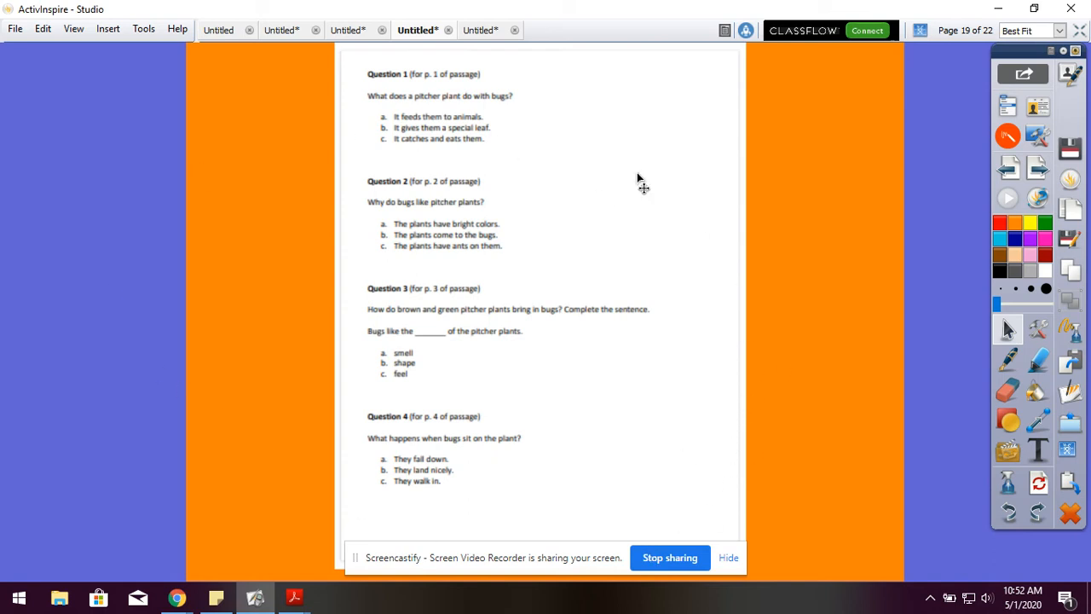
mouse_move(492, 72)
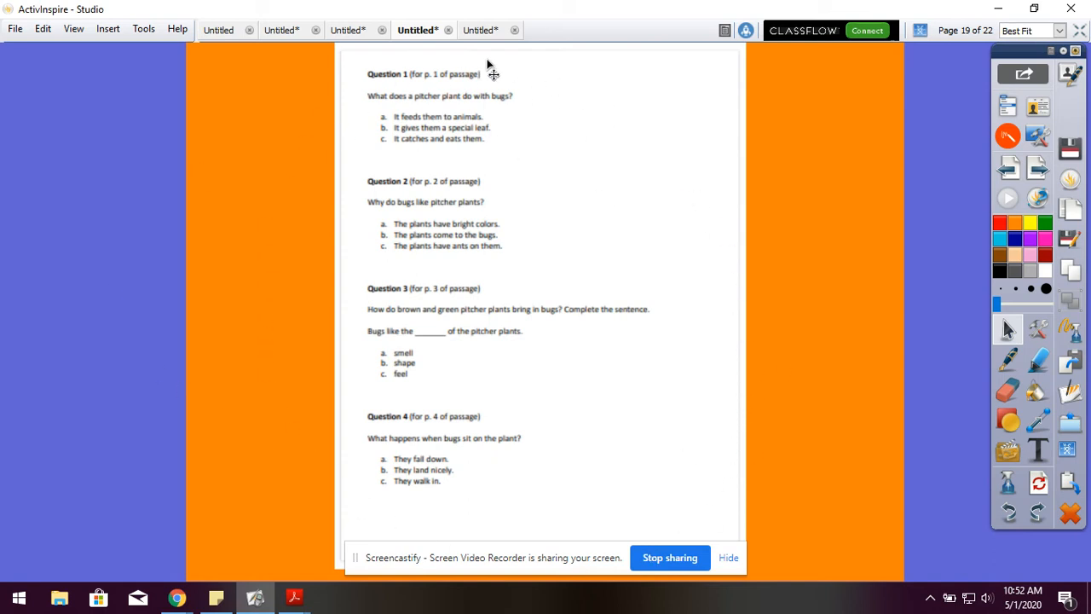
mouse_move(285, 97)
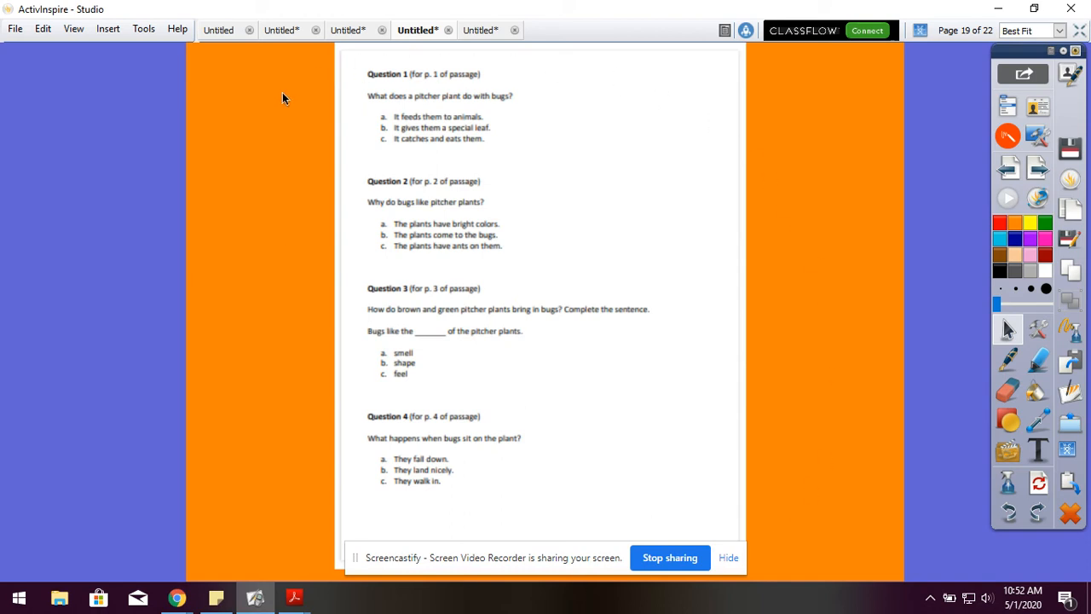
mouse_move(272, 140)
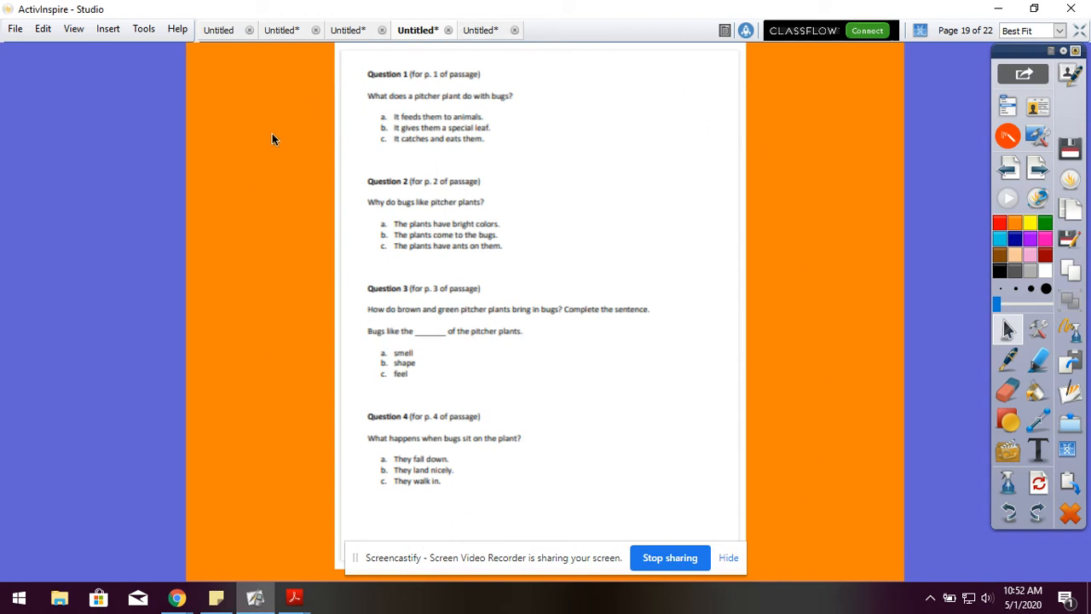
mouse_move(1038, 167)
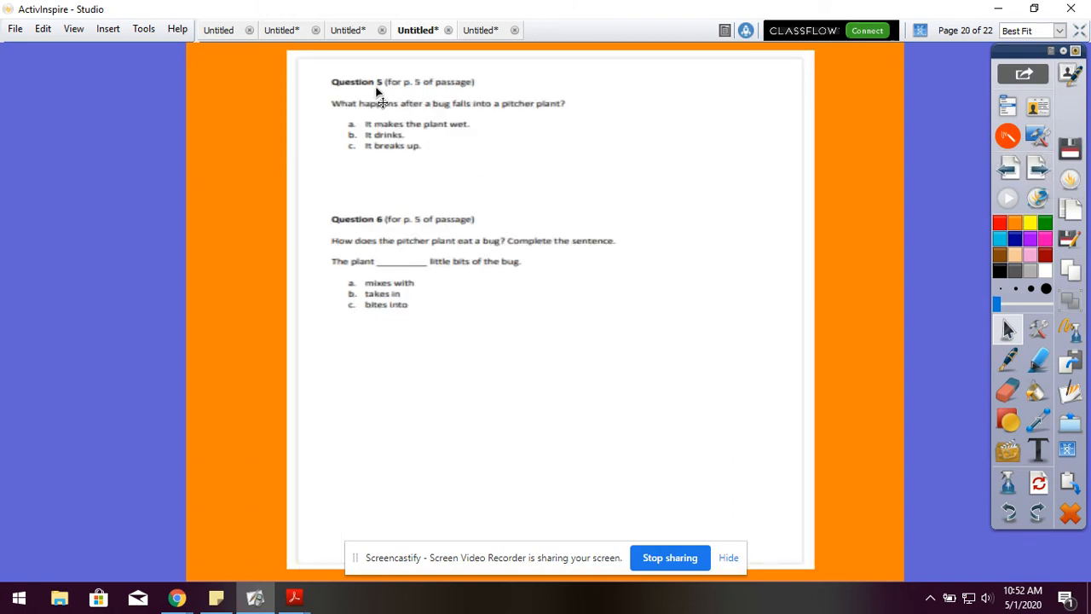
mouse_move(484, 92)
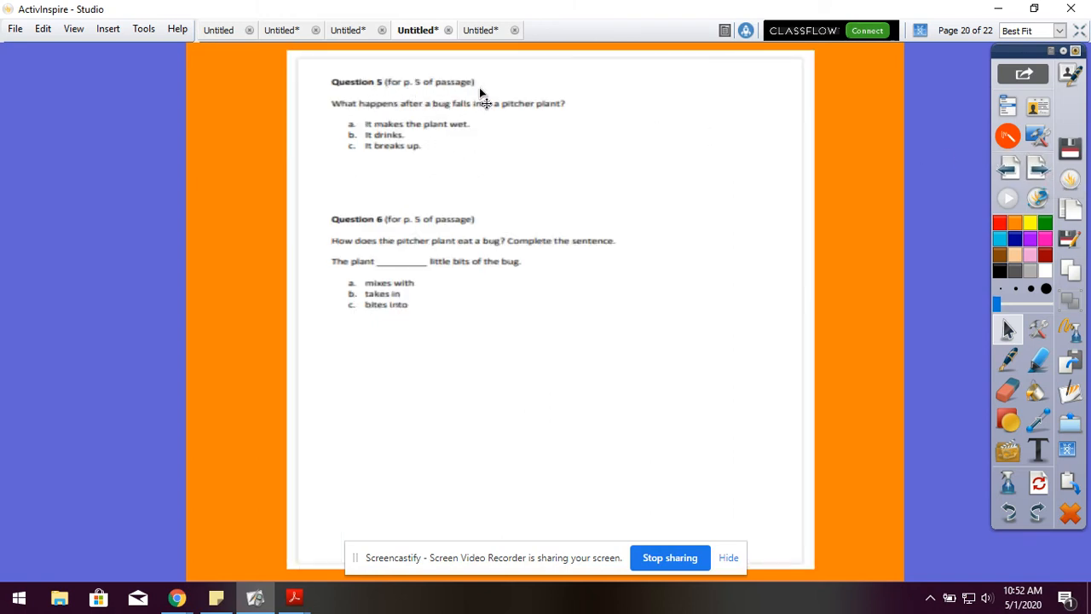
mouse_move(416, 119)
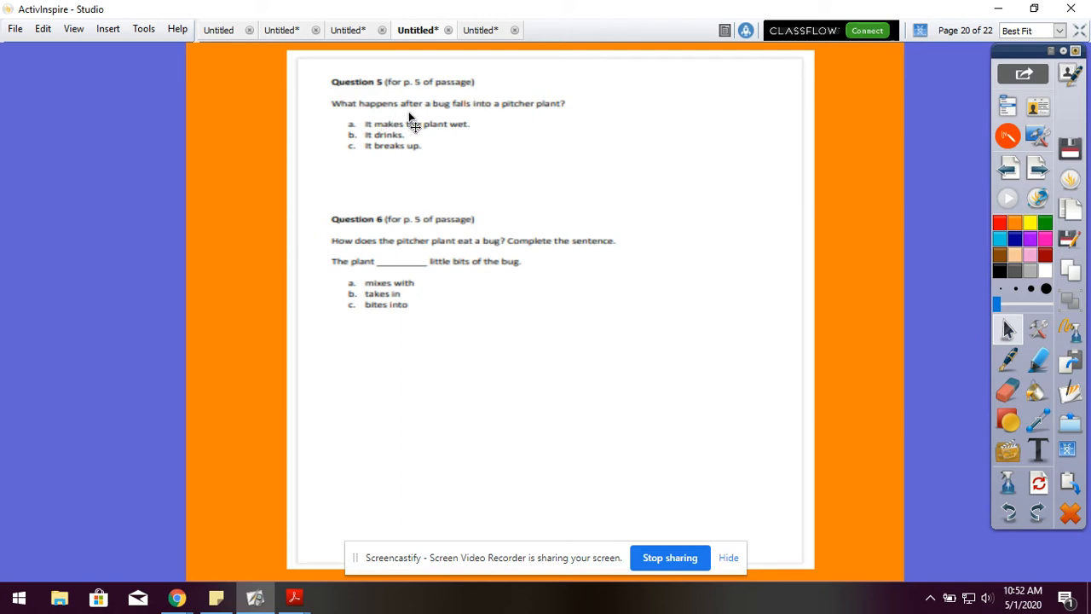
mouse_move(538, 118)
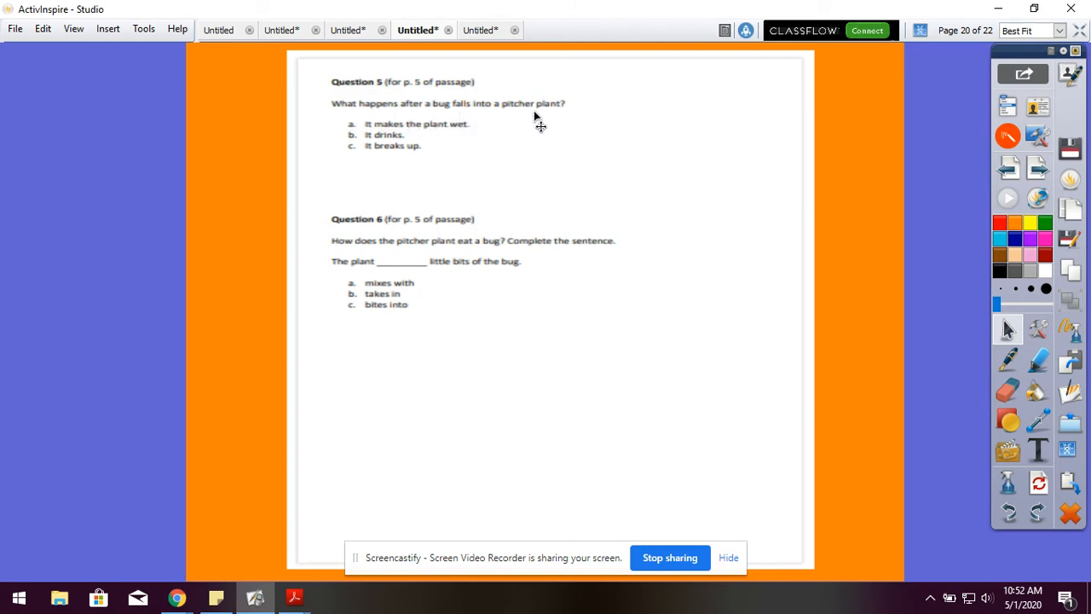
mouse_move(371, 144)
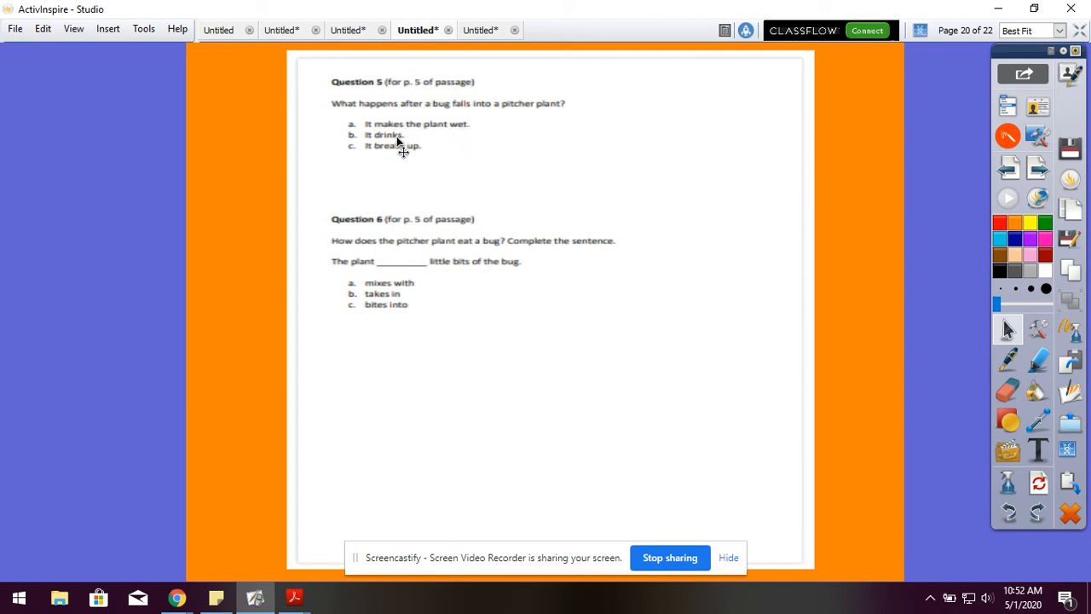
mouse_move(348, 158)
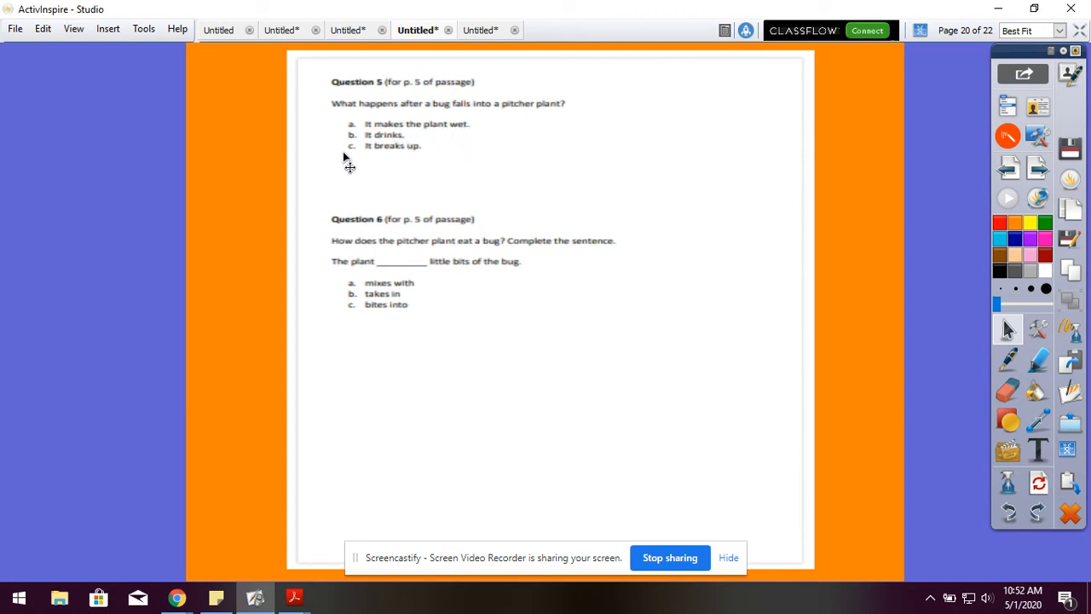
mouse_move(536, 247)
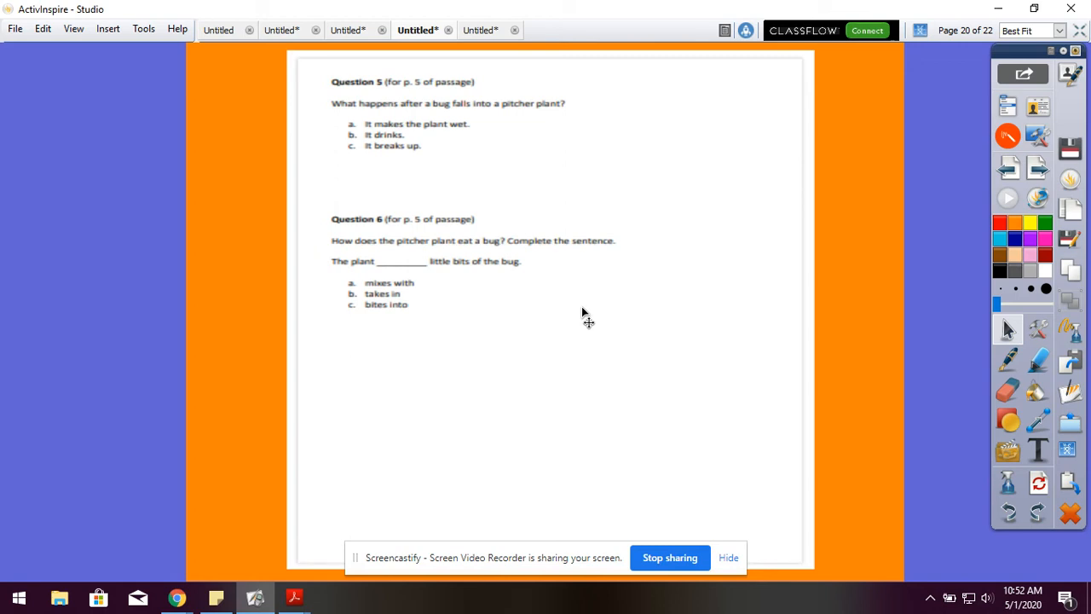
mouse_move(435, 232)
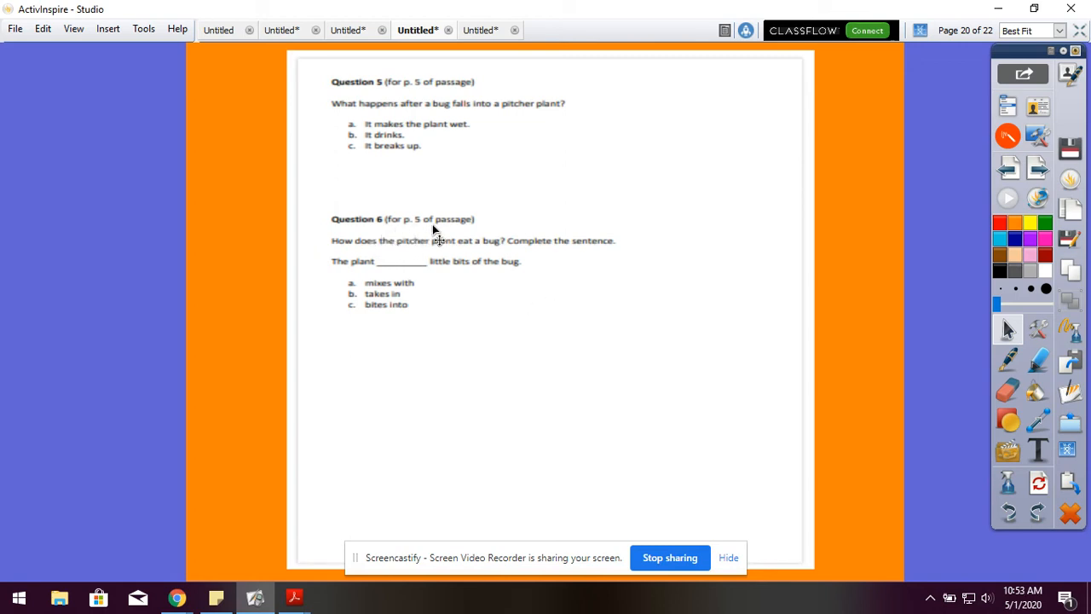
mouse_move(341, 254)
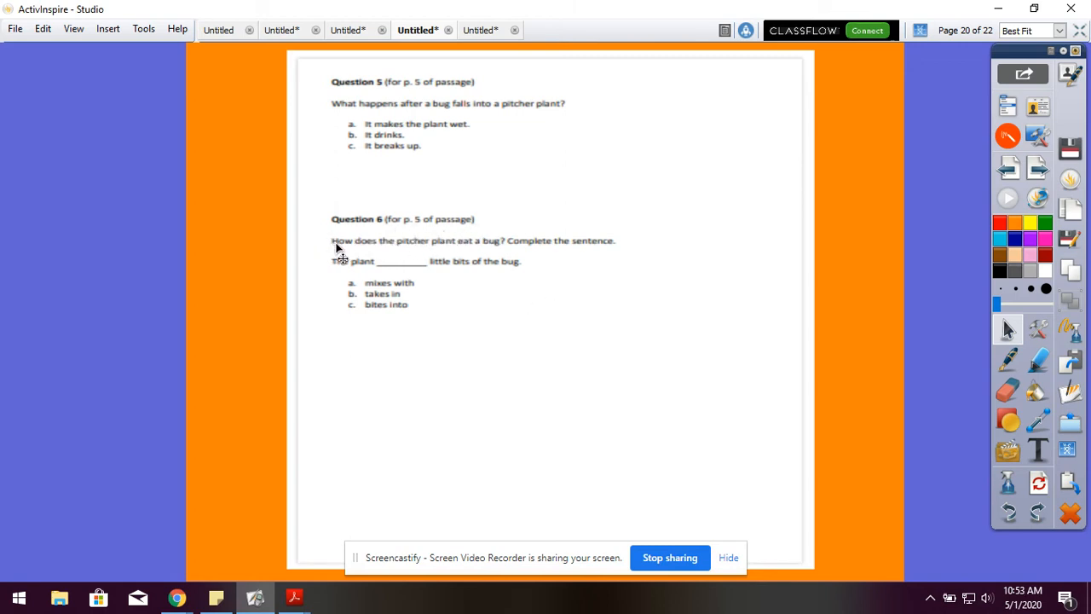
mouse_move(508, 262)
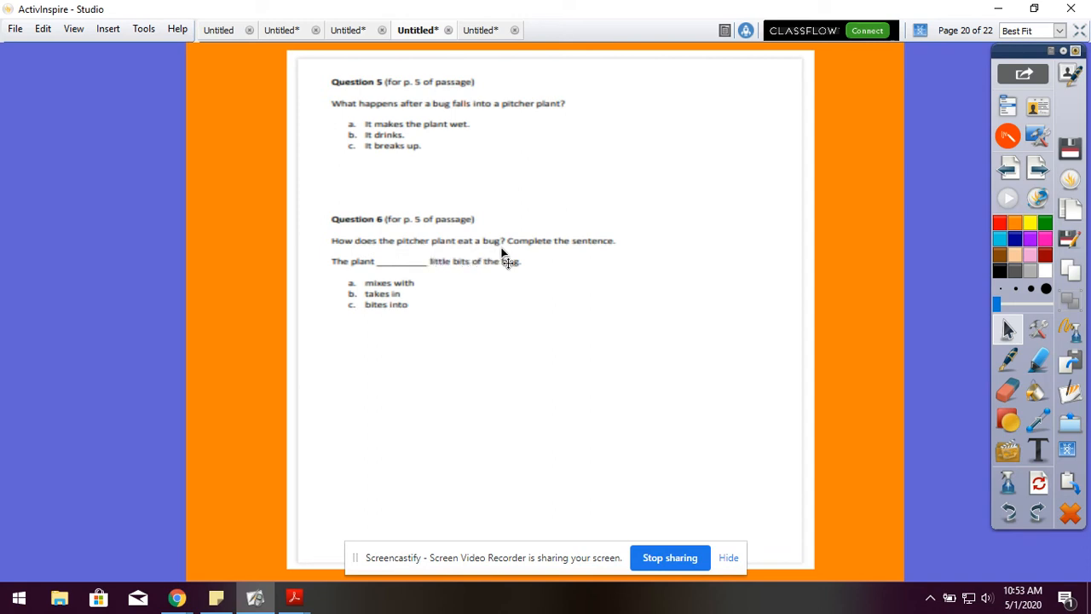
mouse_move(324, 327)
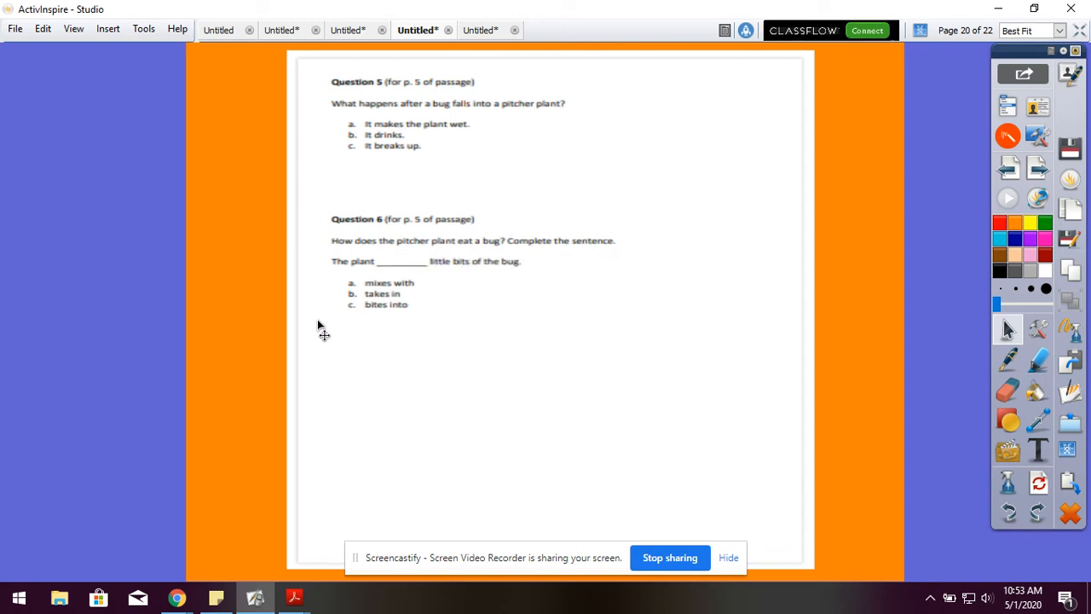
mouse_move(389, 297)
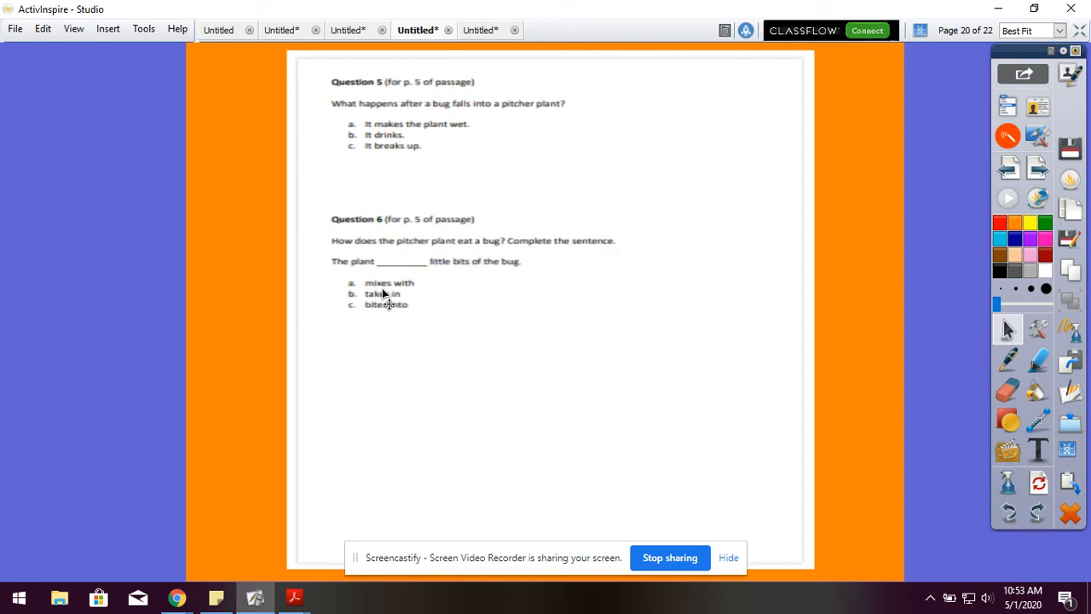
mouse_move(479, 271)
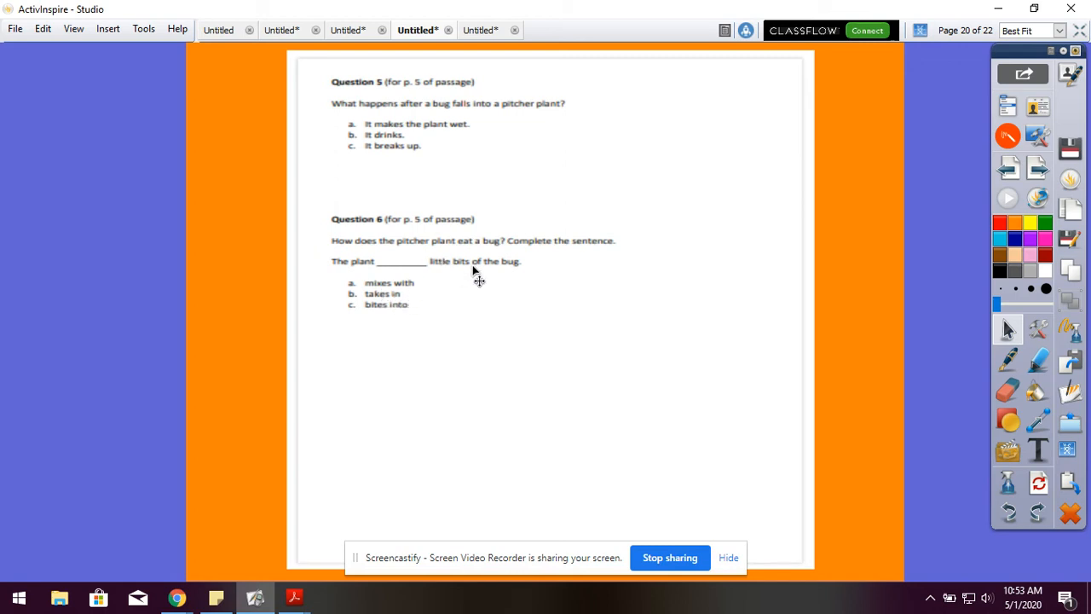
mouse_move(457, 320)
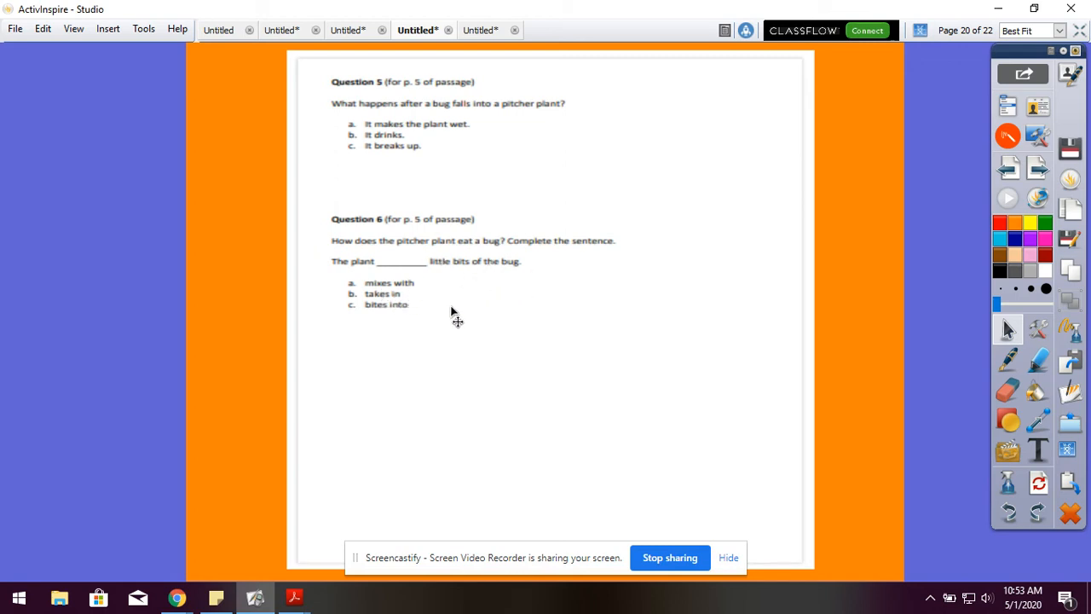
mouse_move(361, 316)
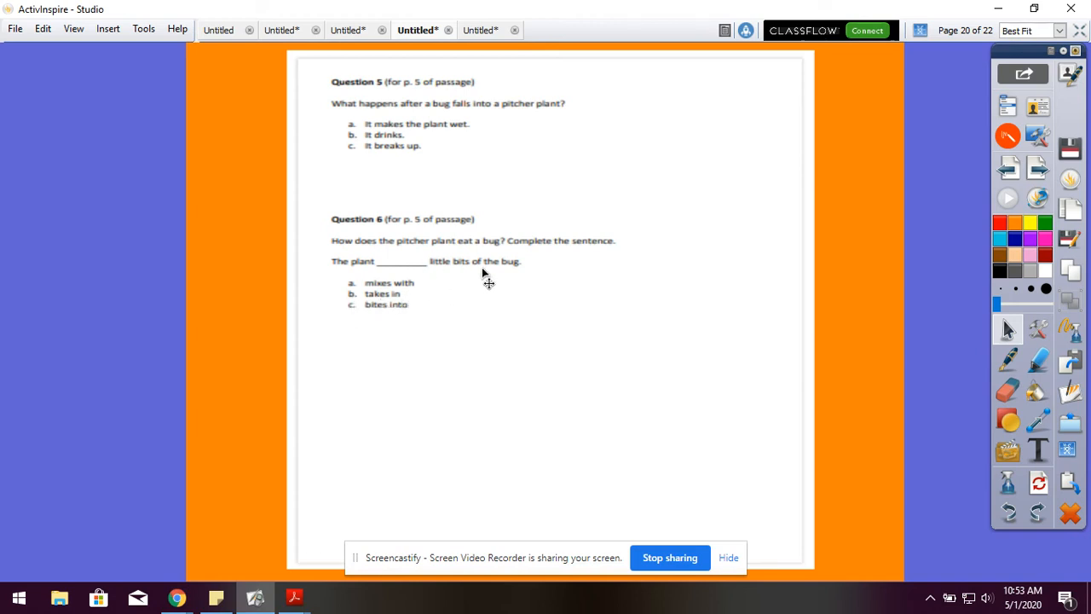
mouse_move(413, 321)
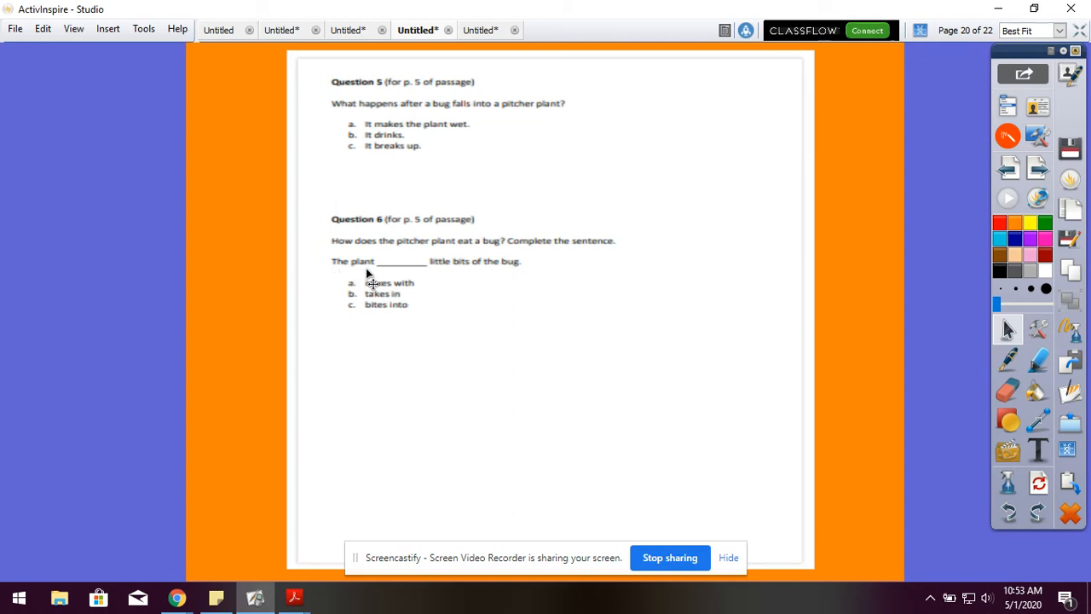
mouse_move(440, 278)
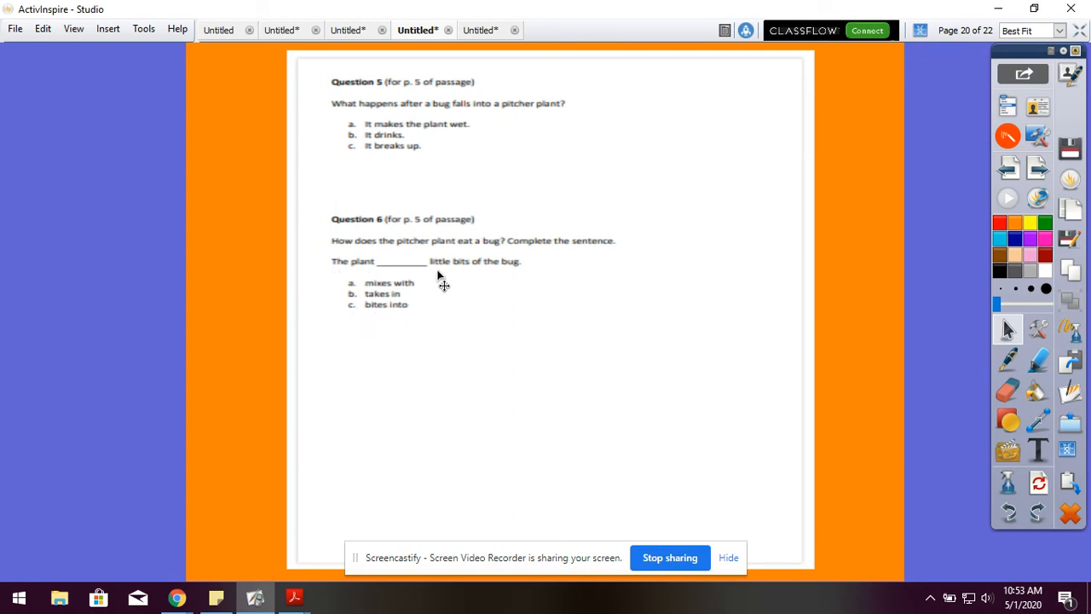
mouse_move(535, 305)
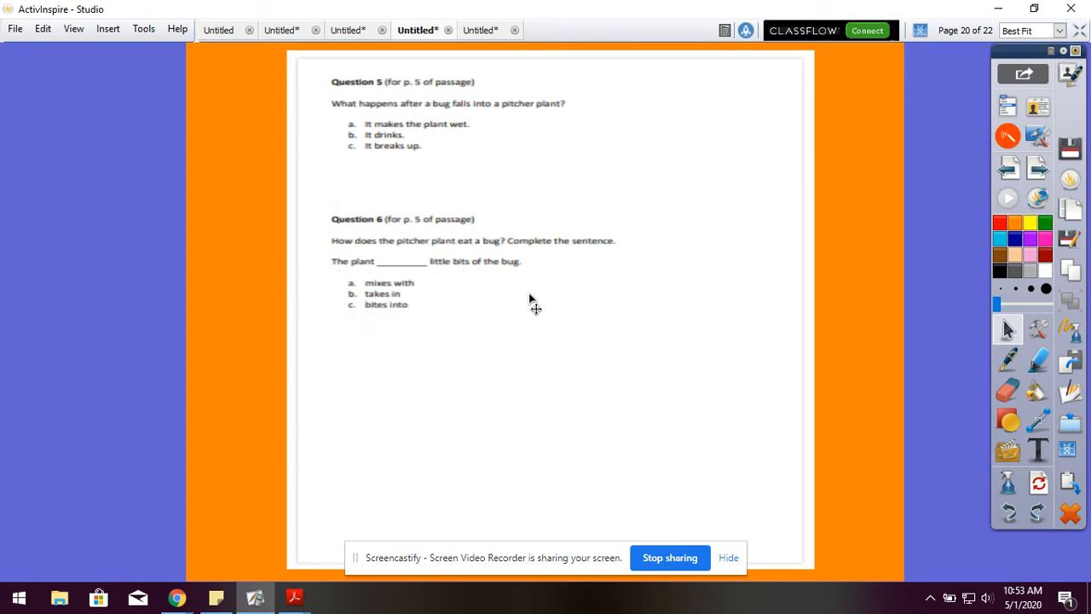
mouse_move(662, 339)
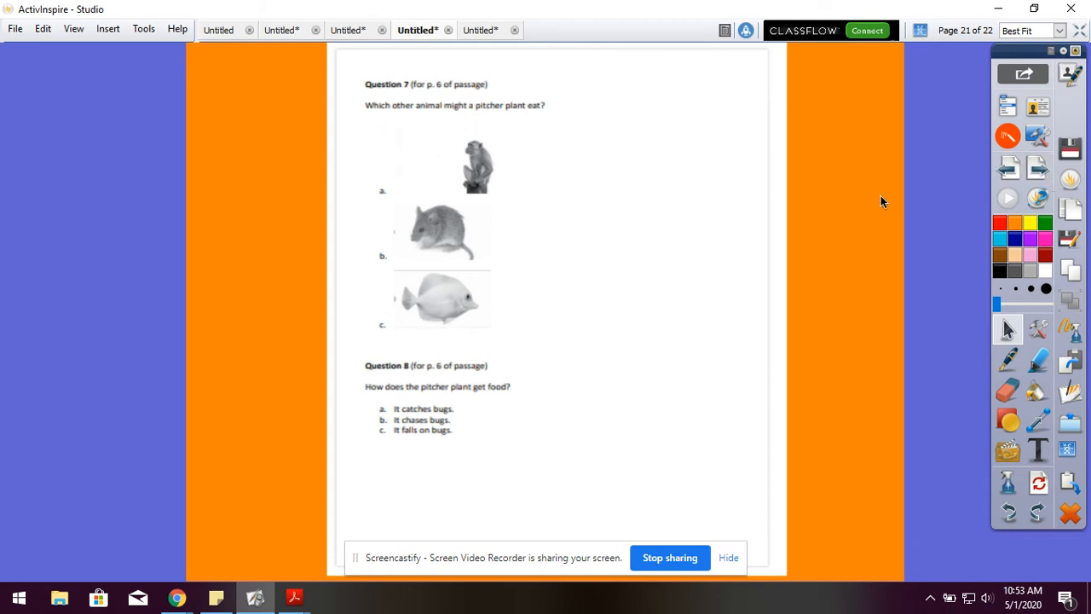
mouse_move(409, 104)
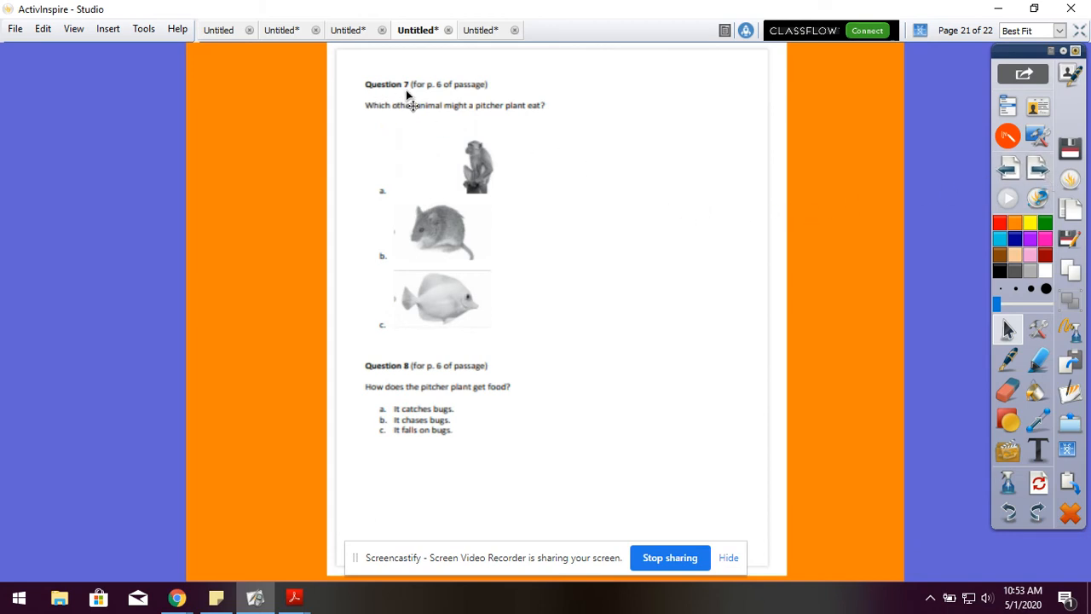
mouse_move(487, 99)
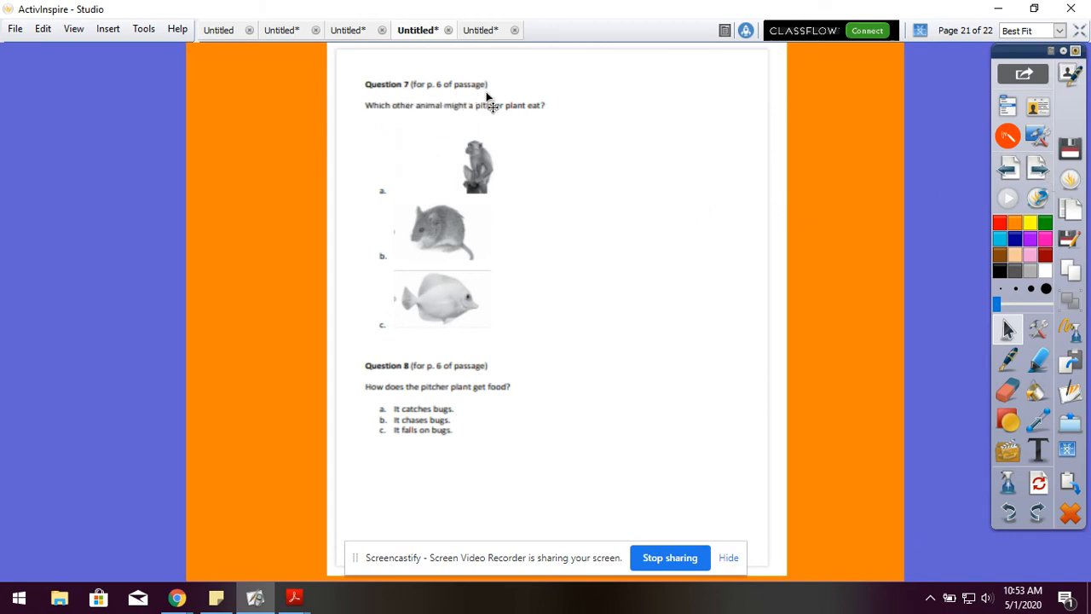
mouse_move(457, 130)
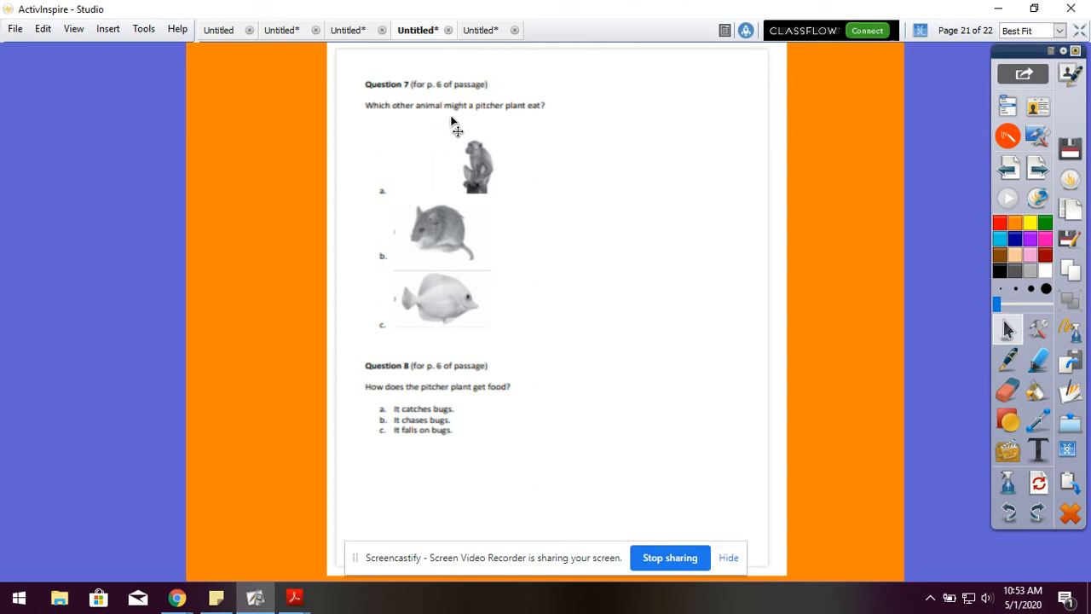
mouse_move(554, 130)
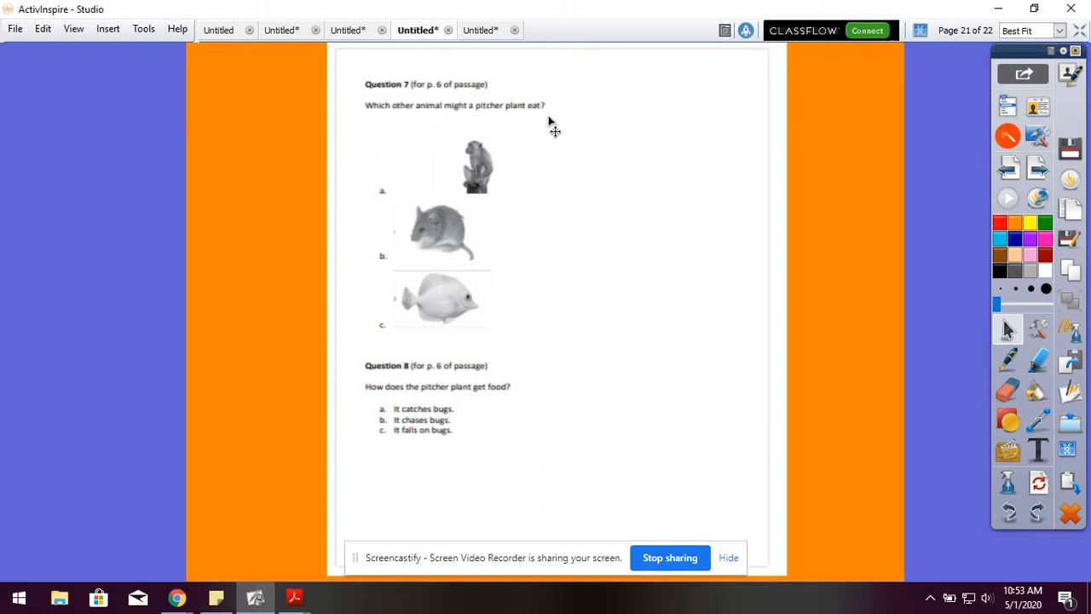
mouse_move(532, 199)
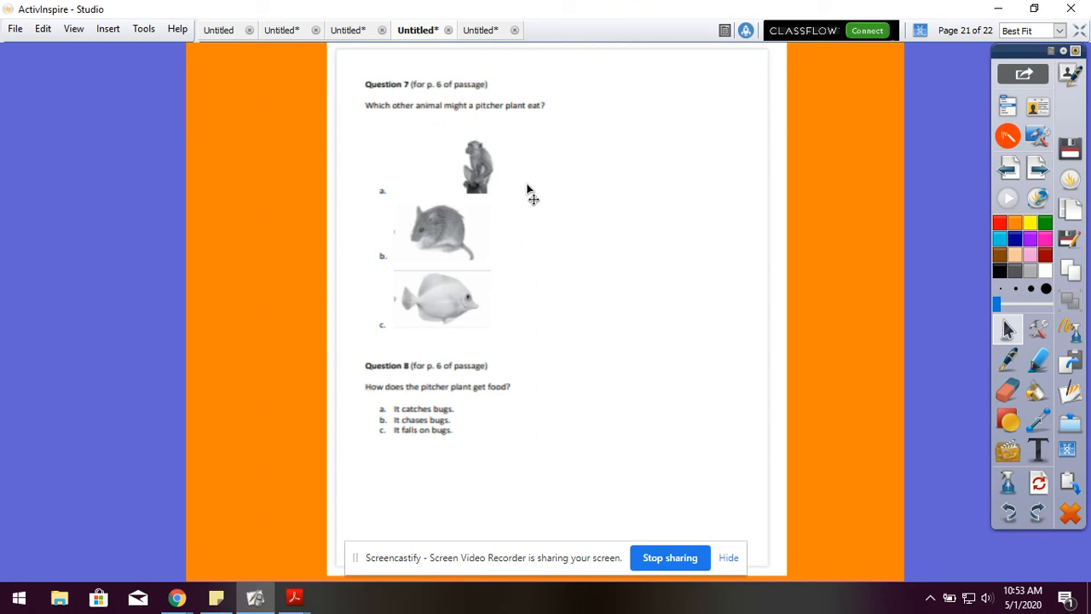
mouse_move(412, 279)
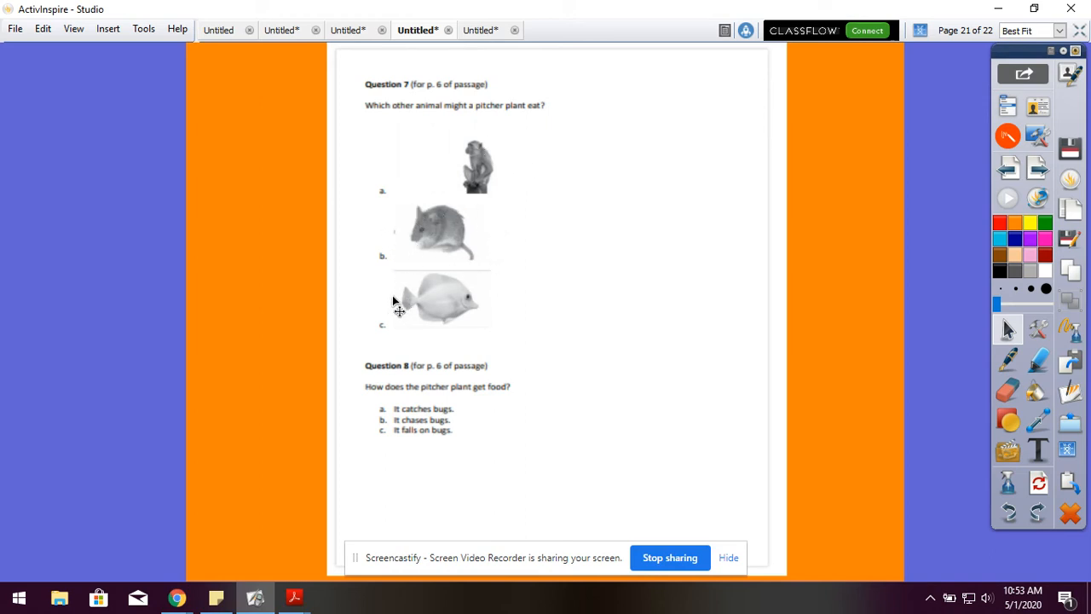
mouse_move(408, 338)
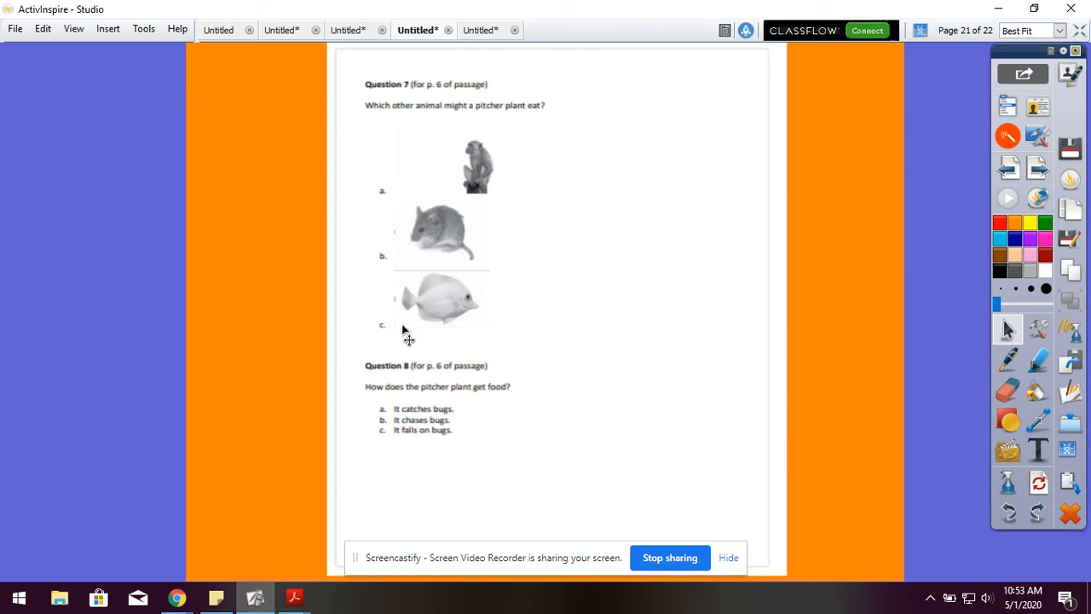
mouse_move(608, 343)
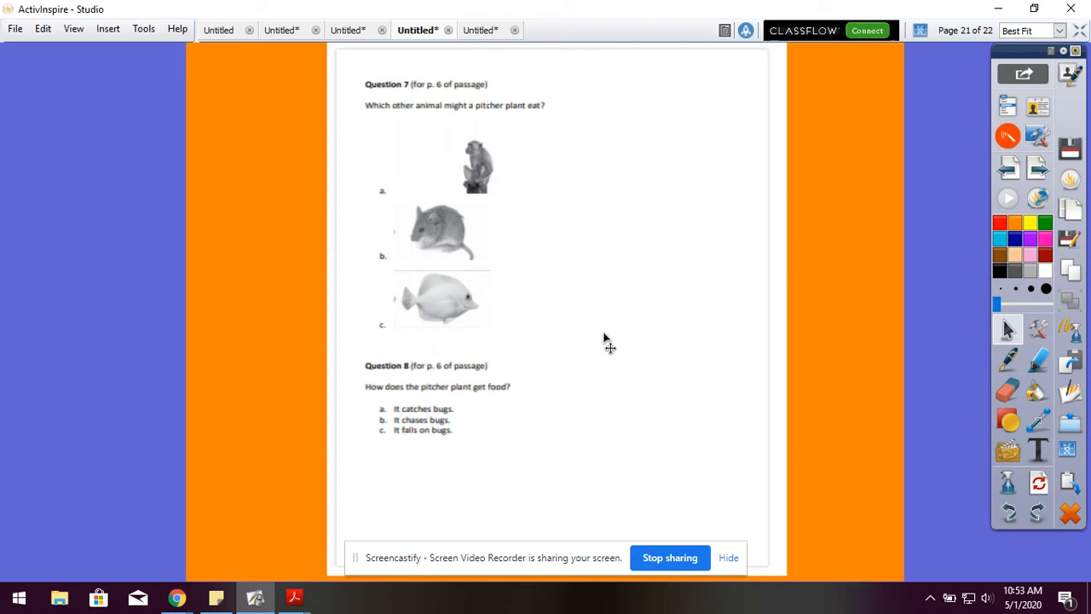
mouse_move(569, 424)
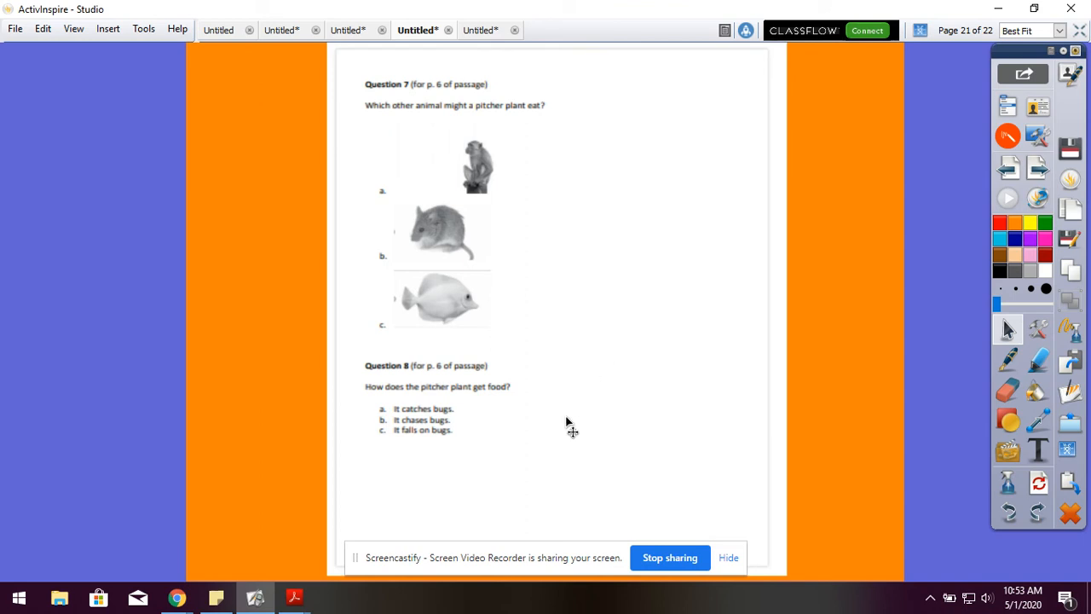
mouse_move(460, 386)
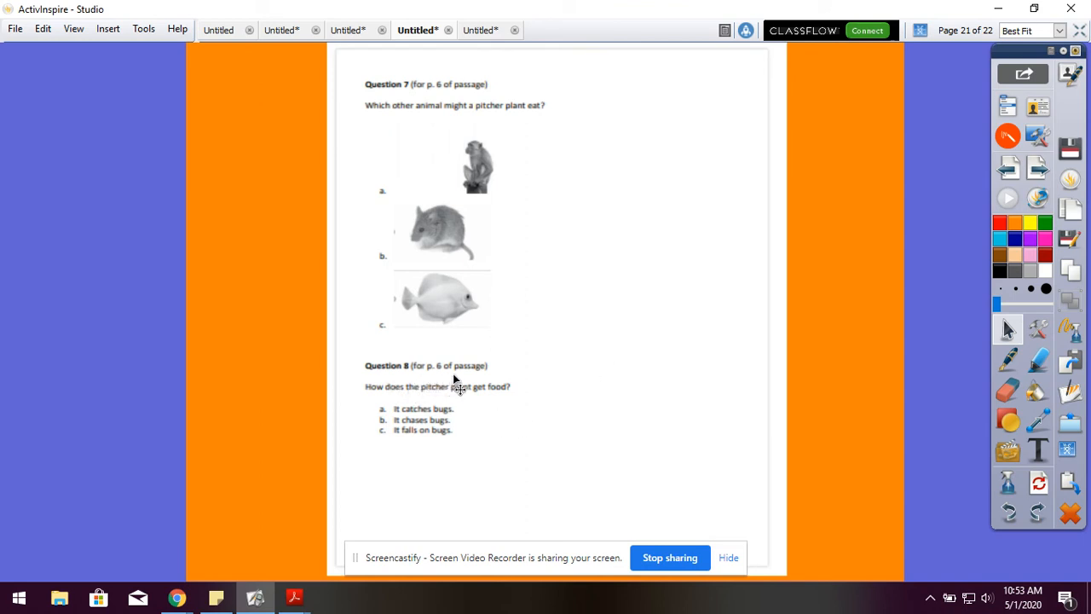
mouse_move(418, 409)
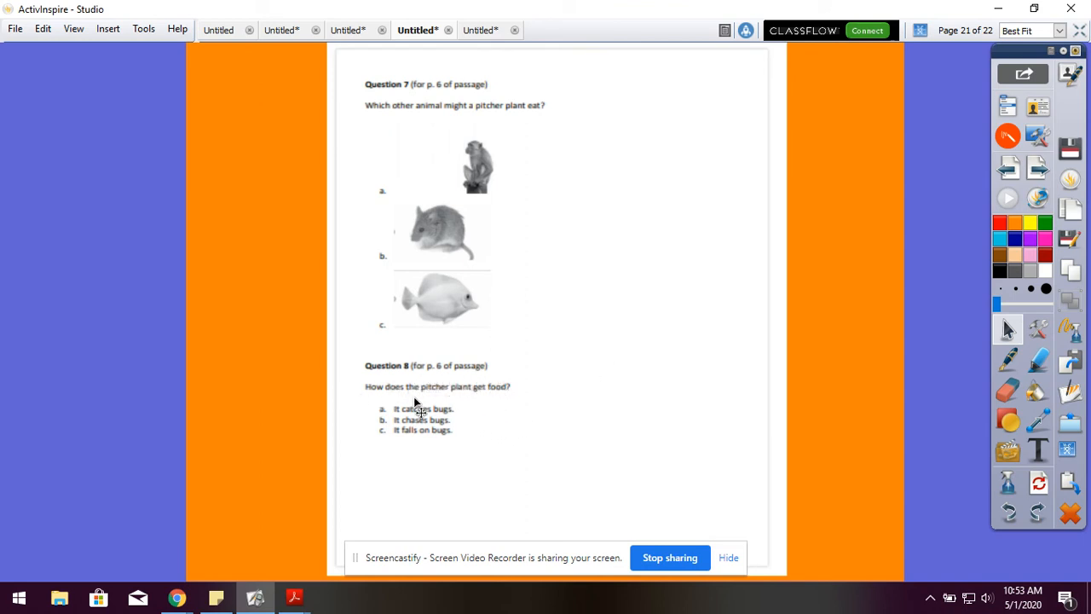
mouse_move(515, 409)
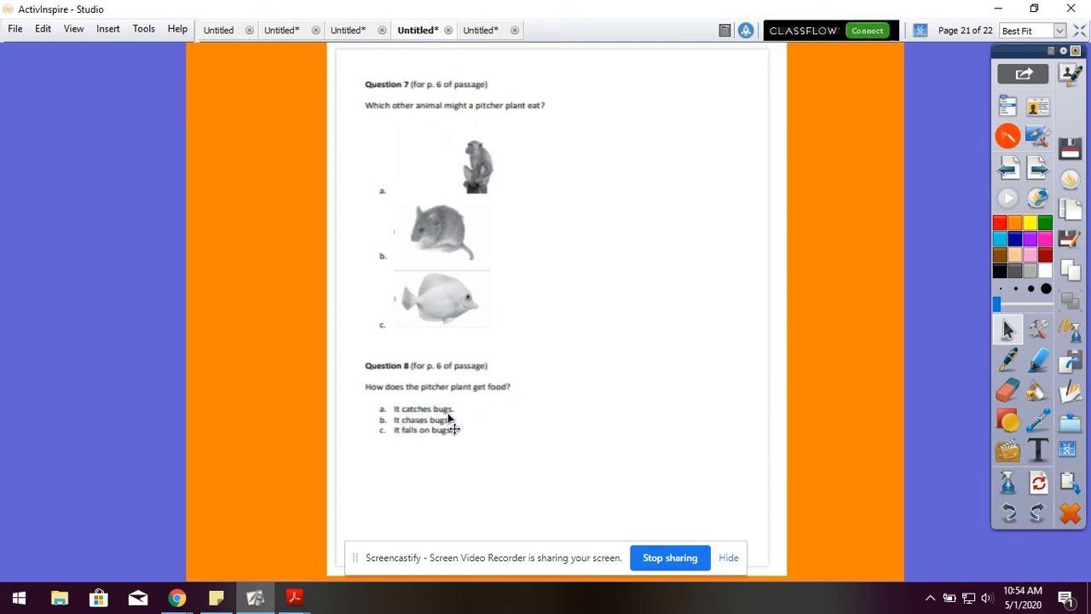
mouse_move(405, 439)
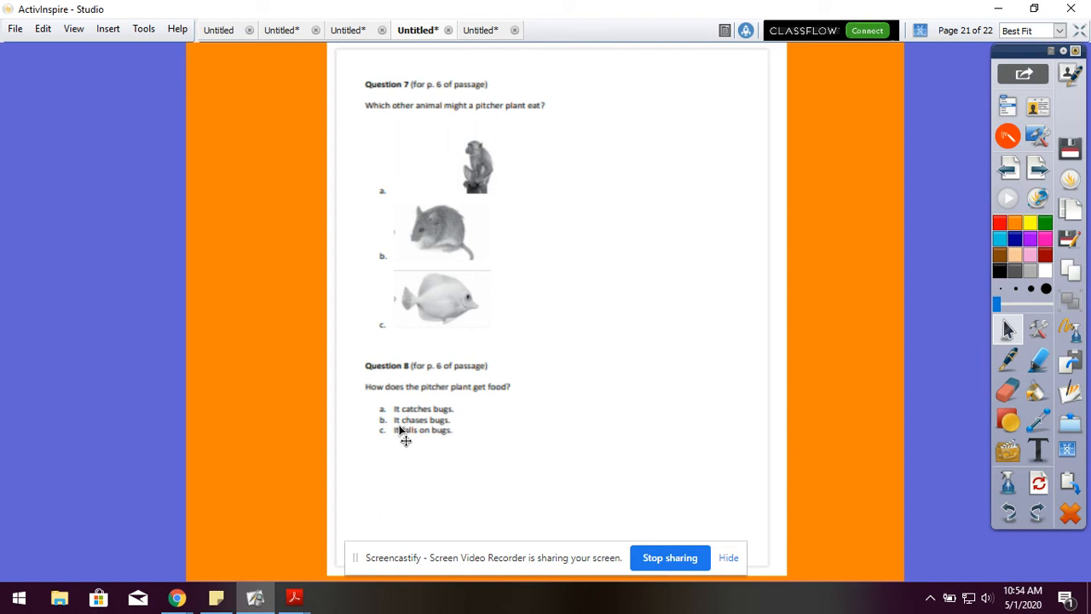
mouse_move(382, 450)
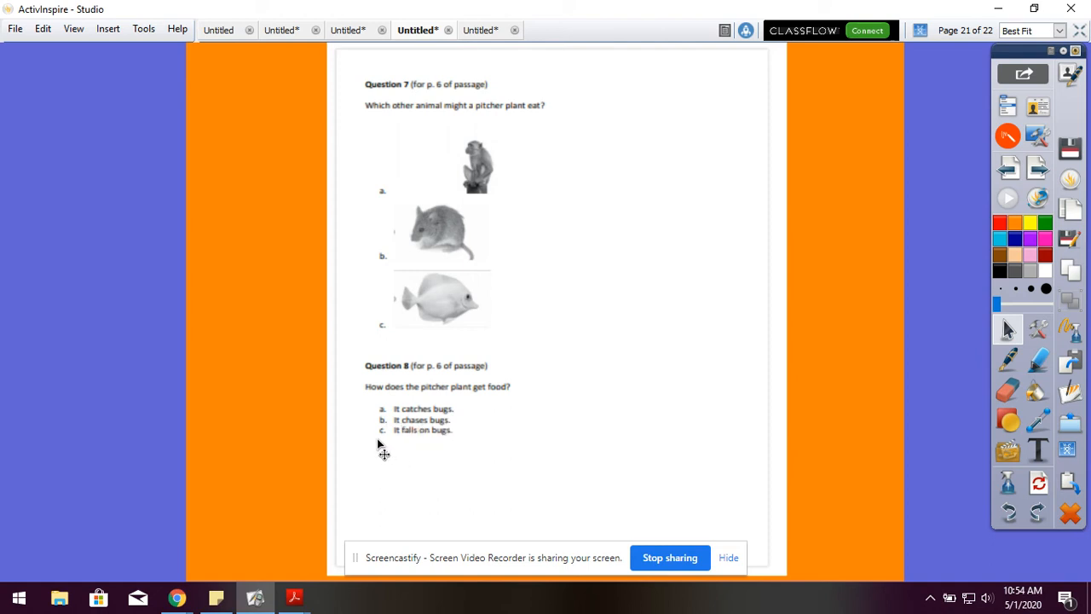
mouse_move(459, 446)
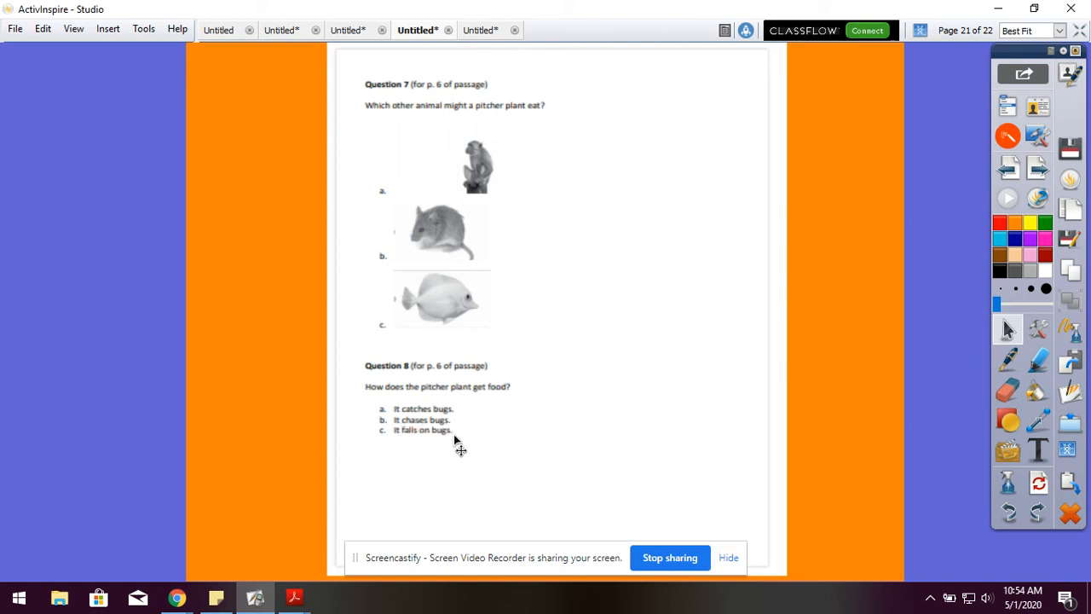
mouse_move(453, 441)
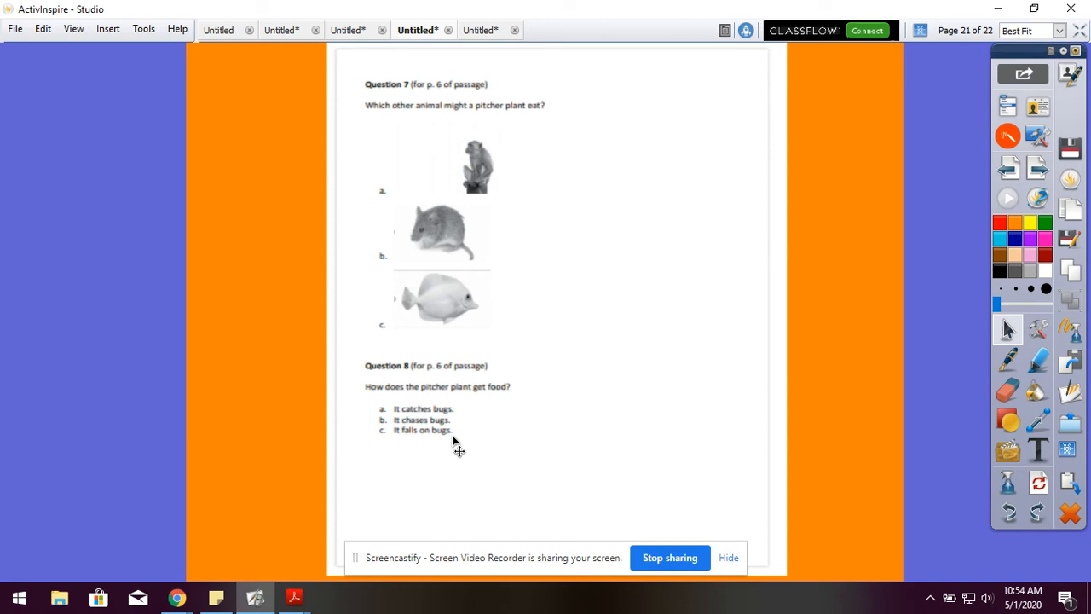
mouse_move(601, 512)
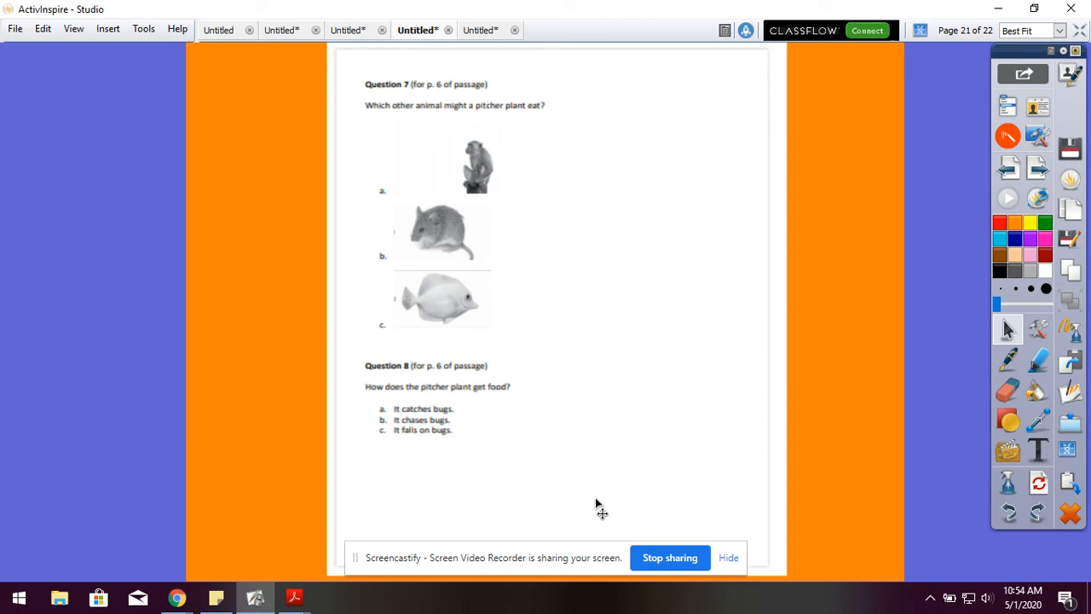
mouse_move(619, 508)
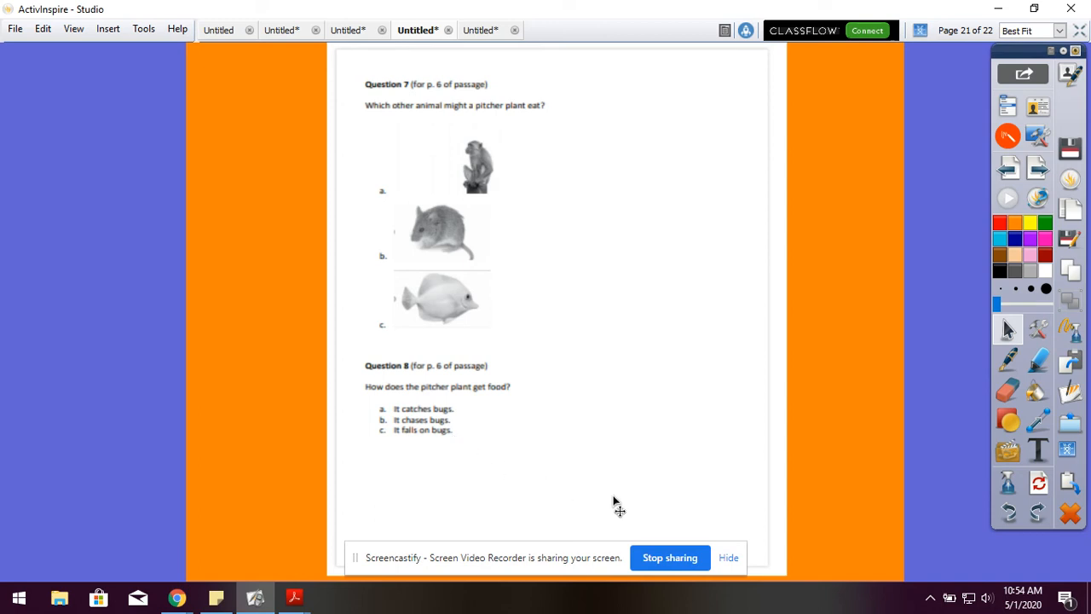
mouse_move(903, 307)
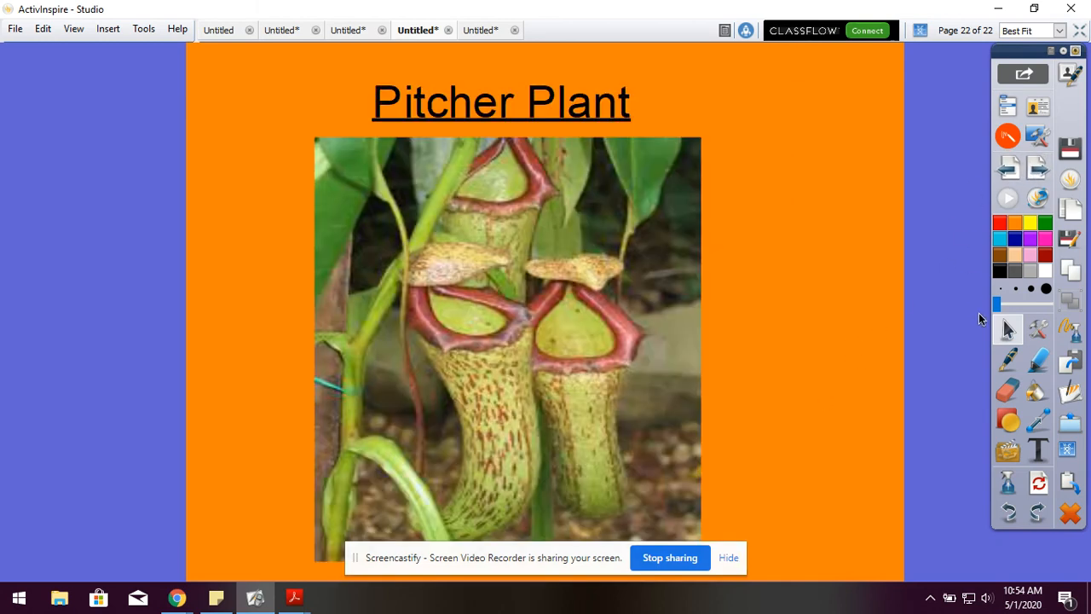
mouse_move(842, 348)
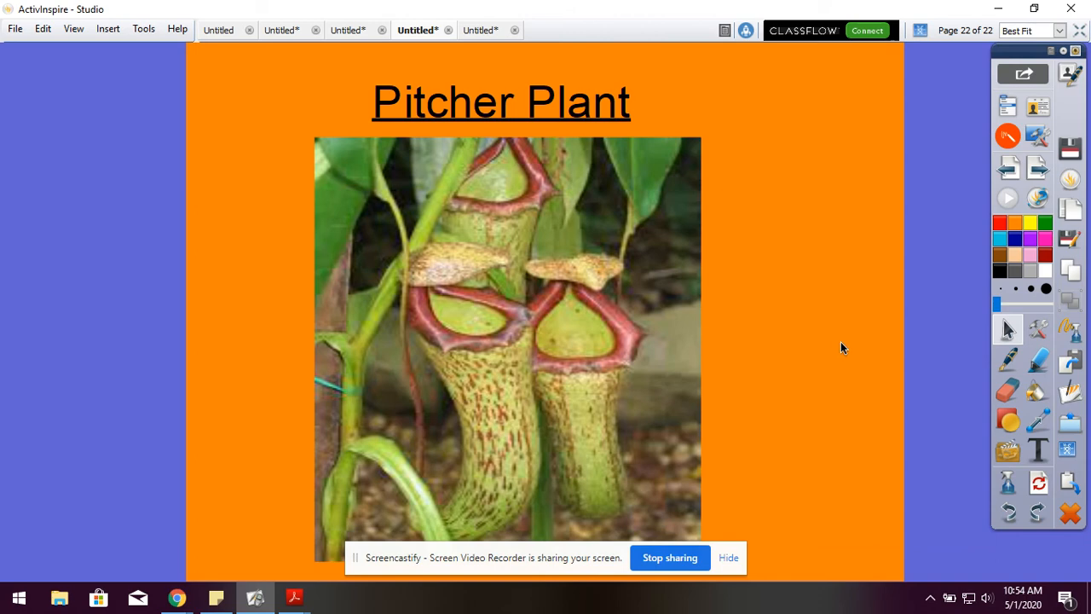
mouse_move(855, 488)
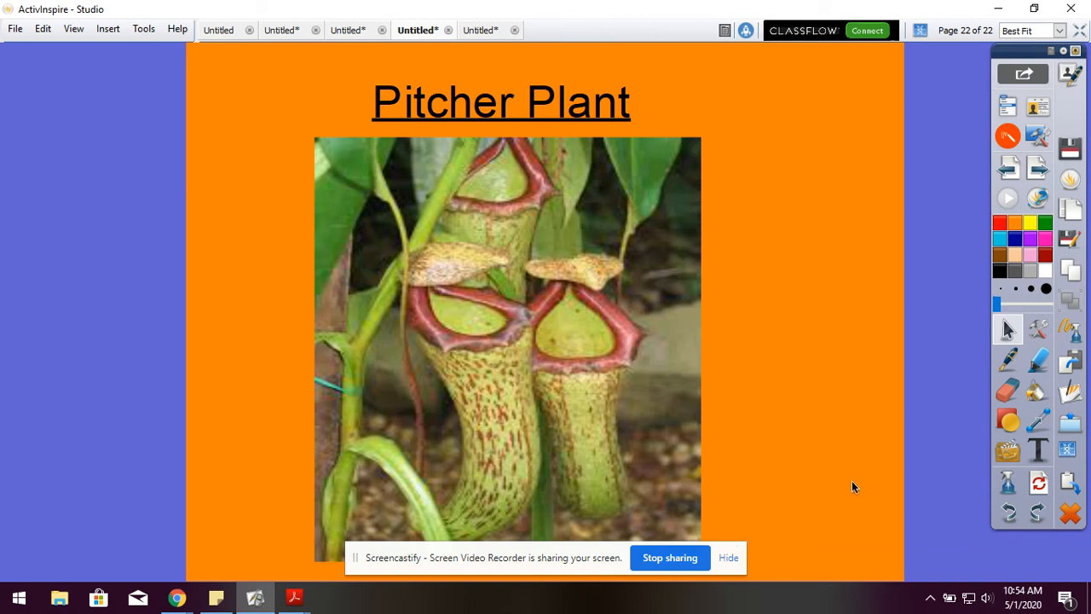
mouse_move(151, 552)
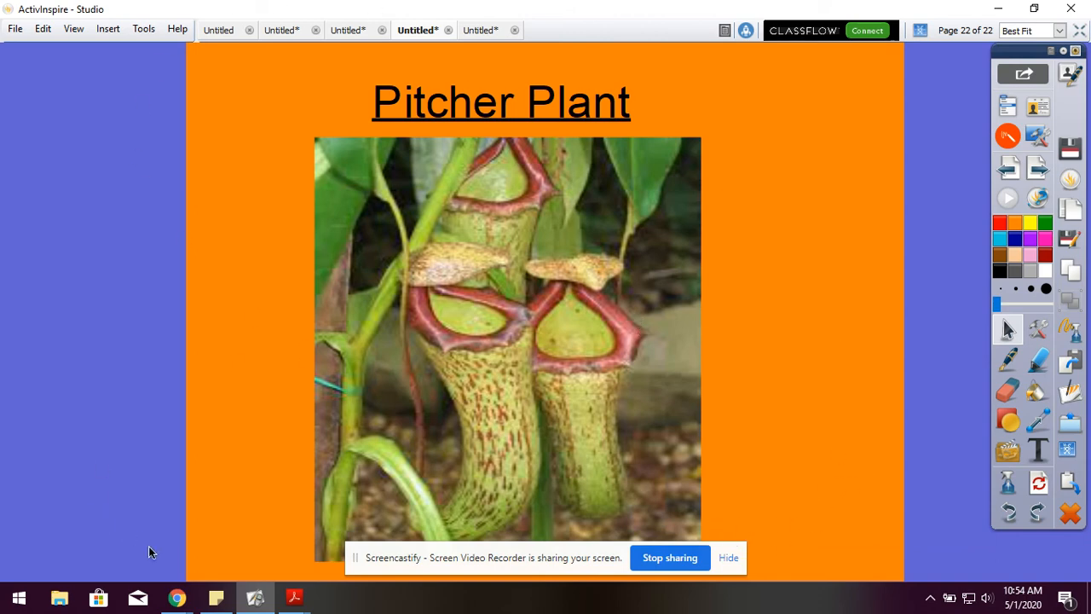
Switch to the browser showing 'The Carnivorous Plant That Feasts on Mice' on YouTube
click(177, 596)
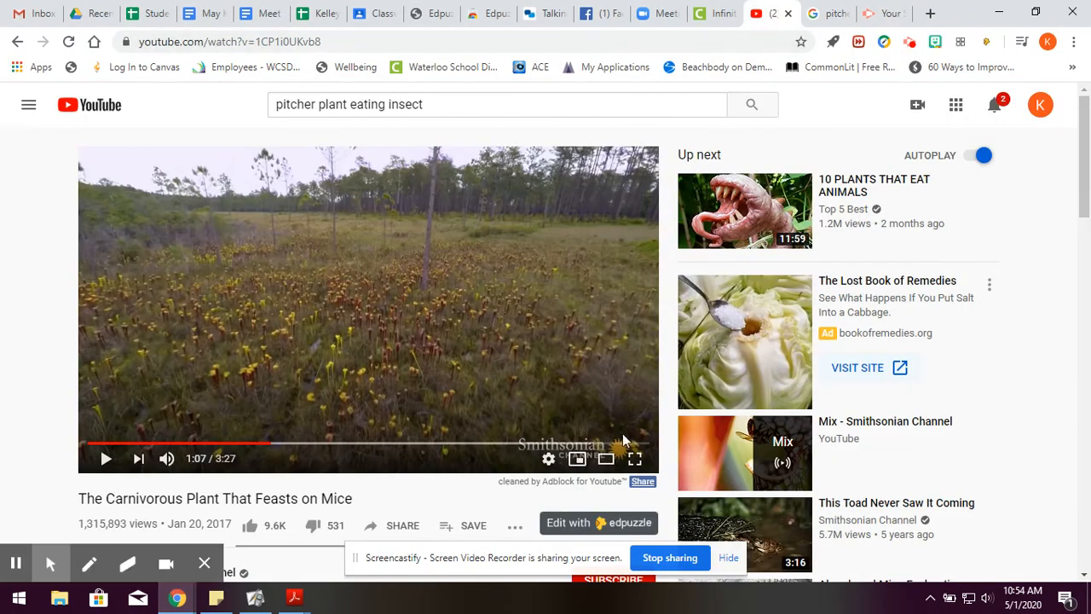
Play the carnivorous plant clip full screen, letting it run to about 2:22
click(634, 458)
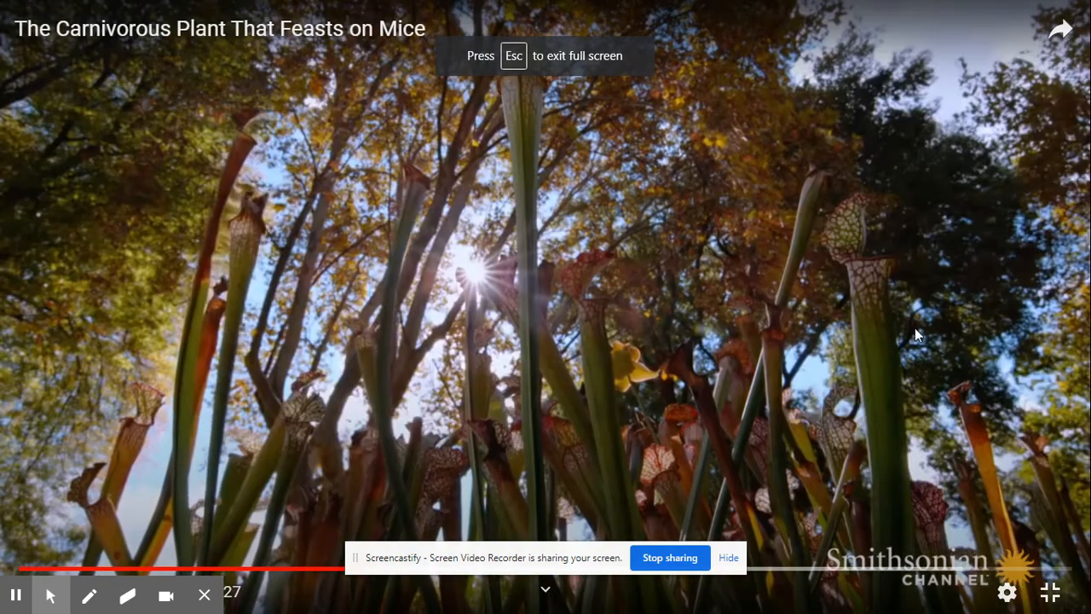
click(205, 594)
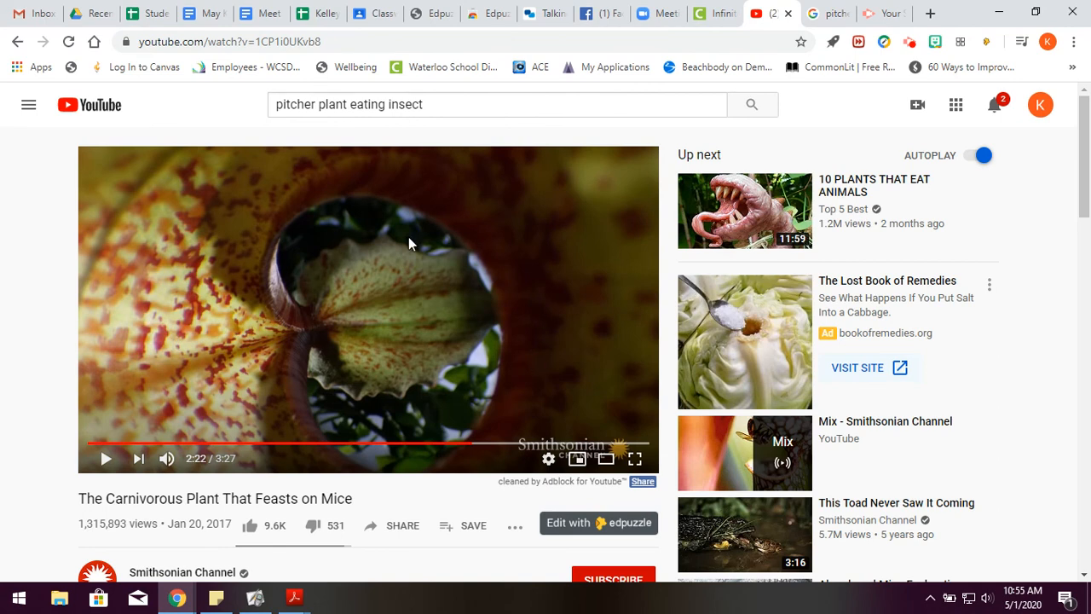
mouse_move(918, 72)
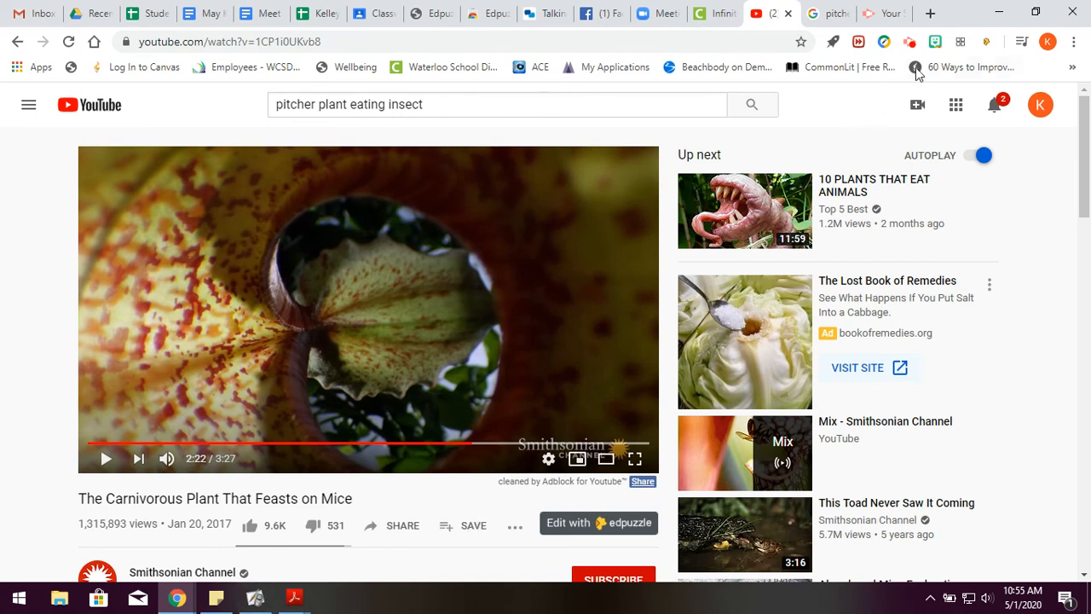
Return from the YouTube clip to the flipchart's final 'Pitcher Plant' photo page
click(255, 596)
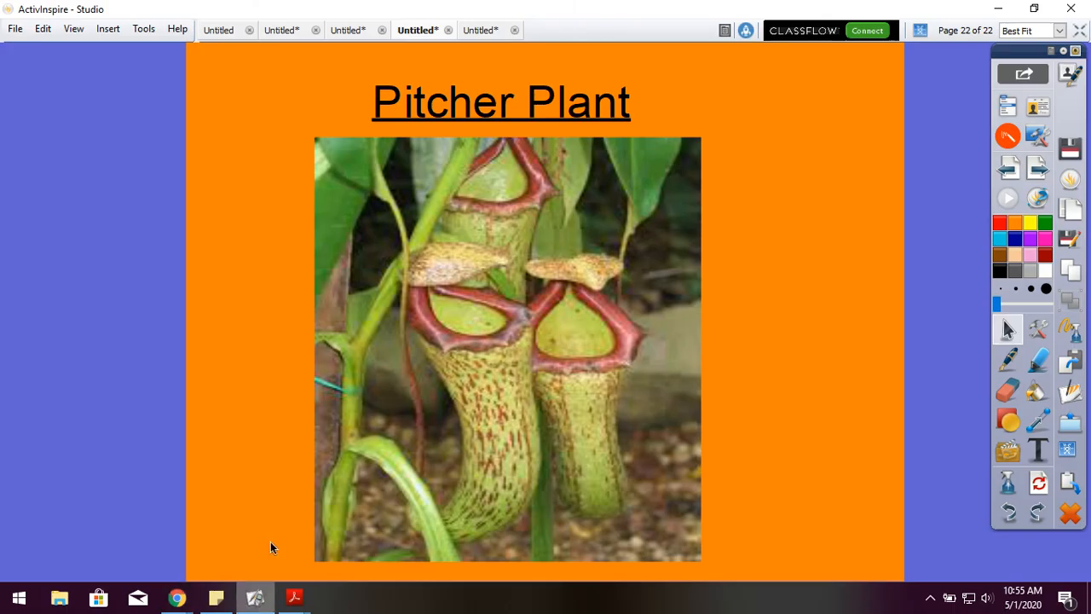
mouse_move(521, 570)
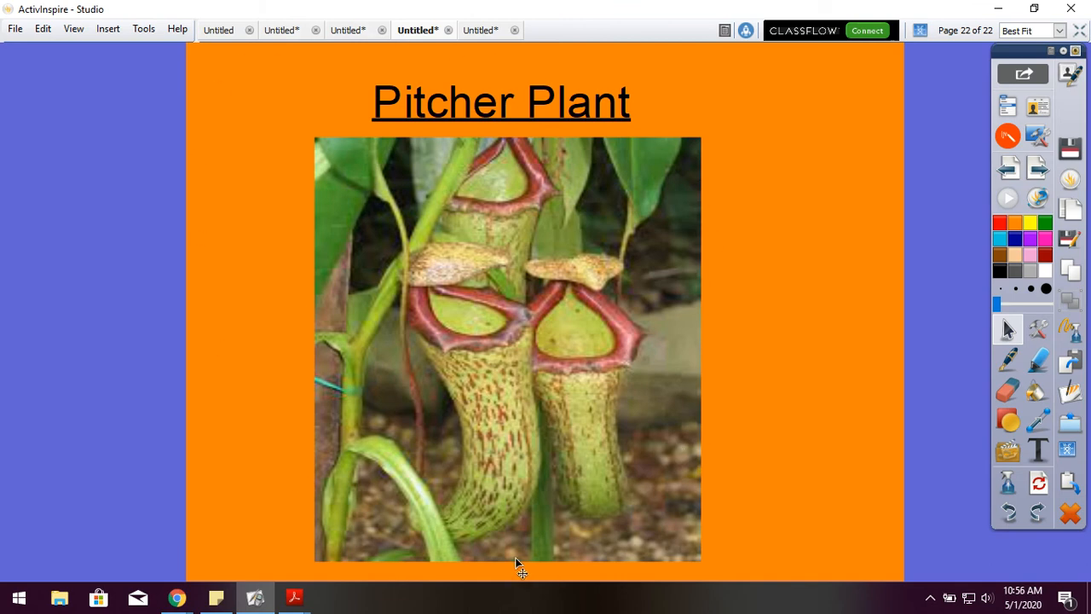
mouse_move(809, 501)
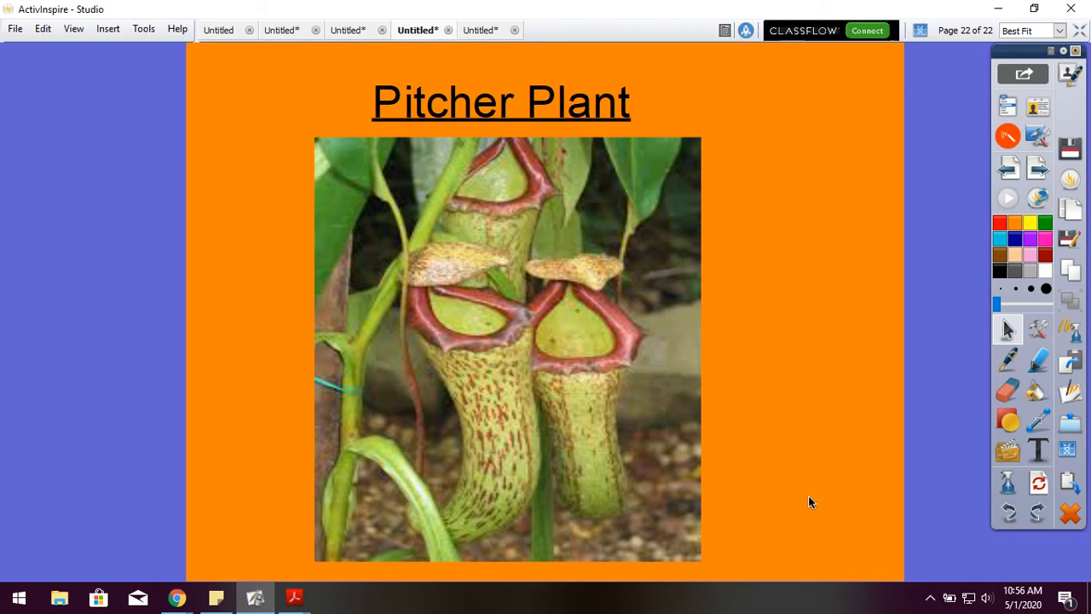
mouse_move(815, 421)
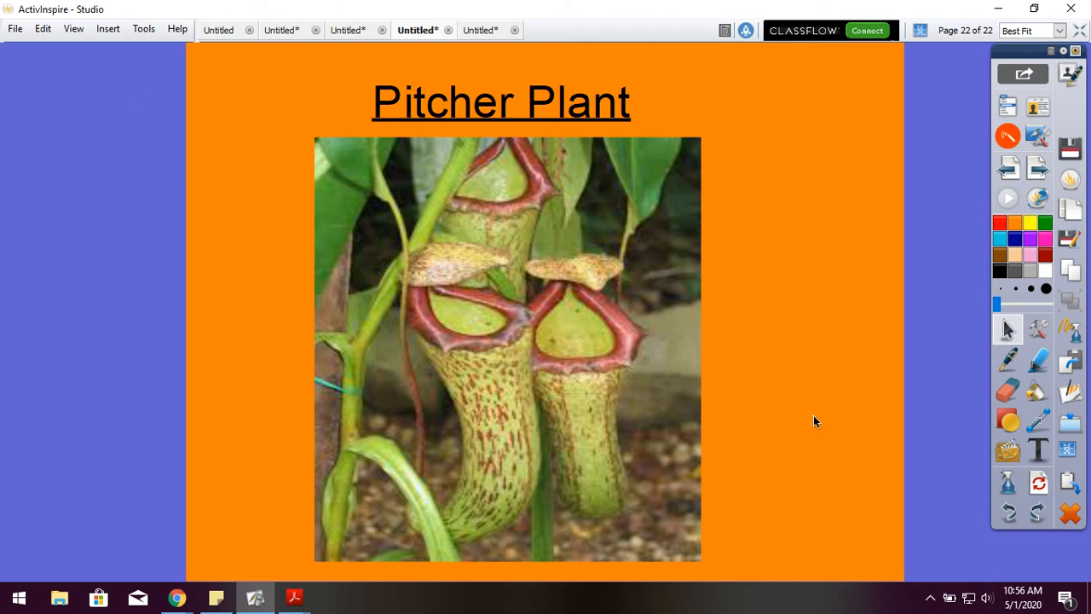
mouse_move(532, 484)
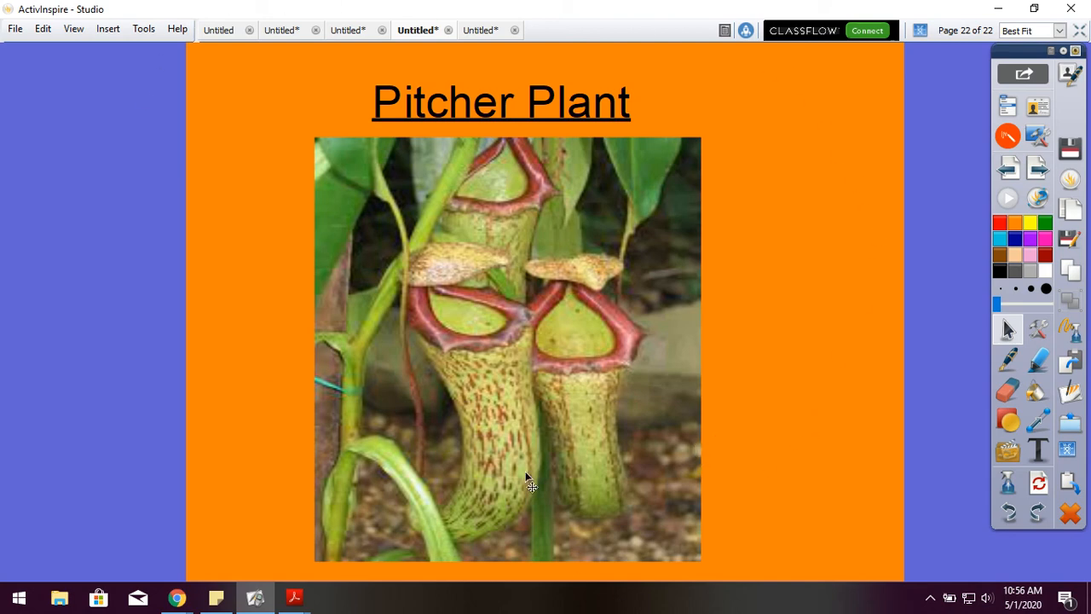